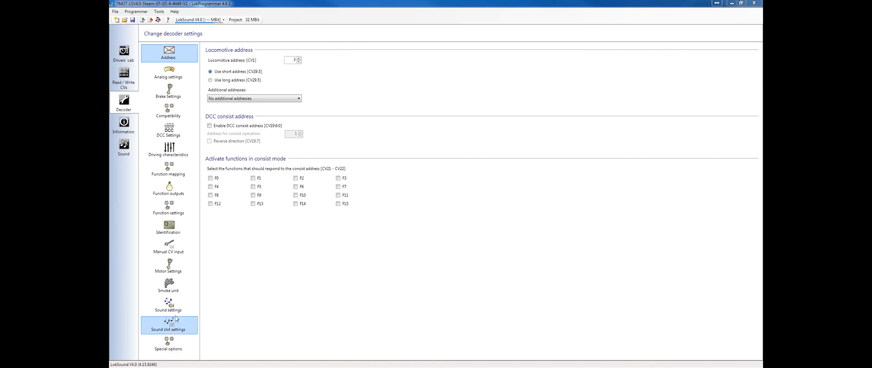
mouse_move(335, 160)
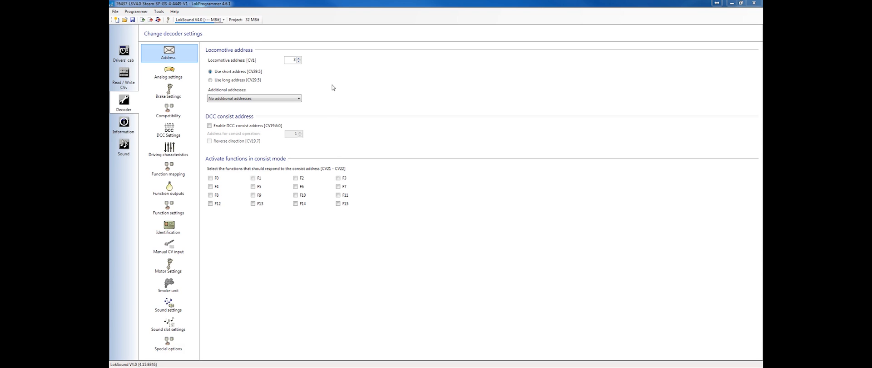
mouse_move(194, 9)
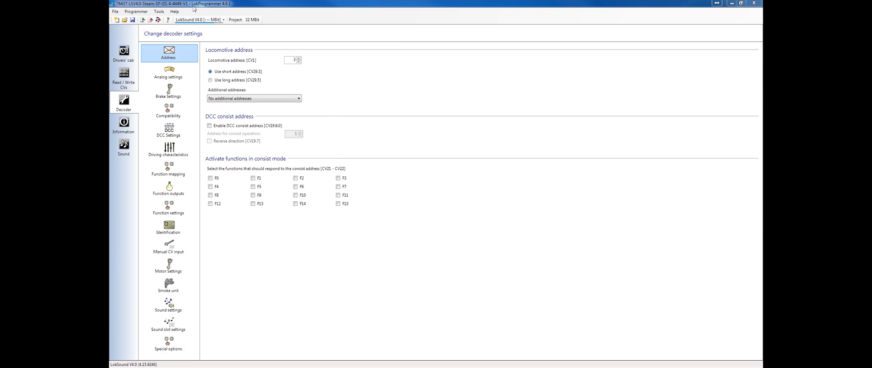
mouse_move(226, 10)
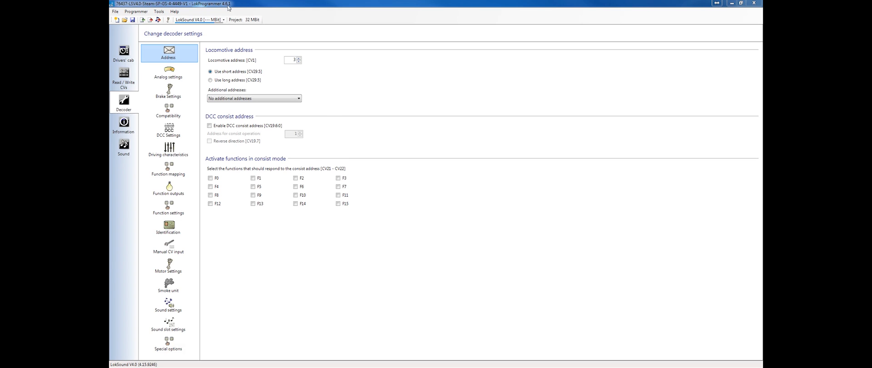
mouse_move(227, 8)
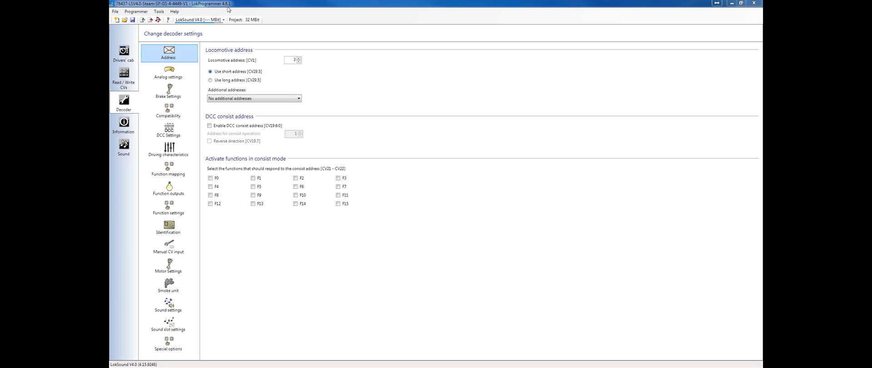
mouse_move(175, 11)
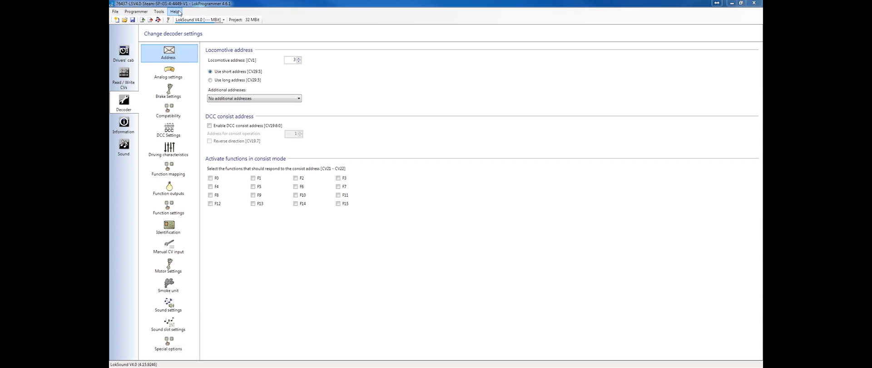
- Check for a newer program version, then open the project's Sound section
click(175, 11)
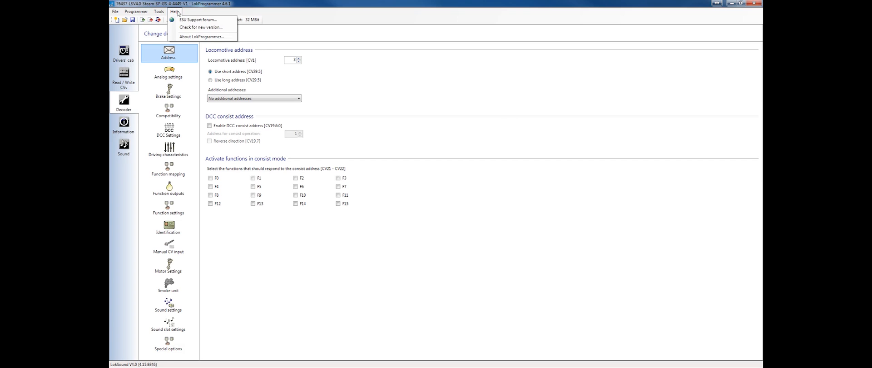
click(201, 27)
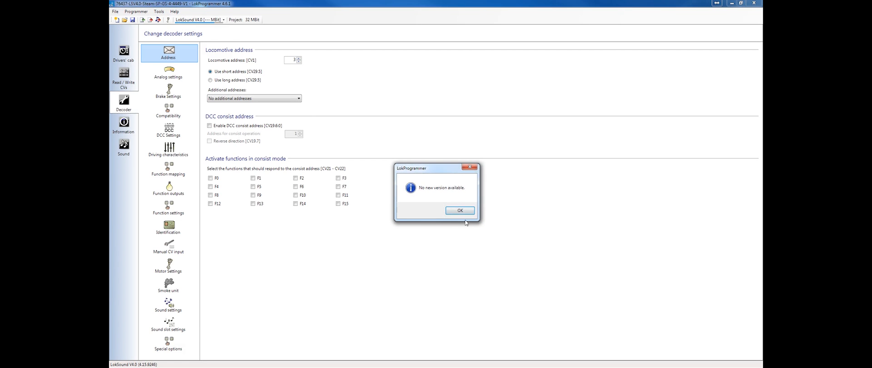
click(459, 210)
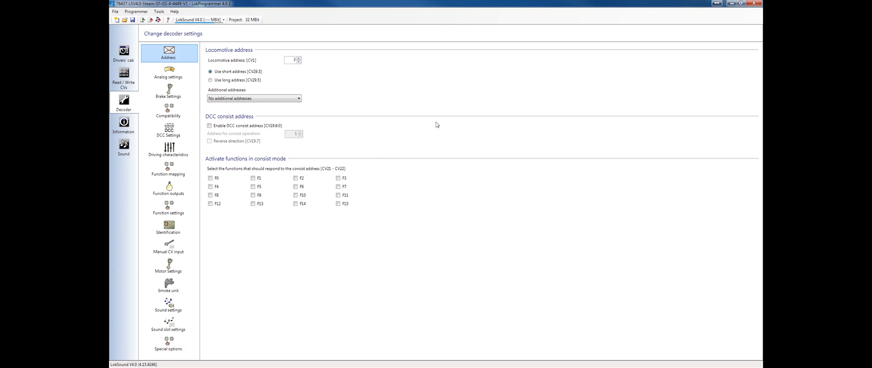
mouse_move(441, 120)
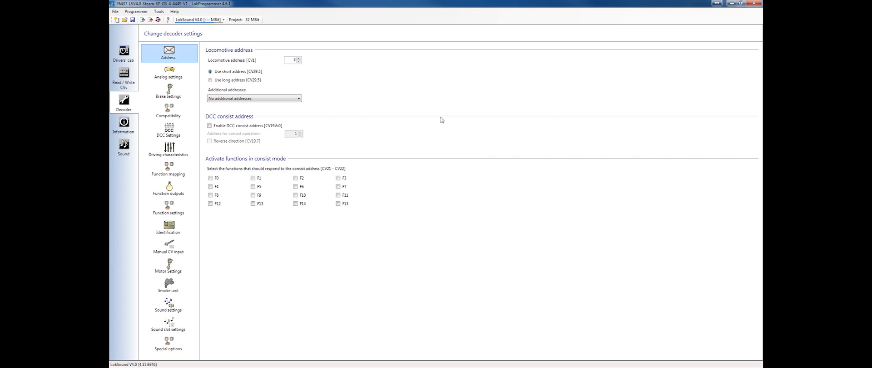
mouse_move(132, 39)
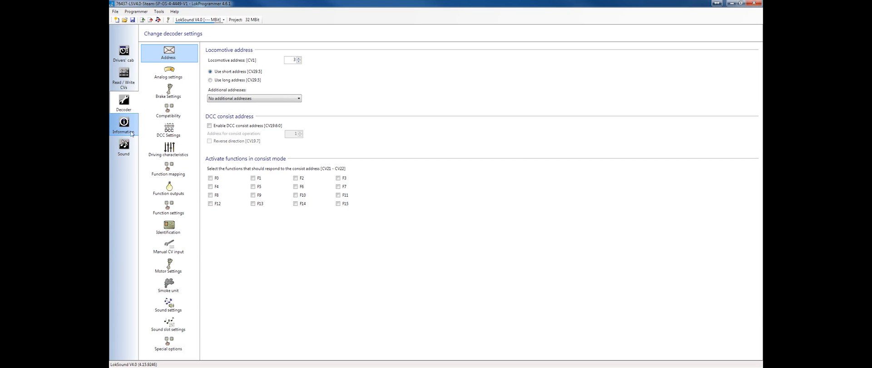
click(123, 146)
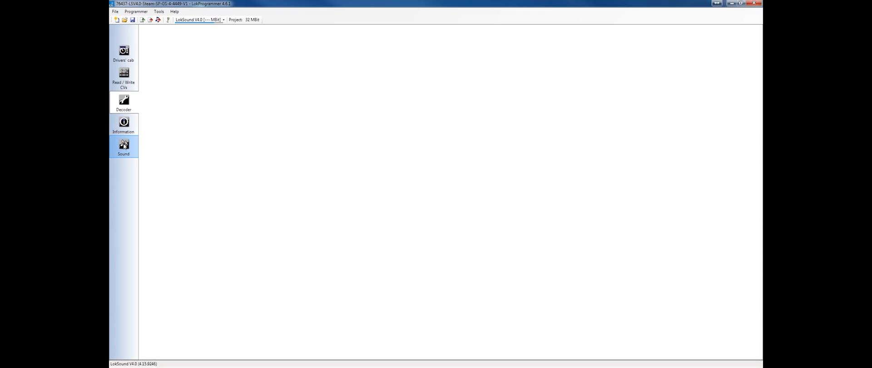
click(123, 146)
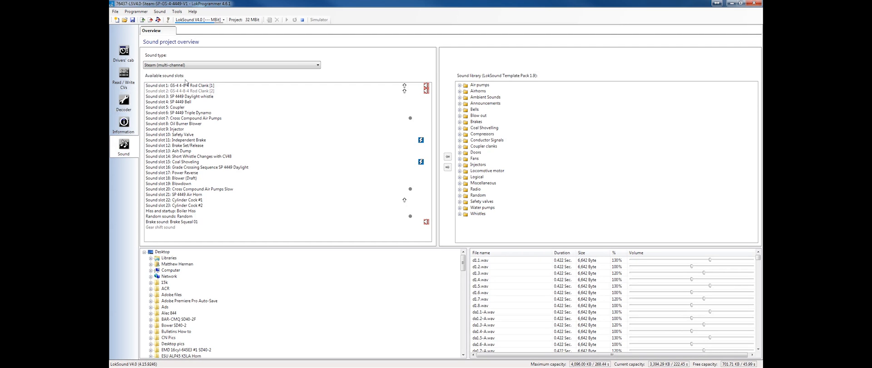
mouse_move(124, 102)
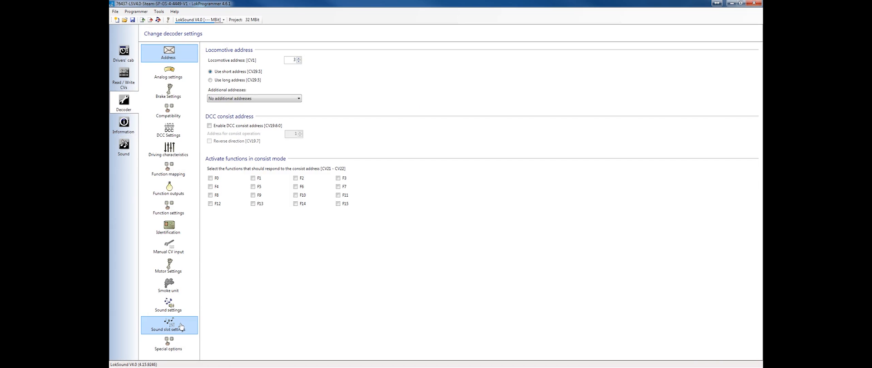
click(168, 325)
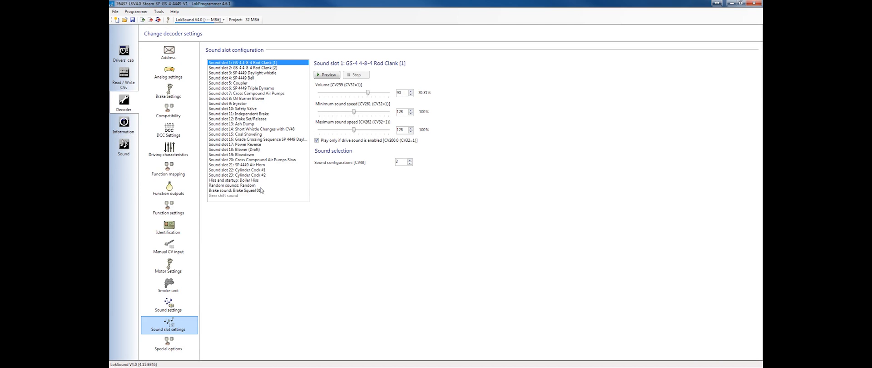
mouse_move(270, 187)
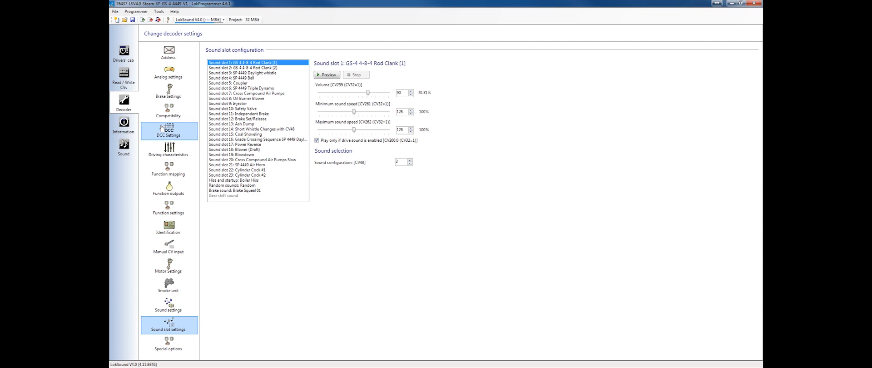
click(123, 147)
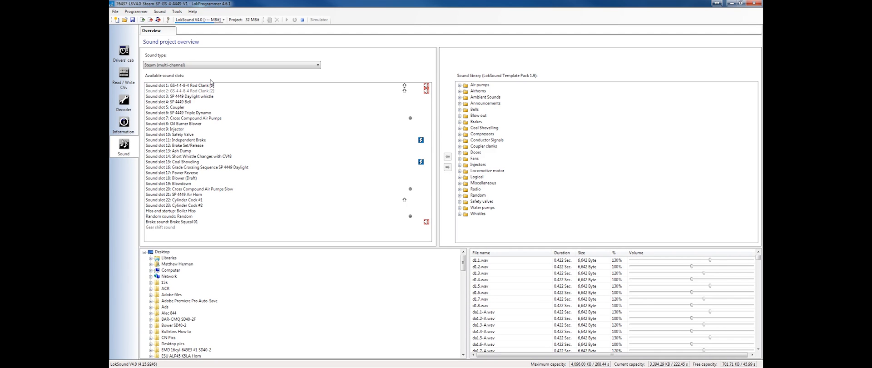
mouse_move(211, 84)
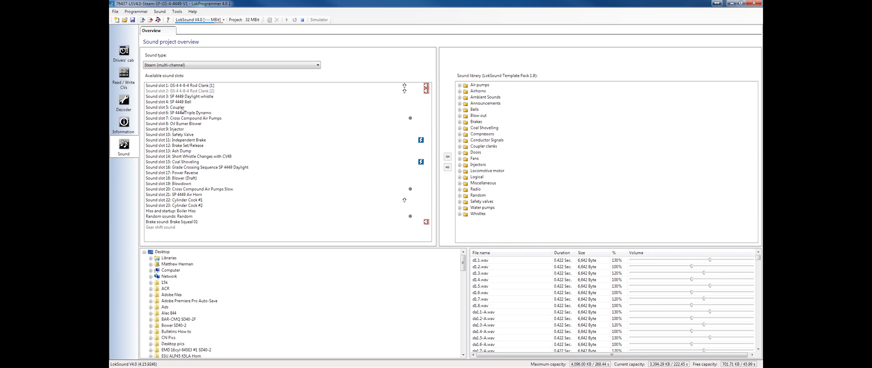
- Open the Coupler slot's schedule and view a transition's function-false condition
double_click(165, 107)
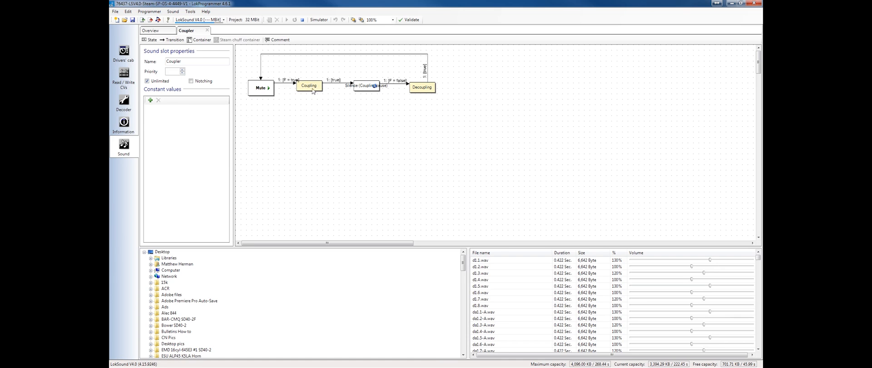
mouse_move(359, 90)
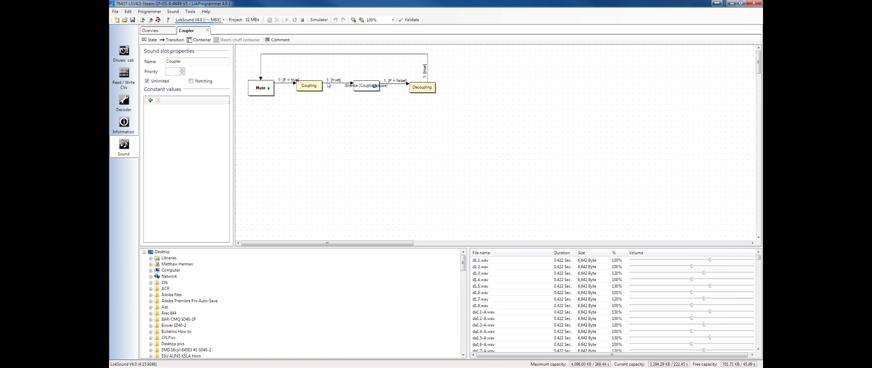
click(286, 82)
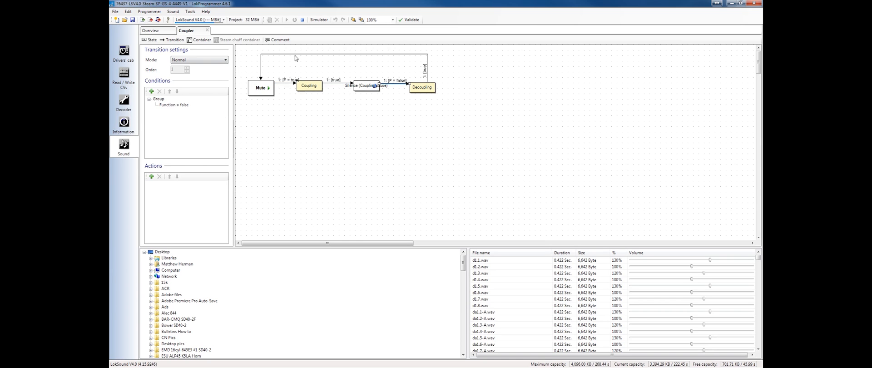
mouse_move(295, 87)
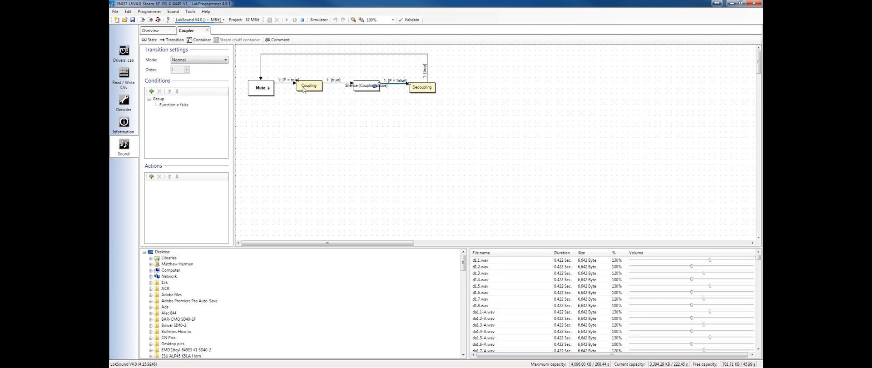
mouse_move(311, 92)
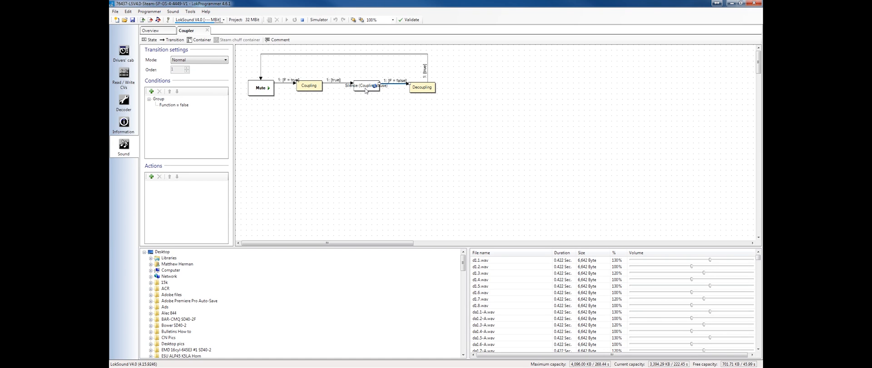
mouse_move(377, 91)
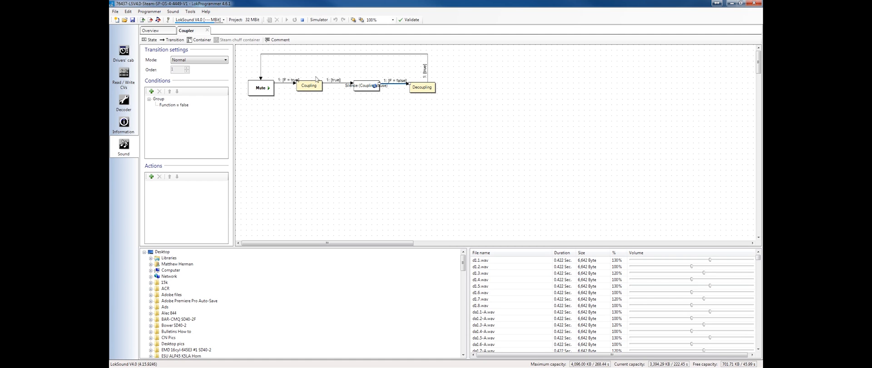
mouse_move(313, 65)
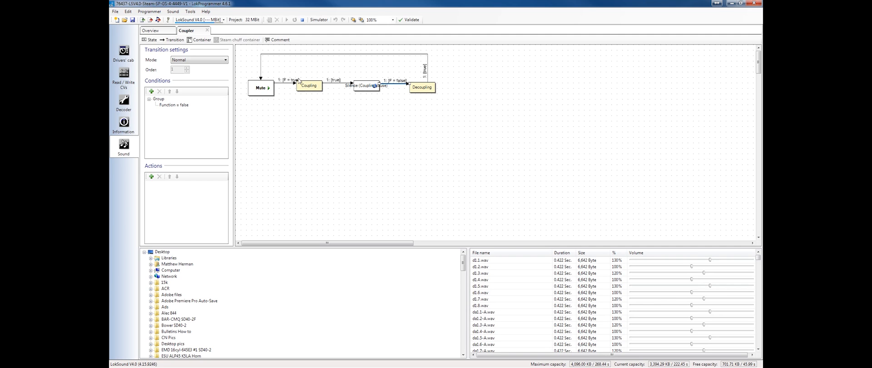
mouse_move(278, 85)
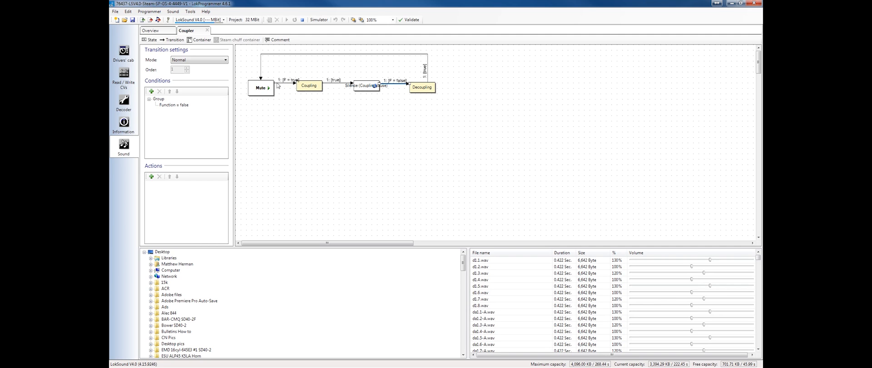
mouse_move(257, 84)
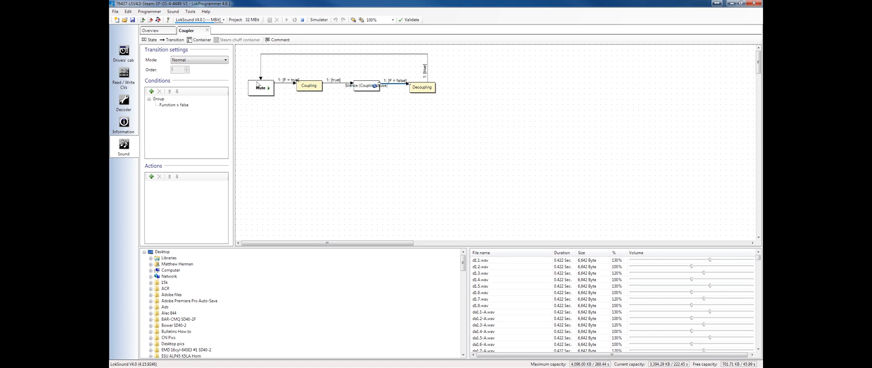
mouse_move(286, 85)
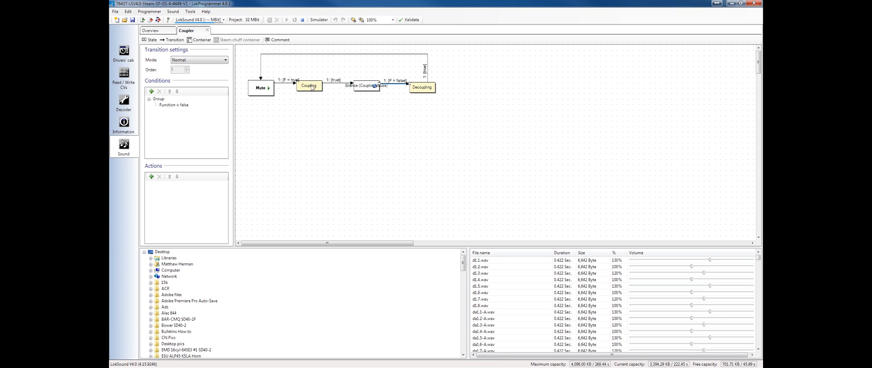
- Confirm F3 maps to the Coupler sound in function mapping, then reopen its schedule
click(123, 103)
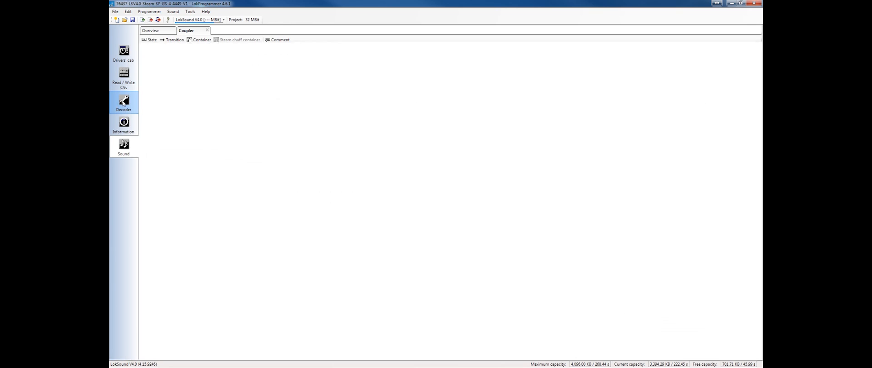
click(123, 103)
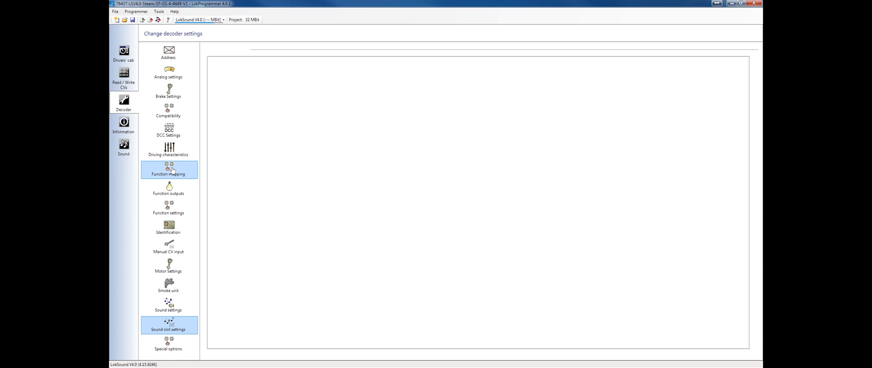
click(168, 169)
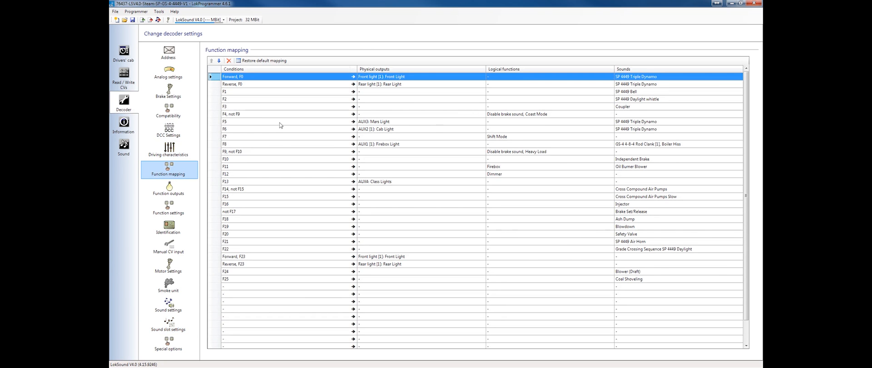
click(239, 106)
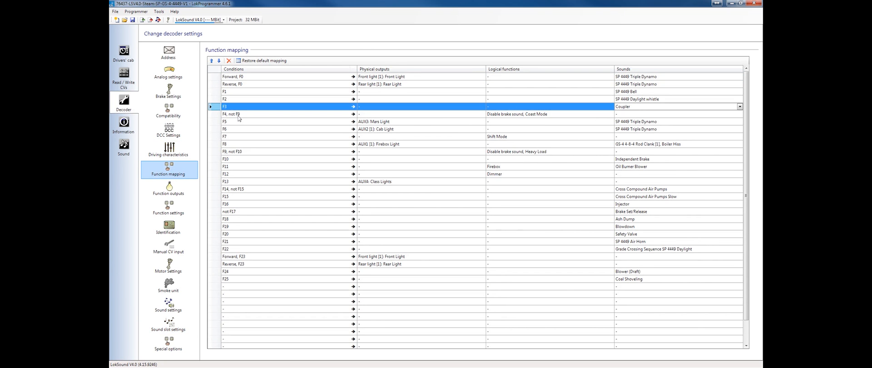
click(123, 146)
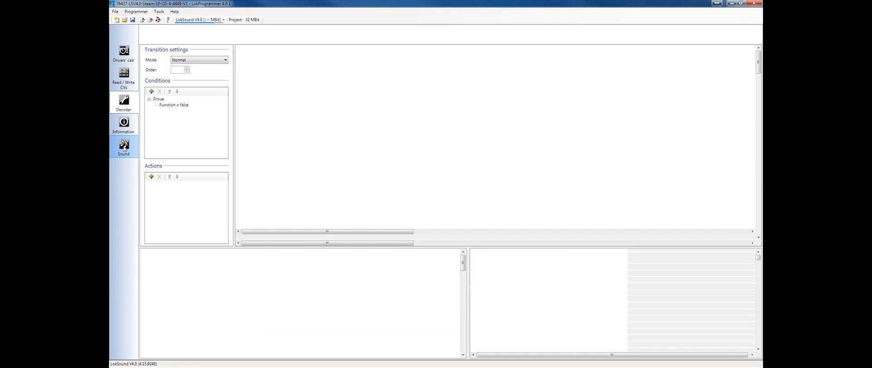
click(123, 146)
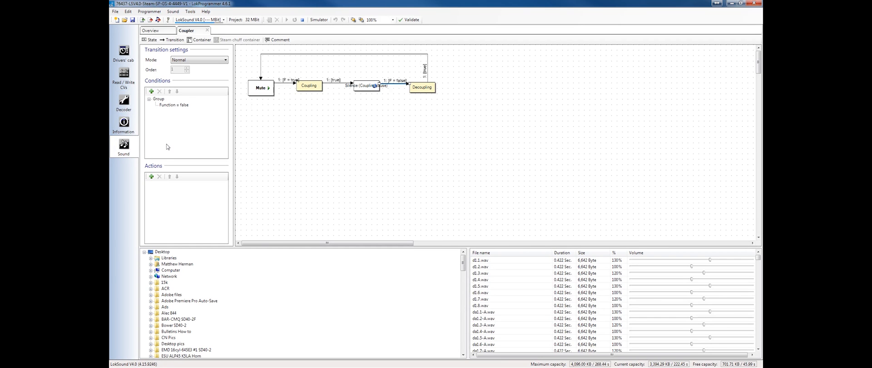
mouse_move(348, 95)
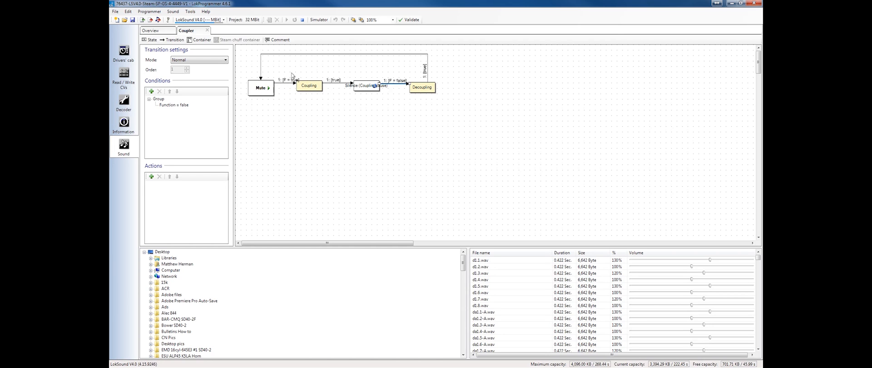
mouse_move(272, 84)
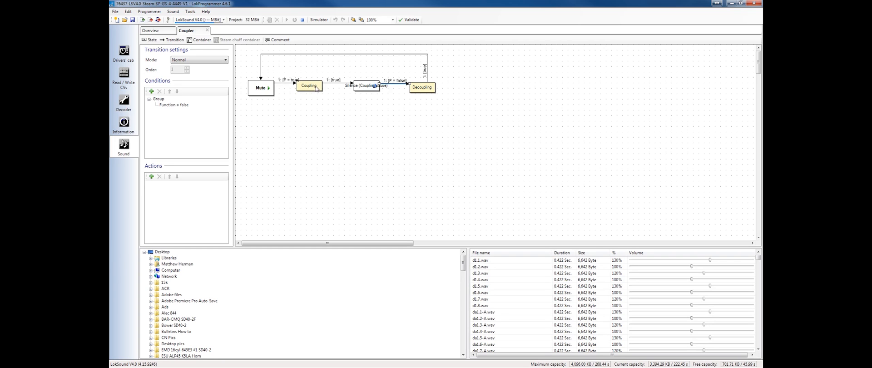
click(309, 86)
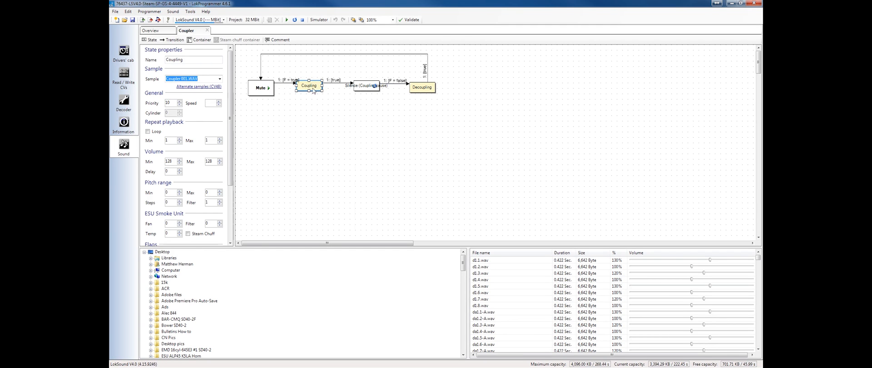
mouse_move(286, 19)
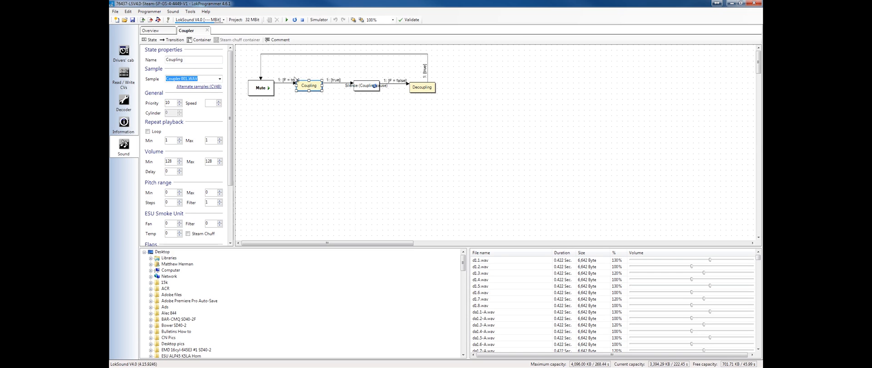
mouse_move(321, 93)
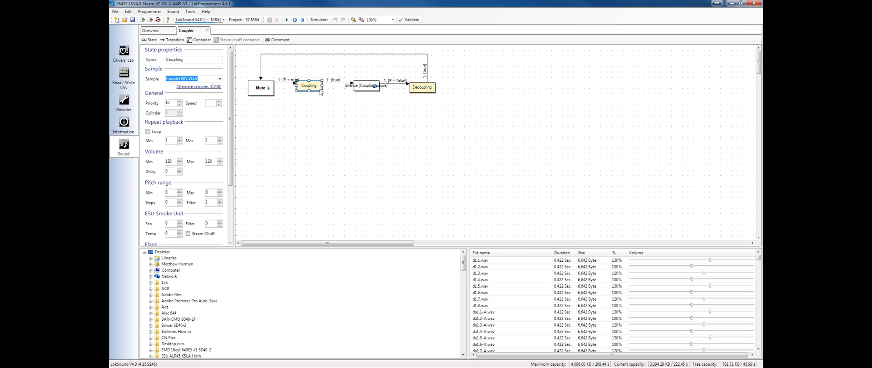
mouse_move(322, 95)
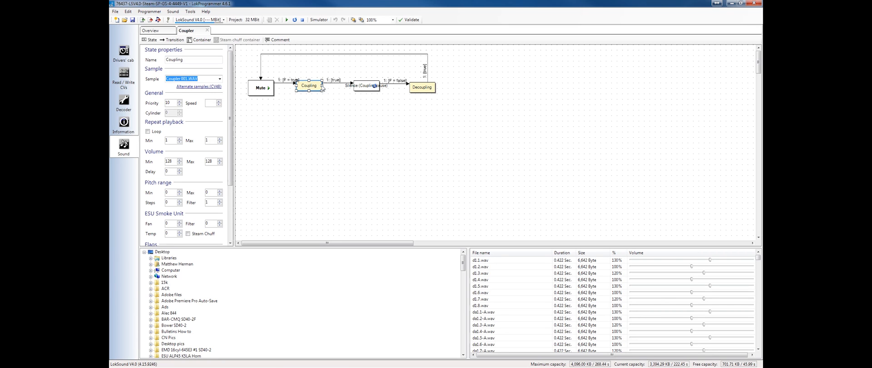
mouse_move(350, 84)
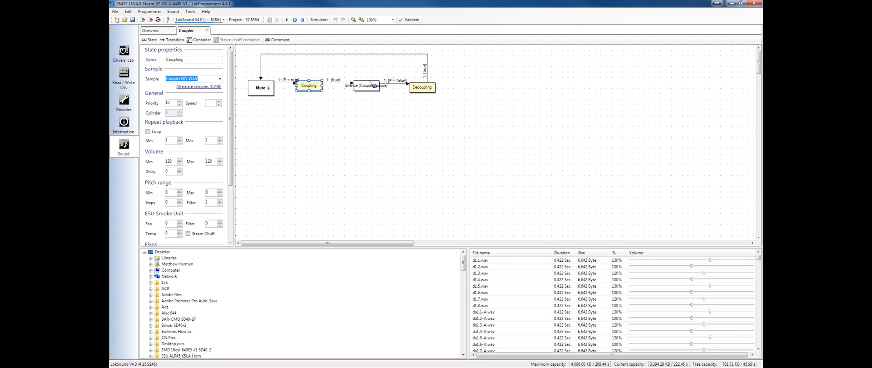
mouse_move(366, 84)
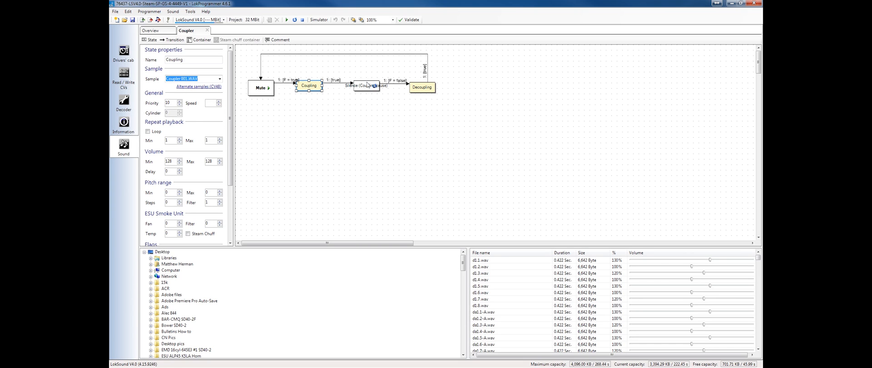
mouse_move(375, 86)
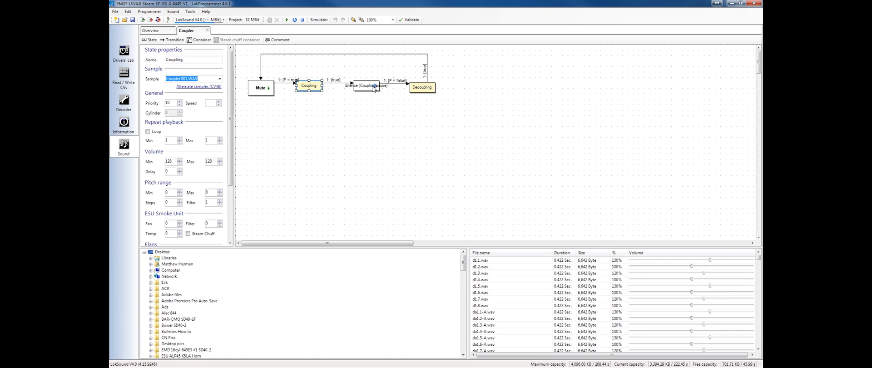
mouse_move(374, 89)
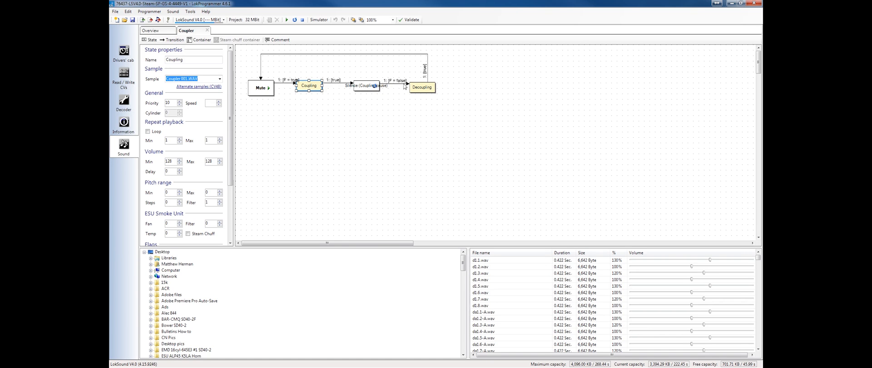
mouse_move(405, 88)
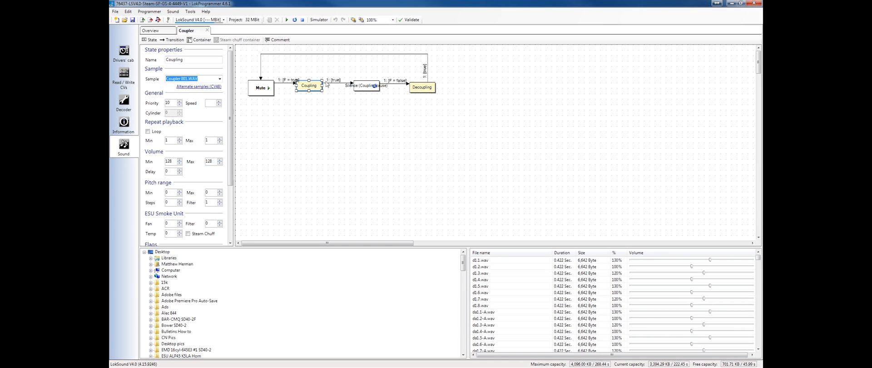
mouse_move(356, 94)
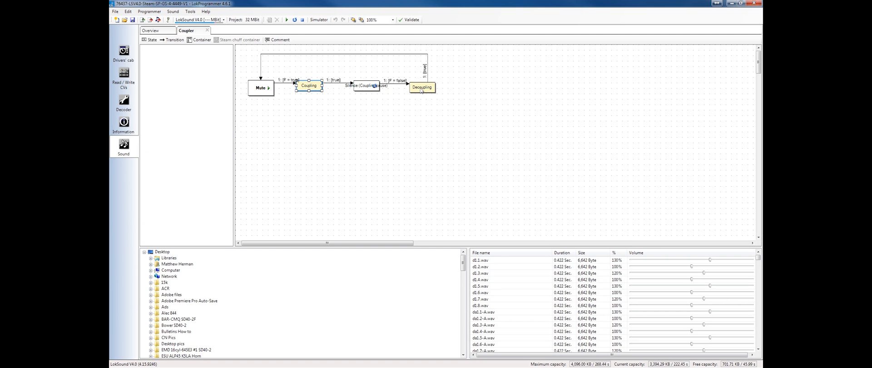
- Show the Decoupling state's properties: Uncoupler sample, priority 10, no looping
click(421, 87)
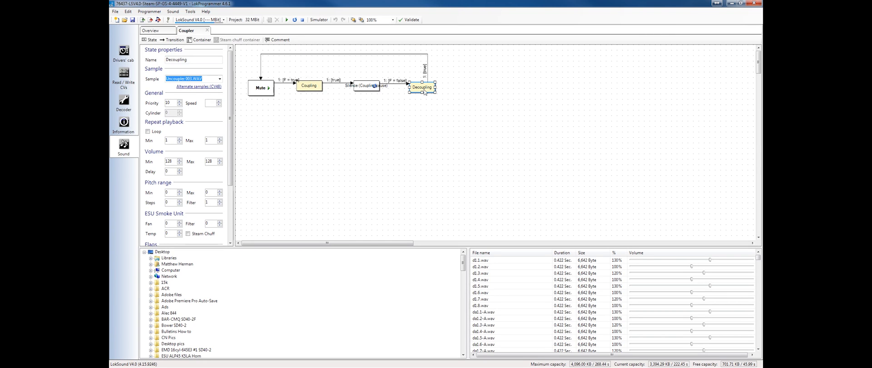
mouse_move(427, 86)
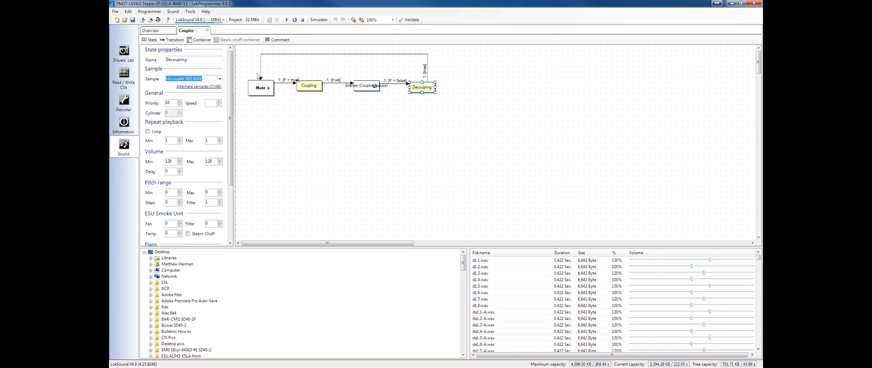
mouse_move(386, 79)
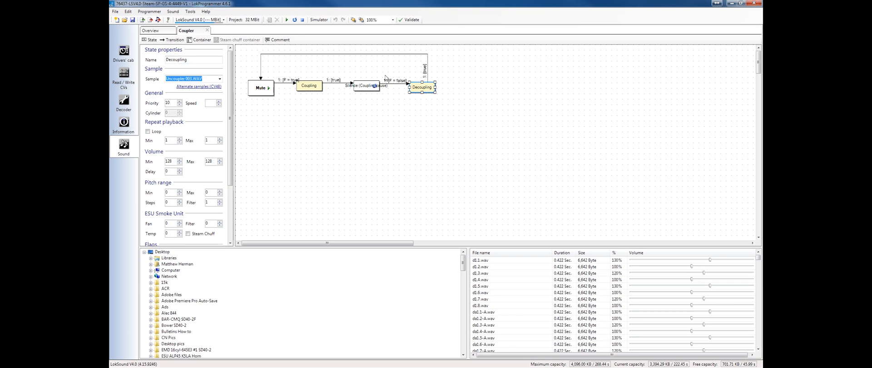
mouse_move(392, 85)
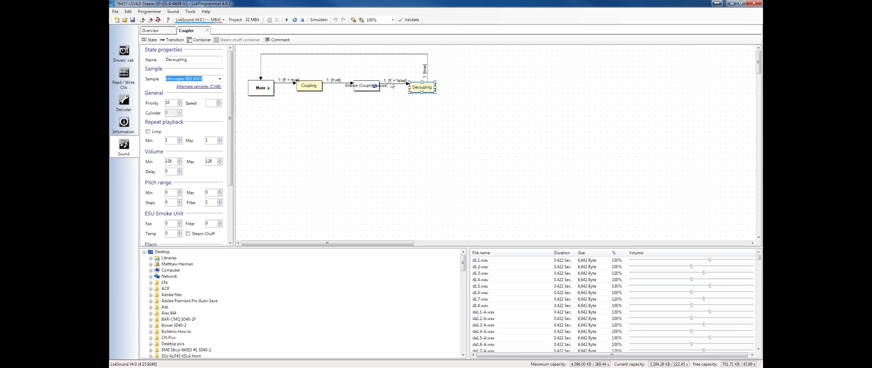
mouse_move(362, 55)
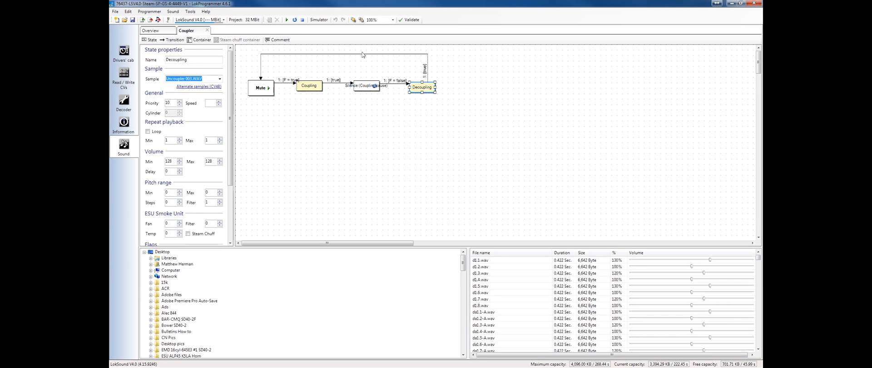
mouse_move(269, 94)
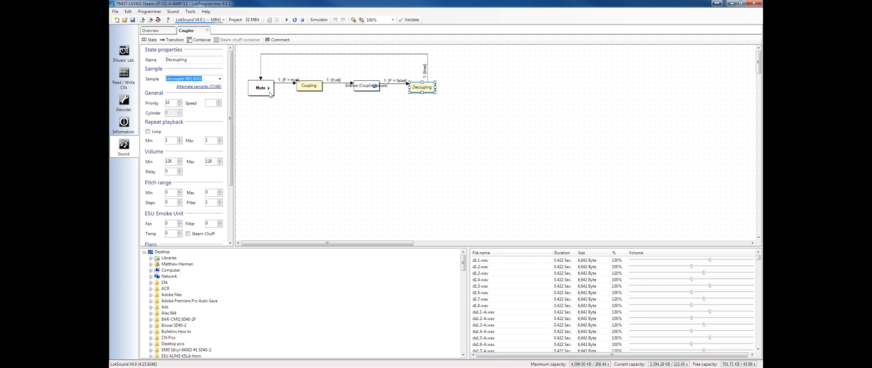
mouse_move(266, 93)
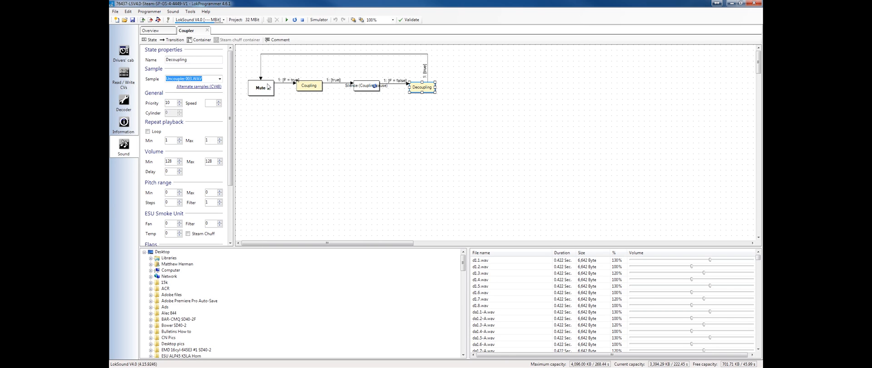
mouse_move(268, 87)
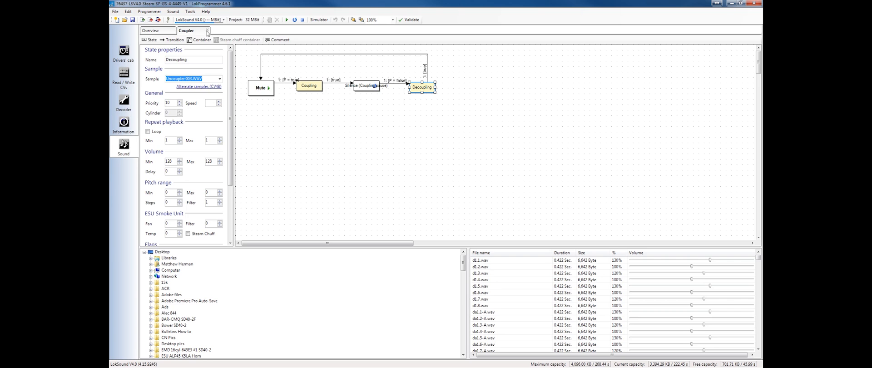
- Close the Coupler schedule and look over the File menu's recent projects
click(207, 30)
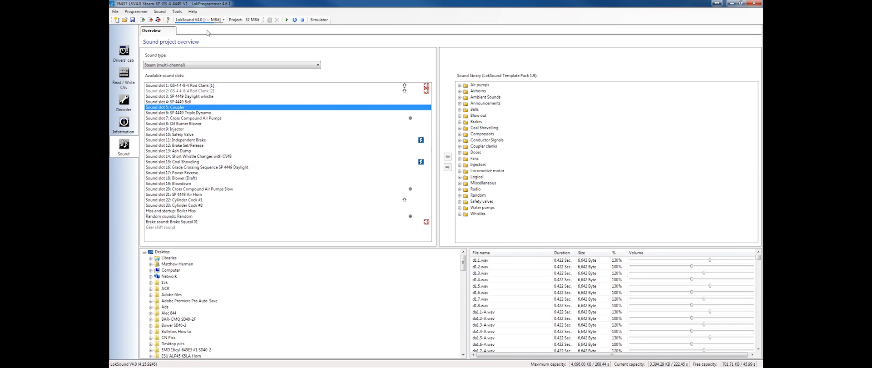
mouse_move(188, 93)
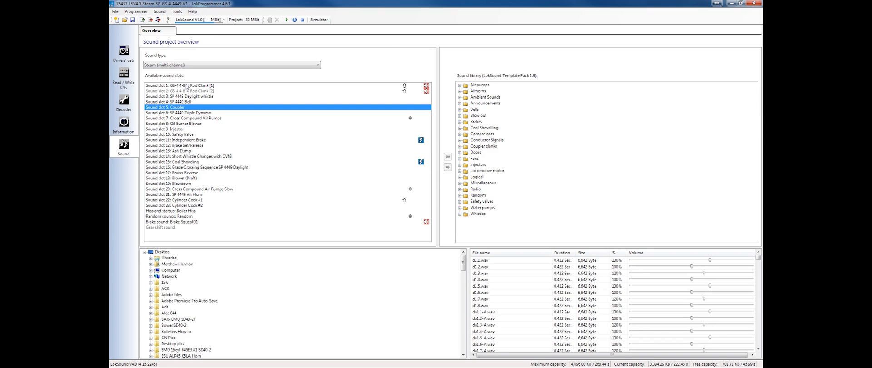
mouse_move(186, 87)
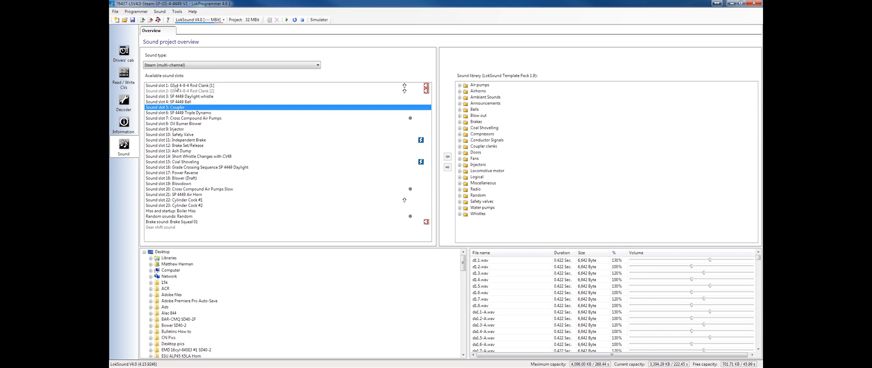
click(114, 11)
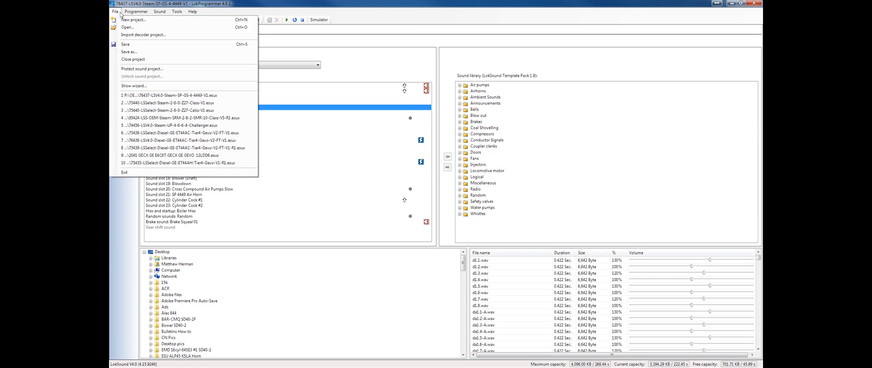
mouse_move(142, 68)
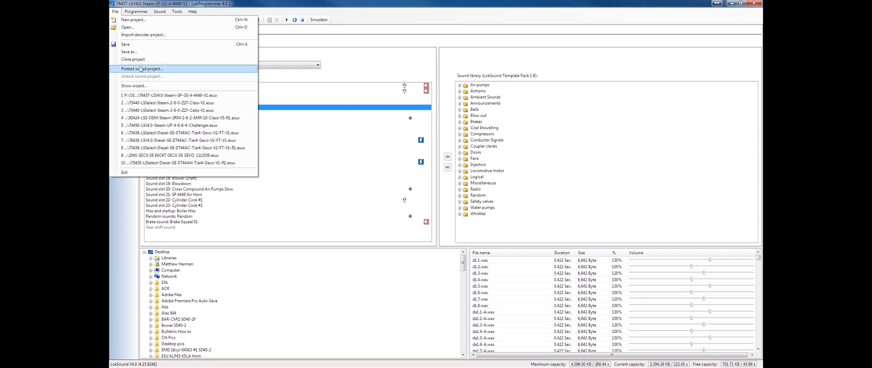
mouse_move(183, 140)
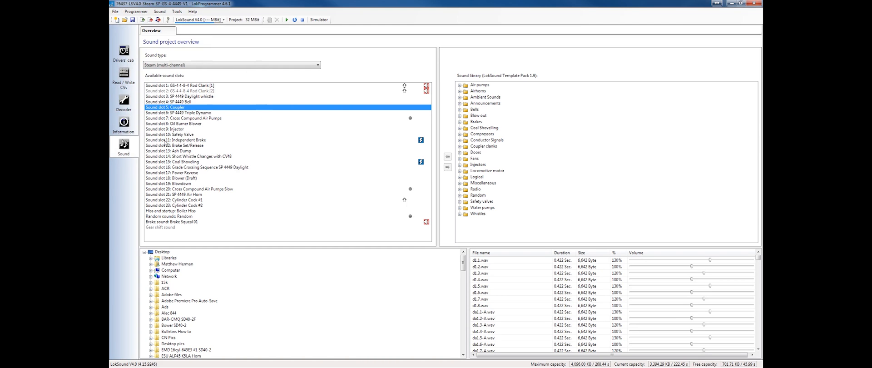
click(115, 11)
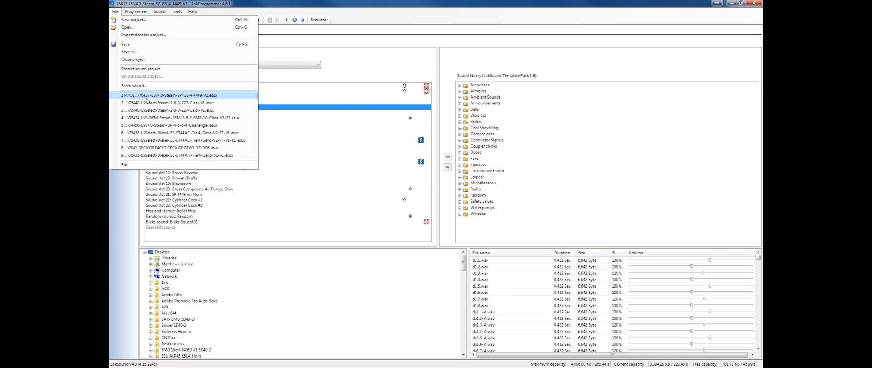
mouse_move(156, 124)
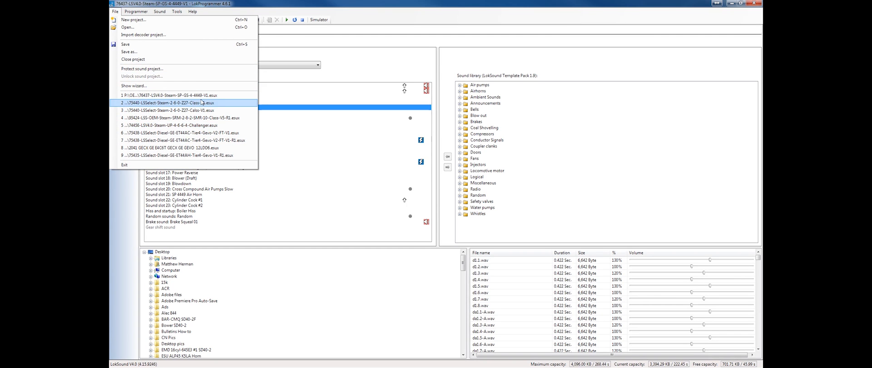
mouse_move(167, 110)
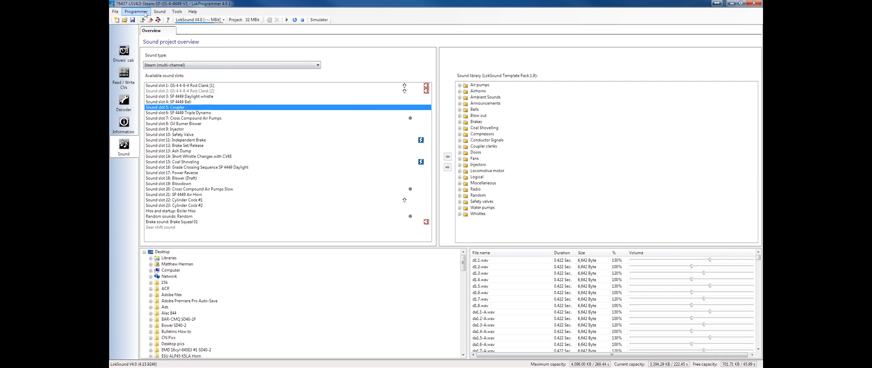
click(115, 11)
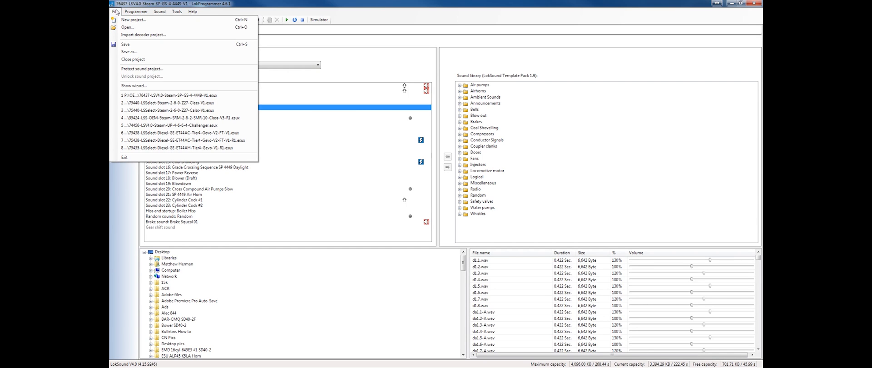
mouse_move(126, 44)
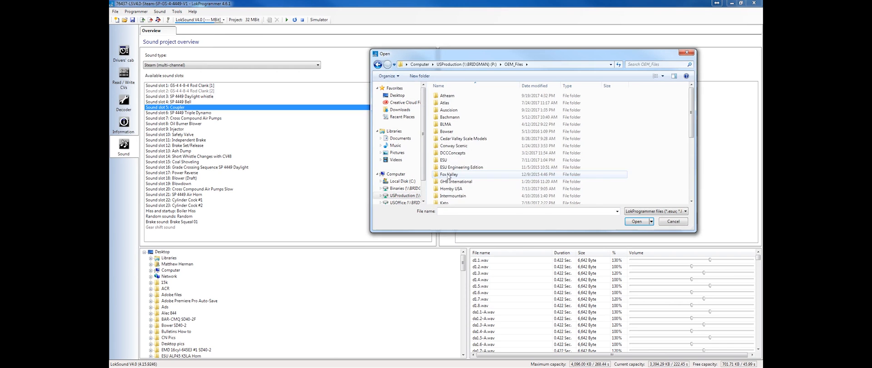
- Open the 73401-ALCO-12cyl-244 V4 LSV4.0 project and show its sound slots
double_click(444, 160)
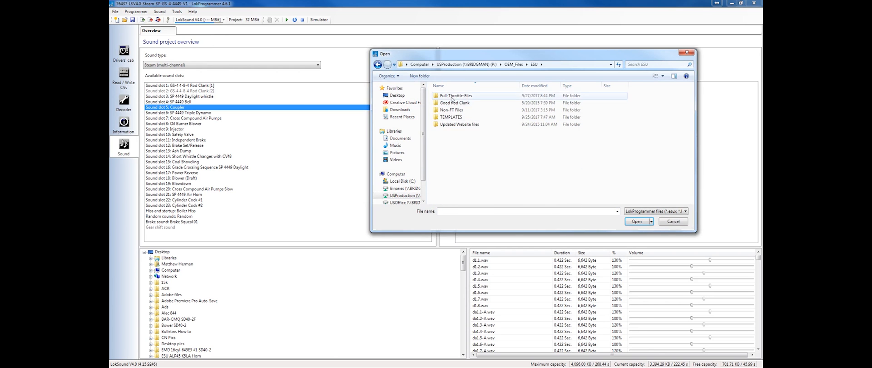
double_click(456, 95)
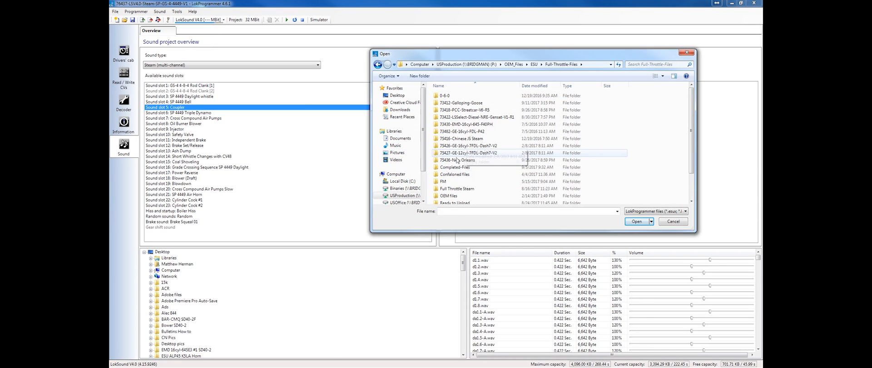
double_click(453, 167)
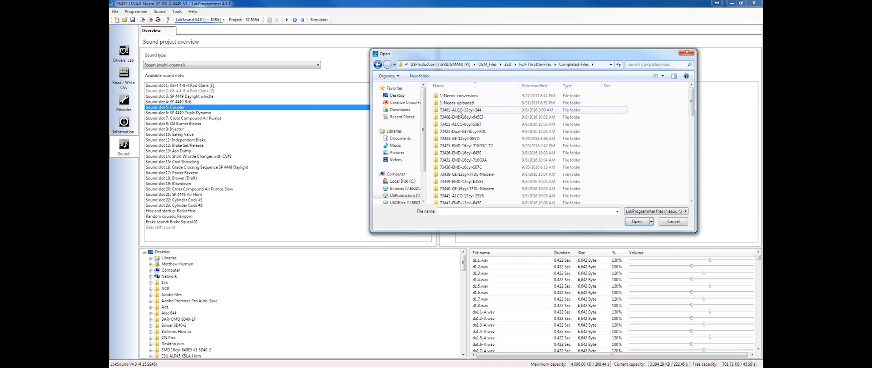
double_click(462, 110)
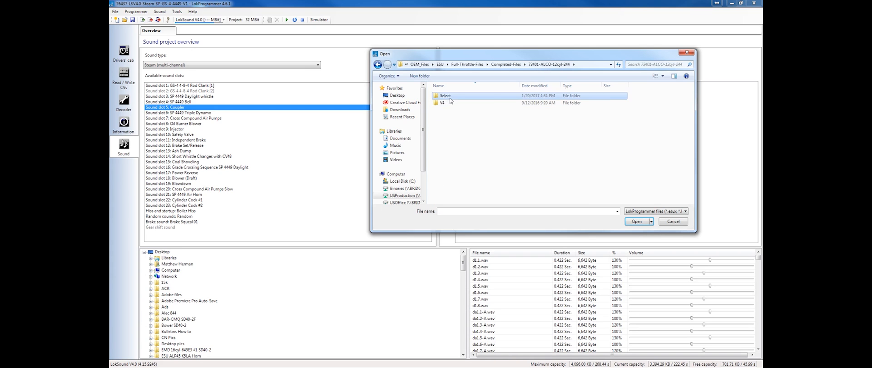
double_click(445, 95)
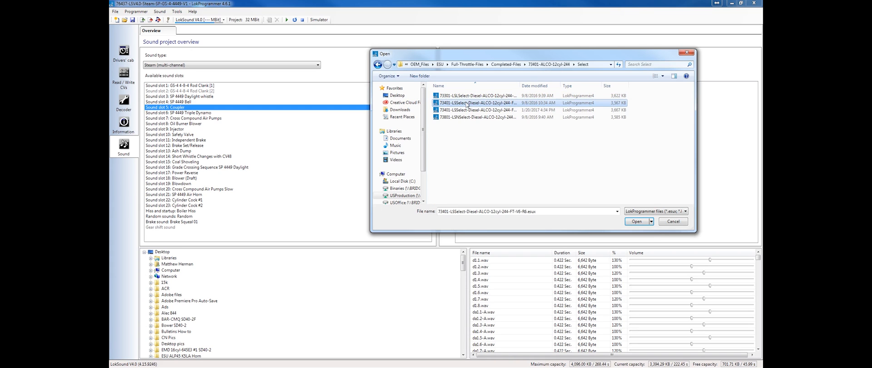
click(377, 64)
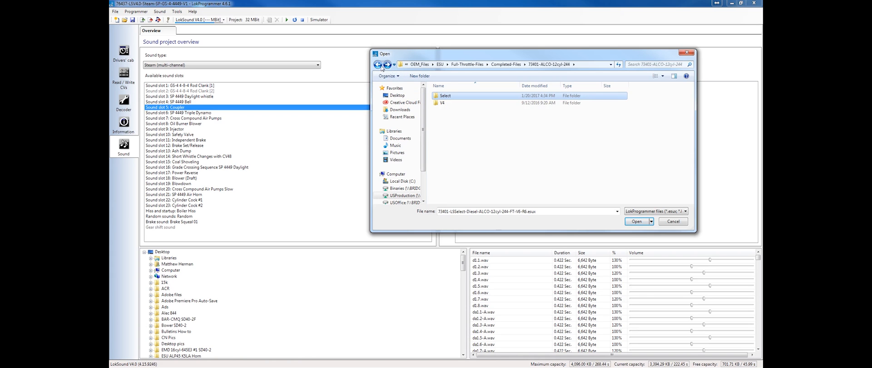
double_click(443, 102)
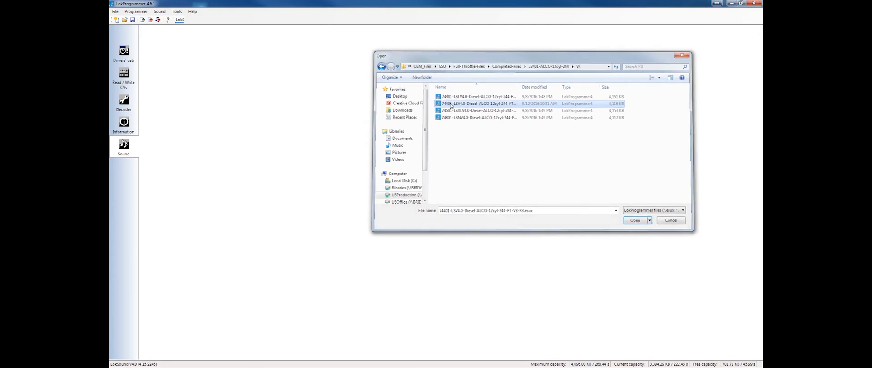
click(635, 221)
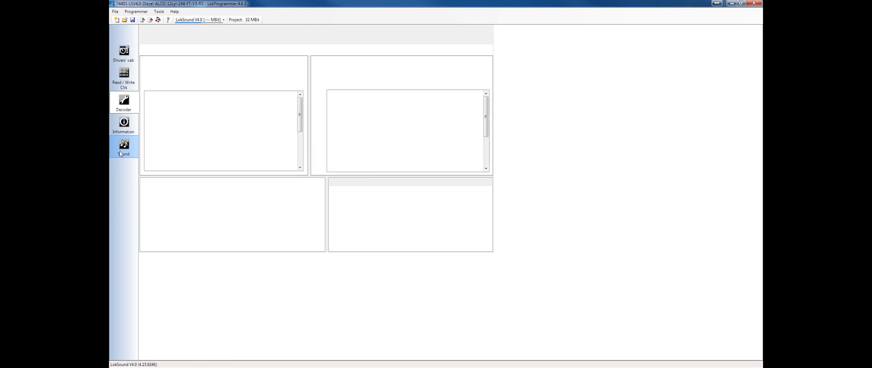
click(124, 147)
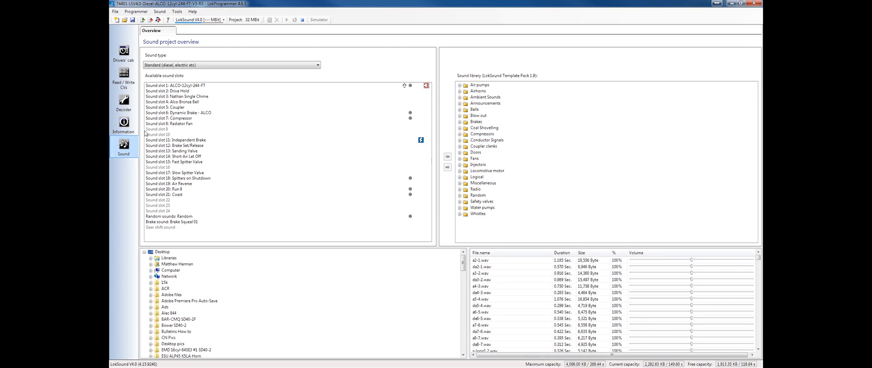
- Open the ALCO-12cyl-244-FT schedule and confirm the Notch 1 constant stays at 1
double_click(175, 85)
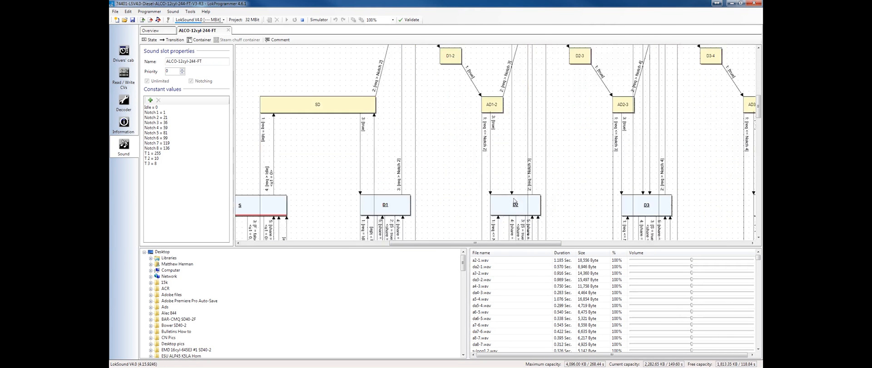
scroll(down, 3)
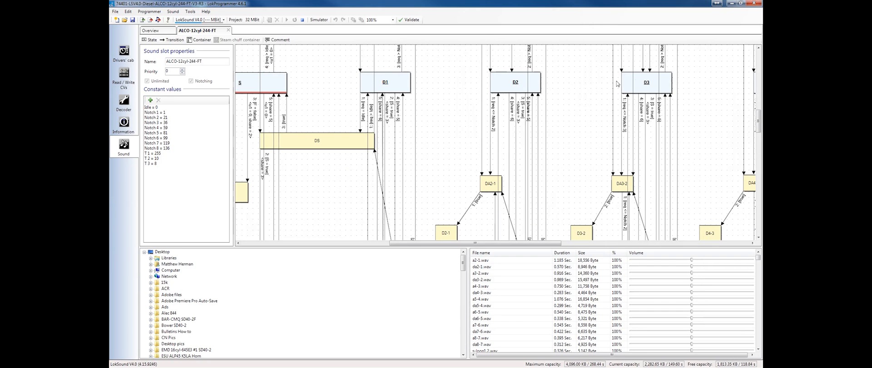
mouse_move(470, 80)
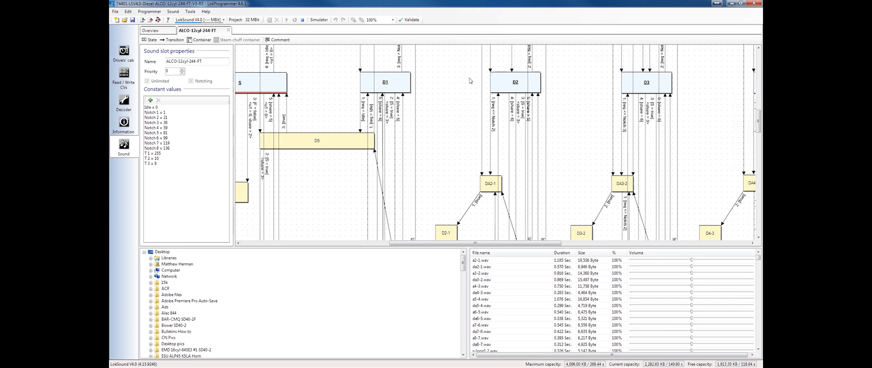
mouse_move(458, 85)
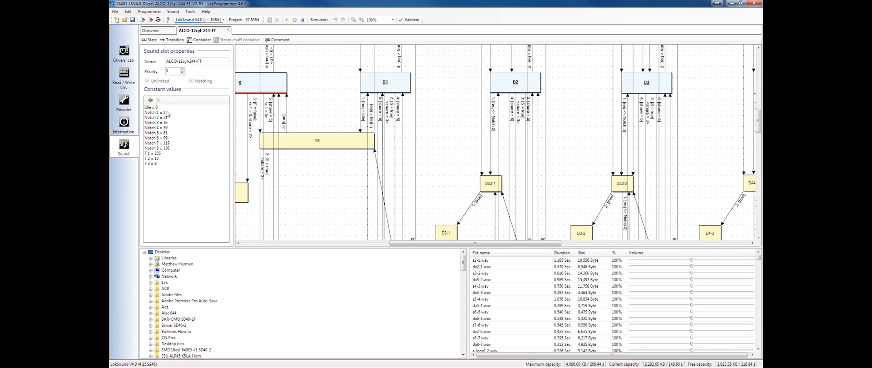
mouse_move(223, 119)
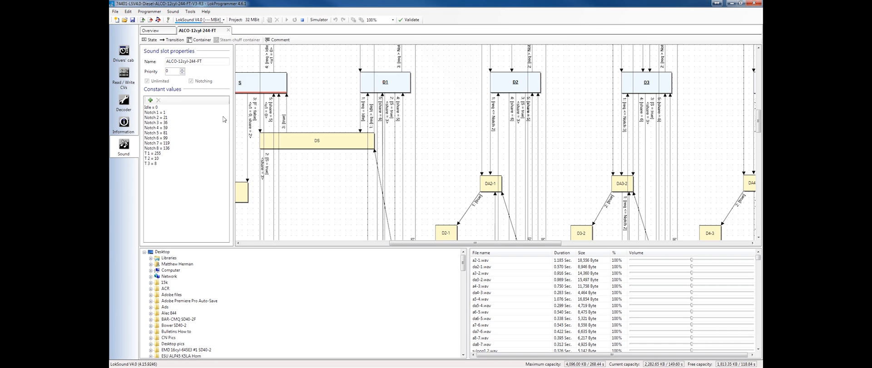
mouse_move(389, 89)
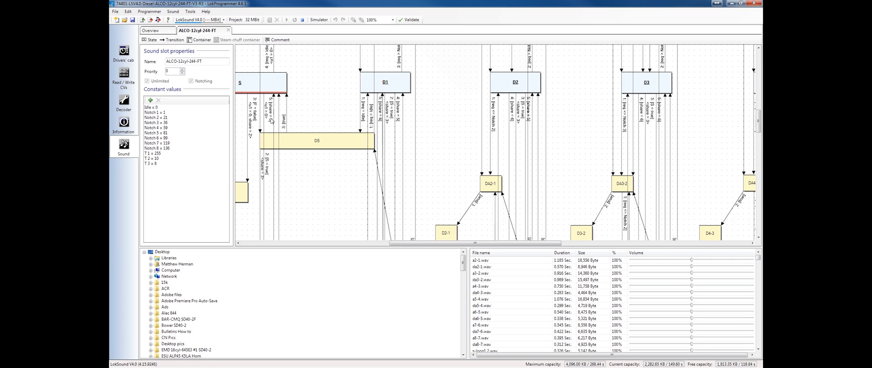
click(161, 112)
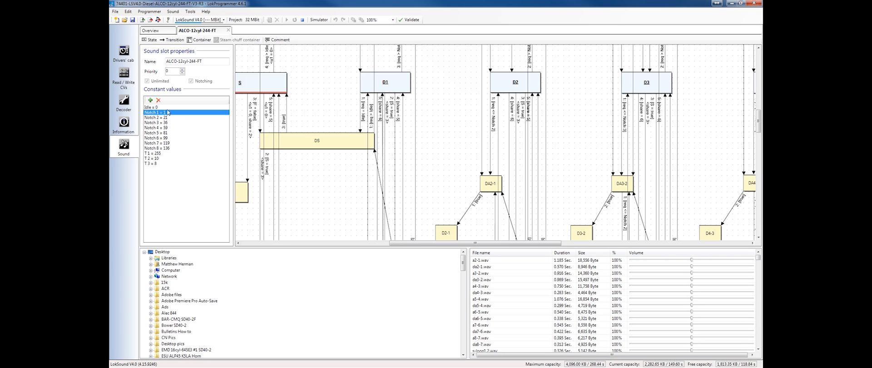
double_click(161, 112)
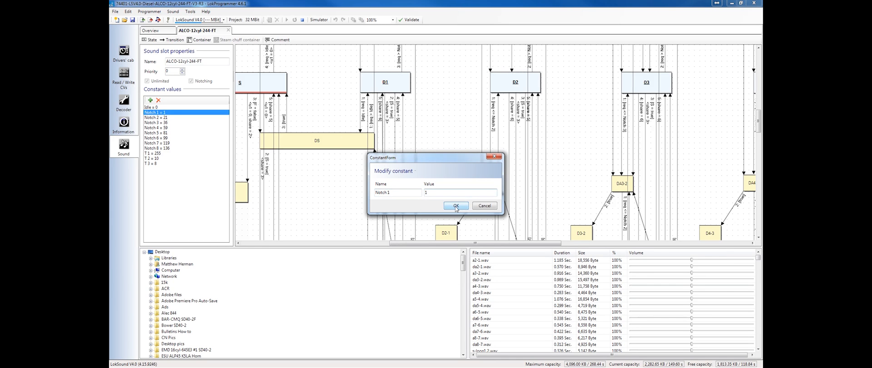
click(455, 206)
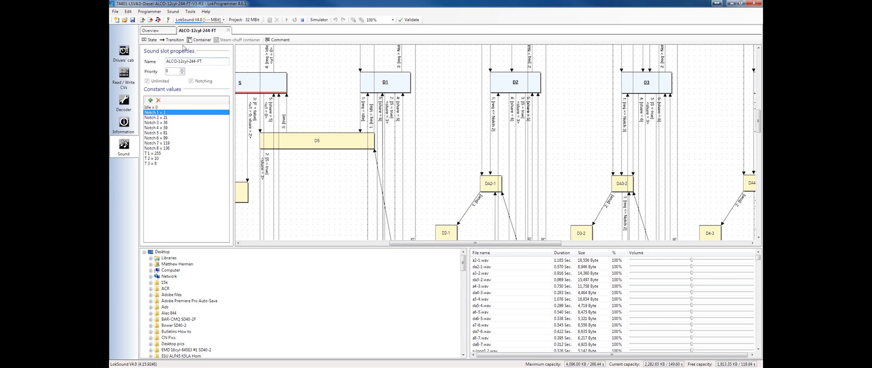
click(150, 30)
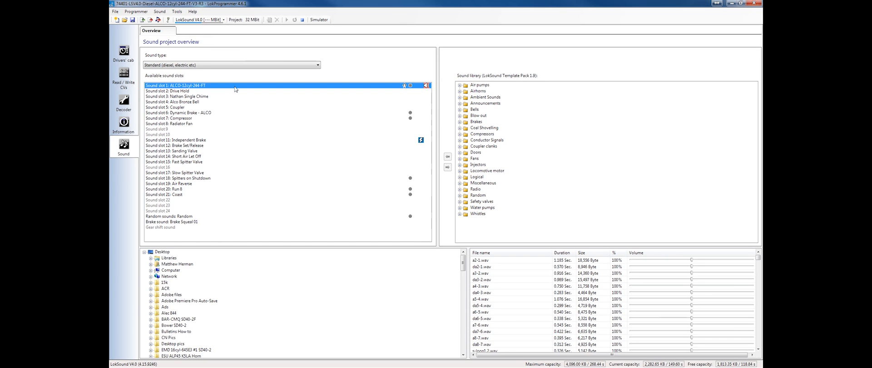
mouse_move(238, 134)
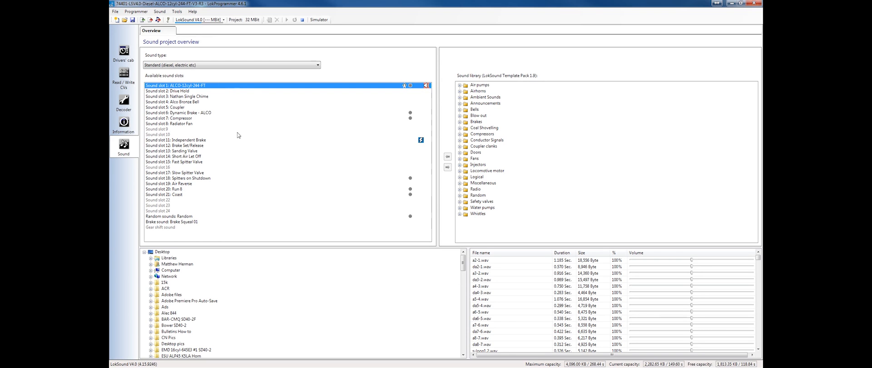
mouse_move(195, 168)
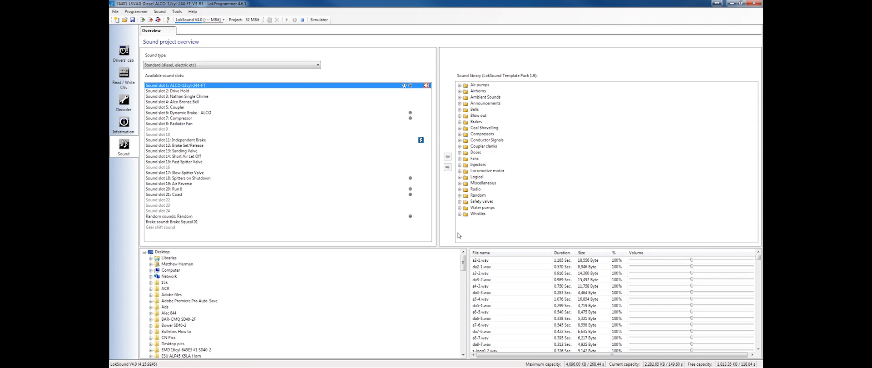
mouse_move(449, 133)
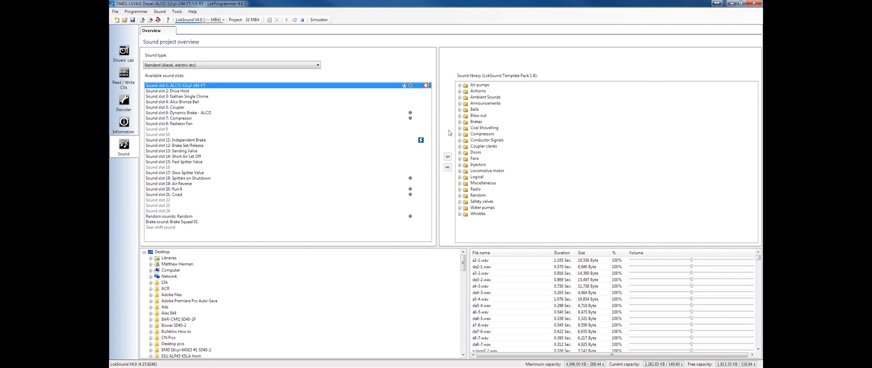
mouse_move(596, 79)
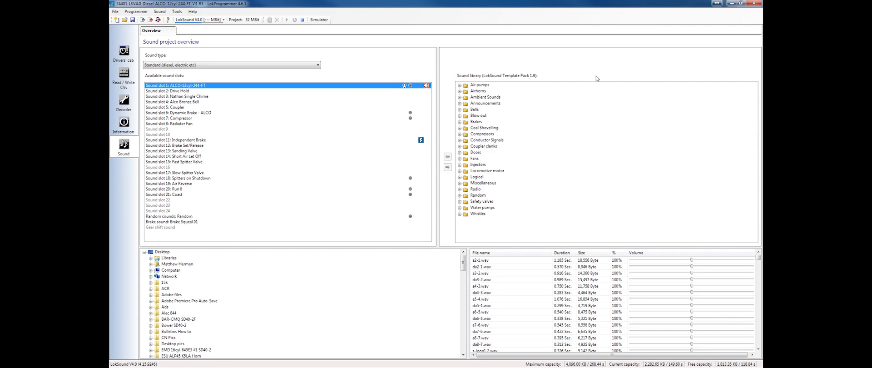
mouse_move(569, 90)
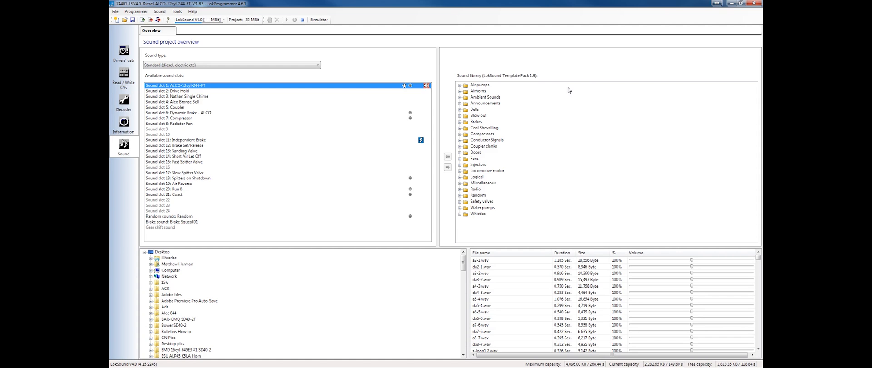
mouse_move(470, 95)
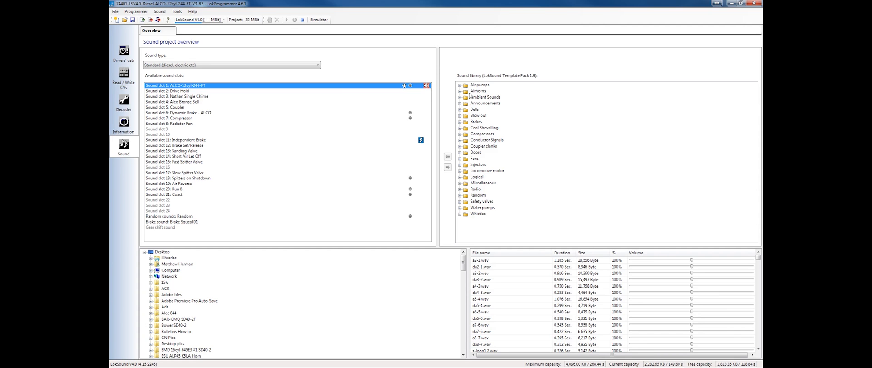
mouse_move(545, 308)
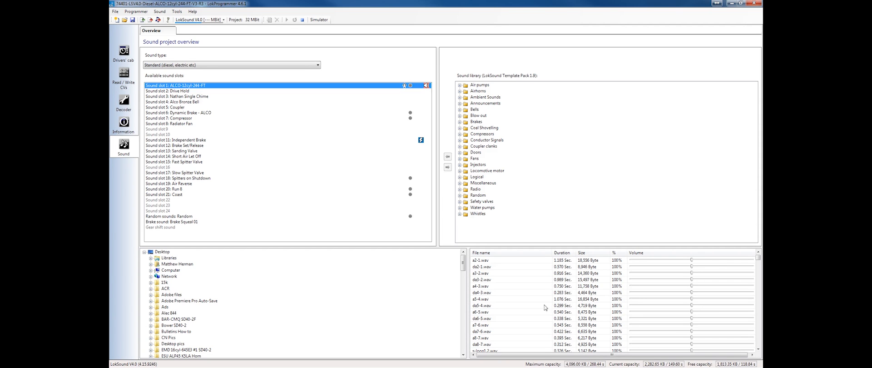
- Inspect samples a3-2, a3-1, Nathan-K3L-int2 and Nathan-K3L-fast-exit-NEW.wav
click(497, 272)
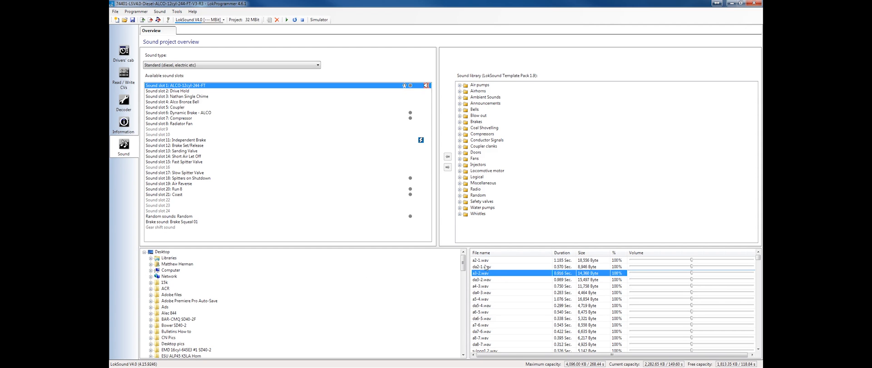
click(480, 259)
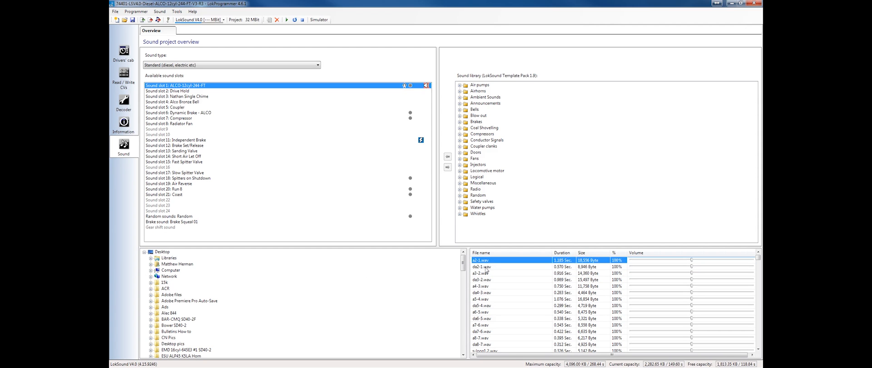
click(501, 279)
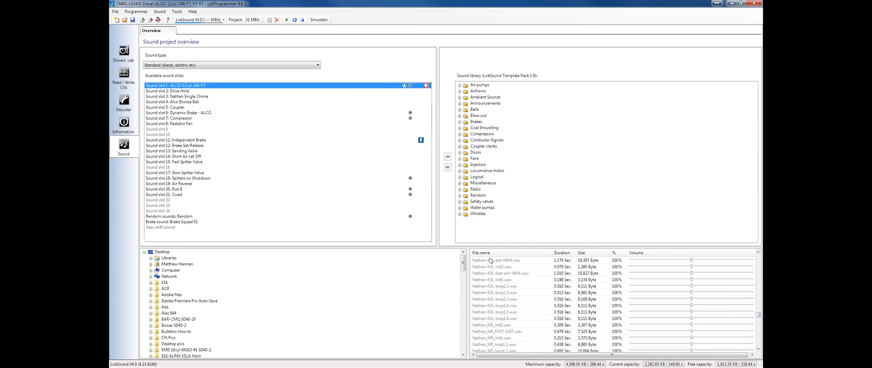
mouse_move(513, 293)
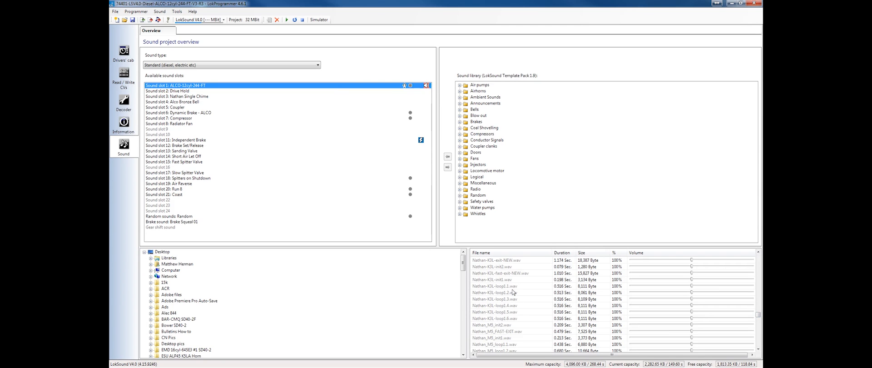
mouse_move(495, 279)
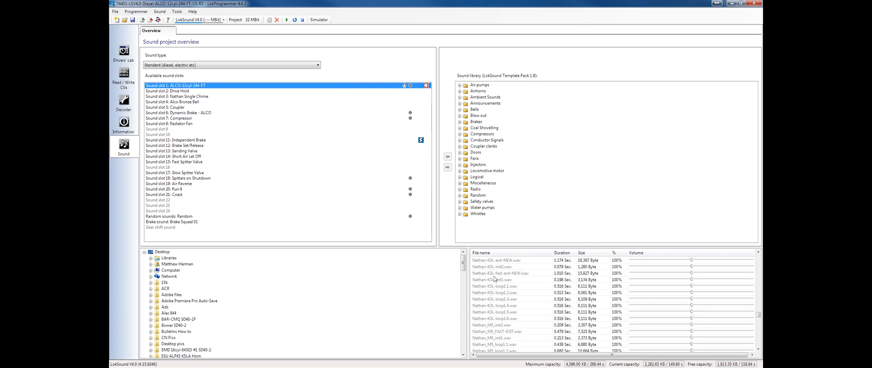
mouse_move(503, 261)
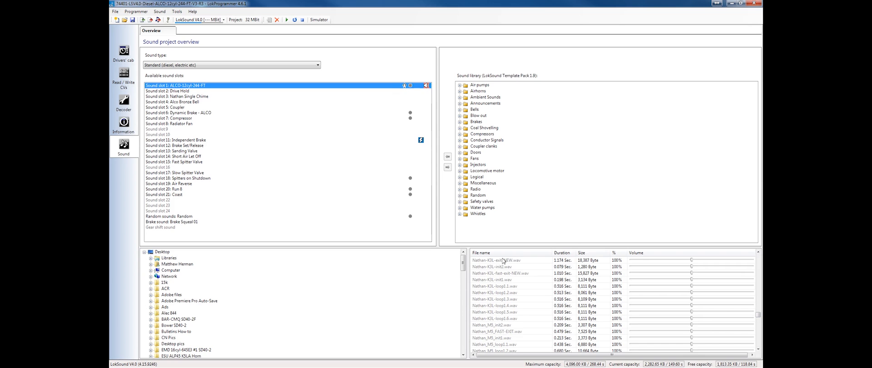
click(495, 266)
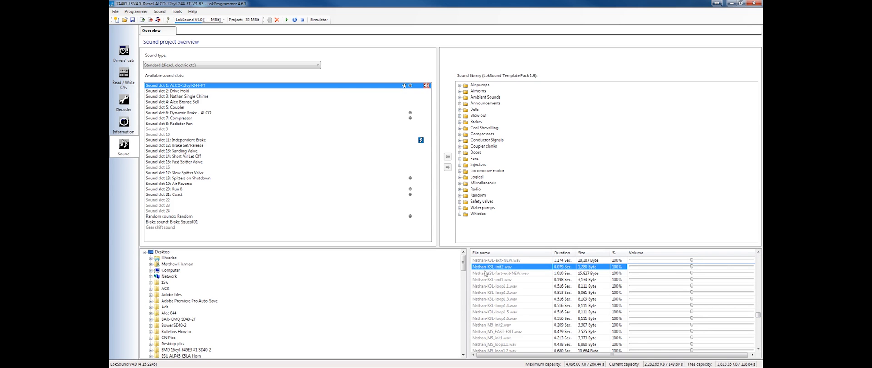
click(500, 273)
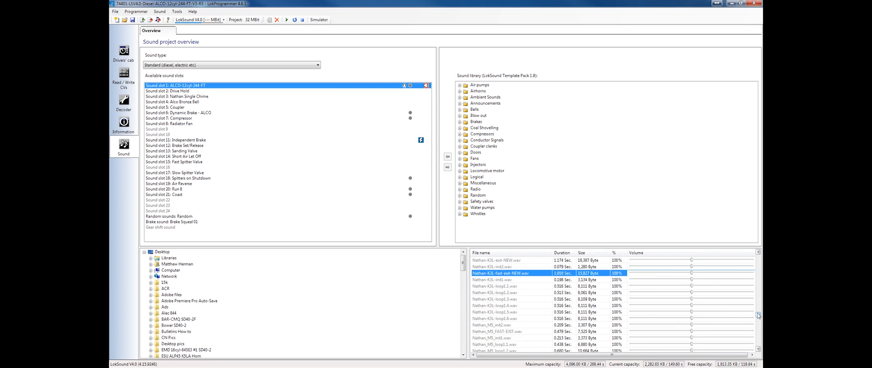
- Check M3-init.wav and holden-k5h-init.wav, then open the Nathan Single Chime schedule
scroll(down, 3)
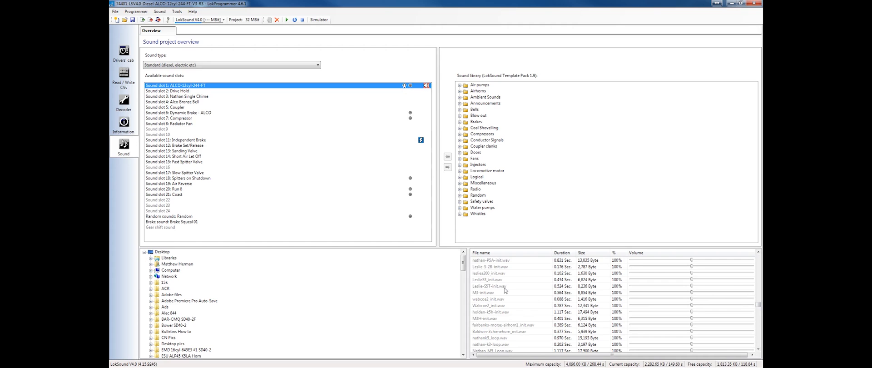
click(484, 292)
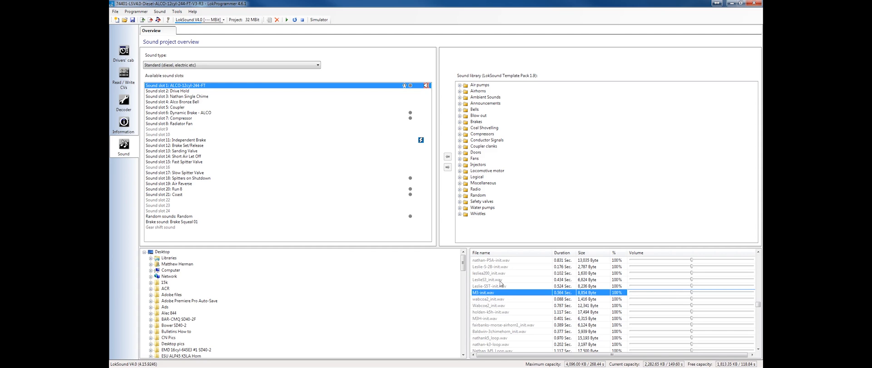
mouse_move(501, 362)
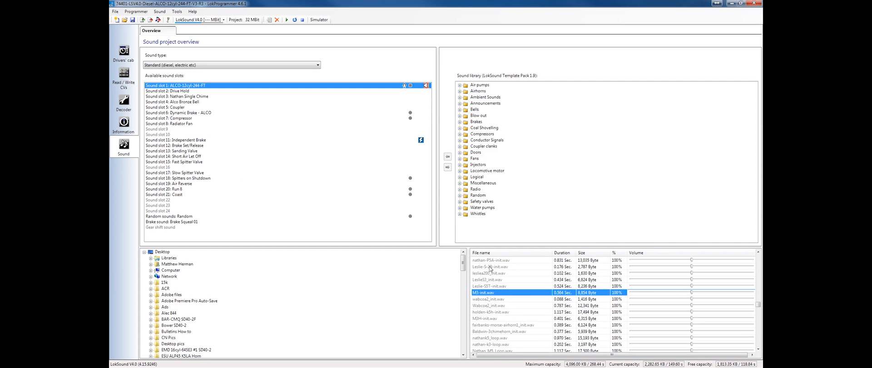
click(495, 312)
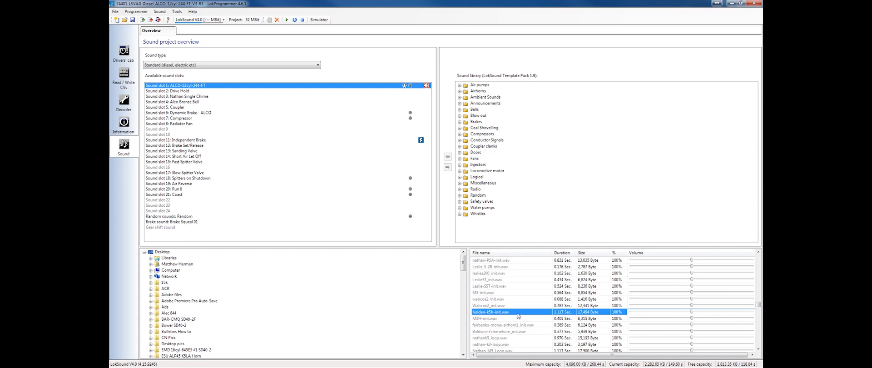
scroll(down, 3)
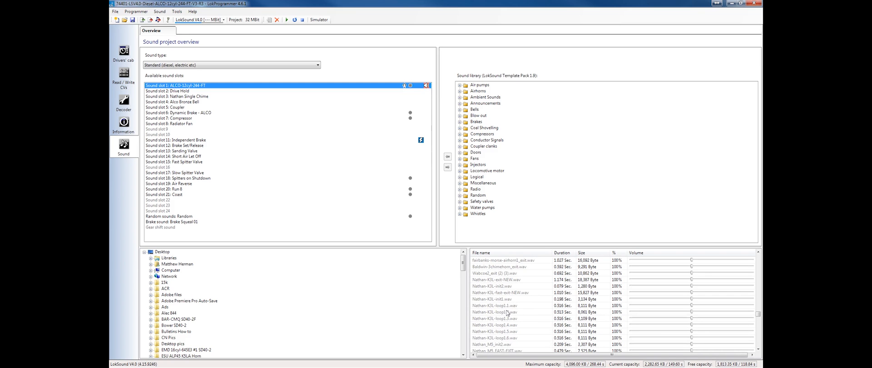
mouse_move(485, 86)
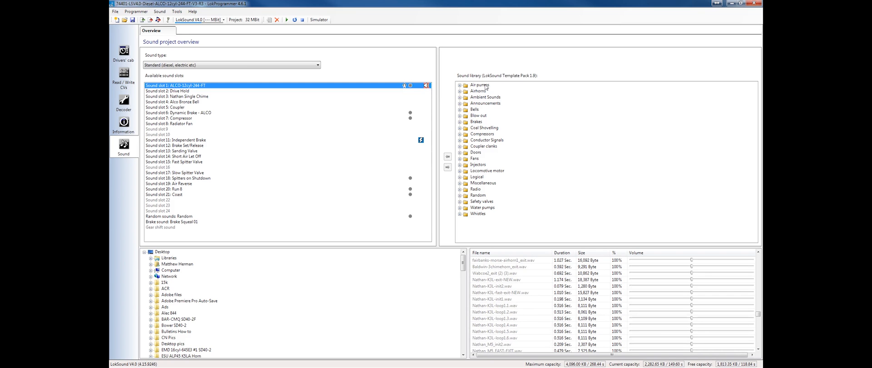
mouse_move(511, 315)
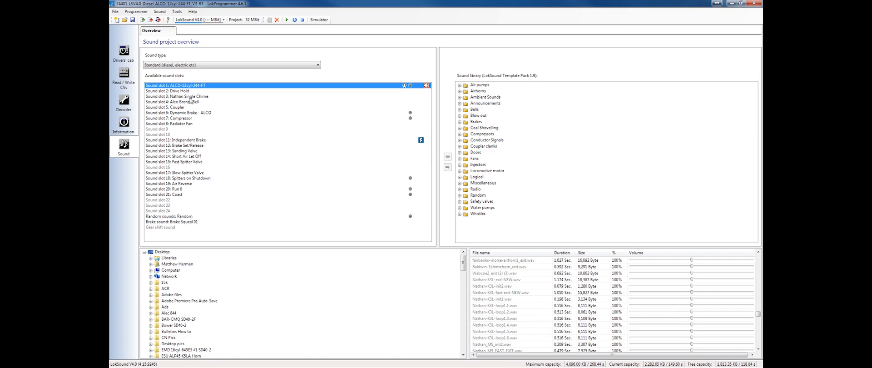
double_click(177, 97)
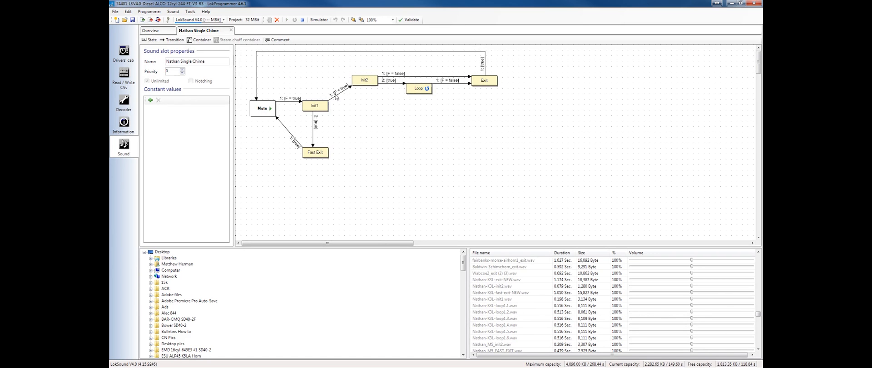
mouse_move(551, 82)
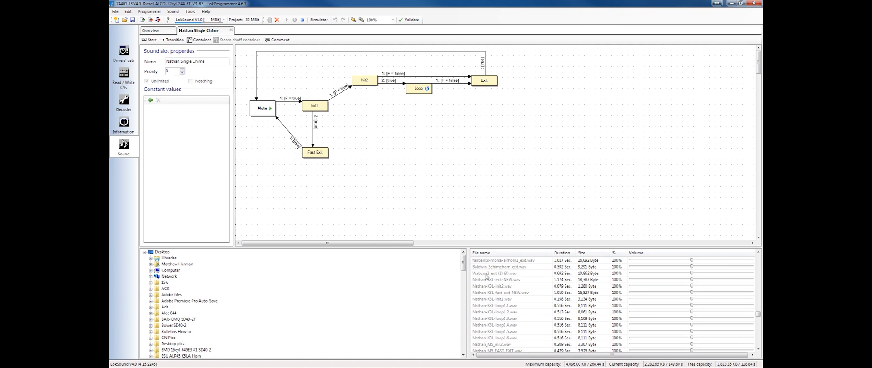
click(493, 273)
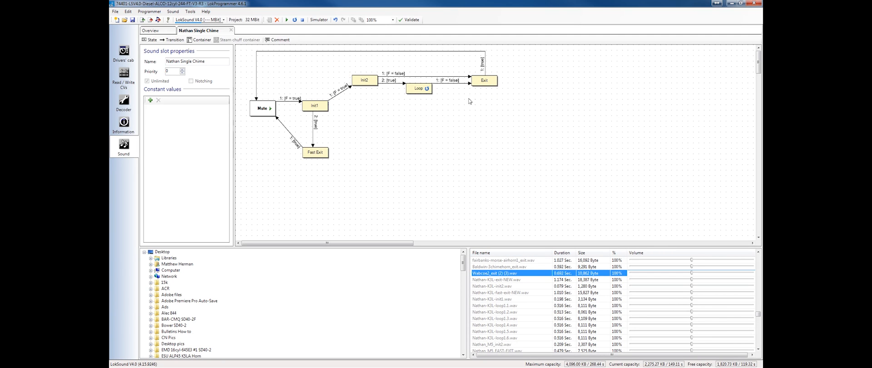
mouse_move(475, 151)
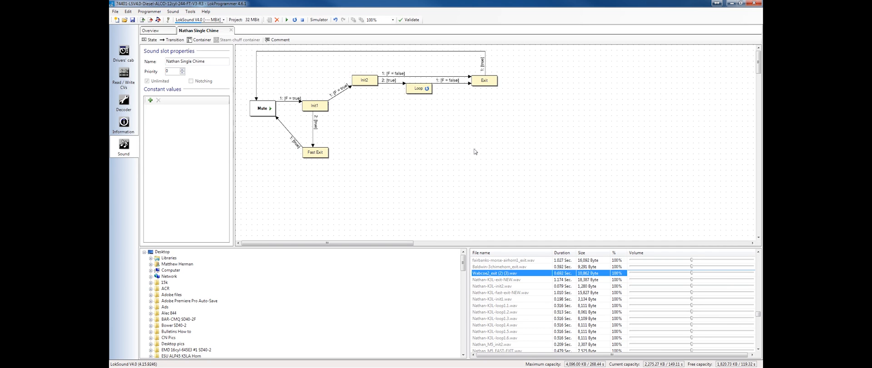
mouse_move(332, 105)
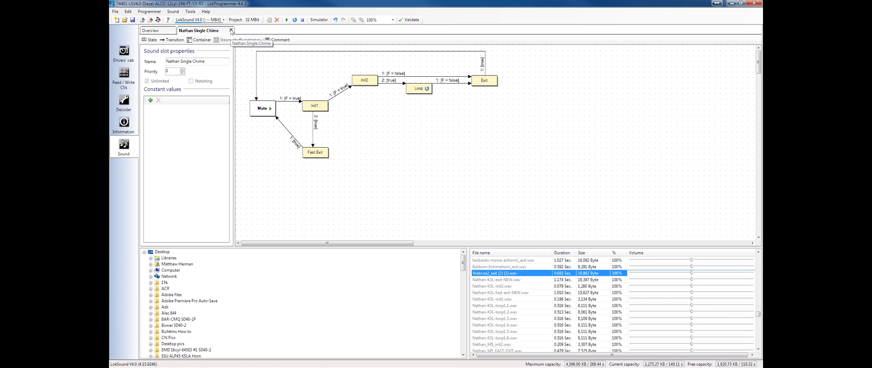
click(315, 106)
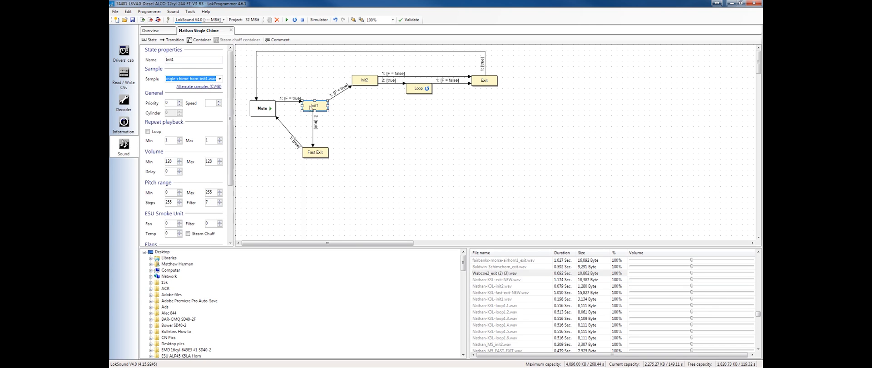
mouse_move(244, 121)
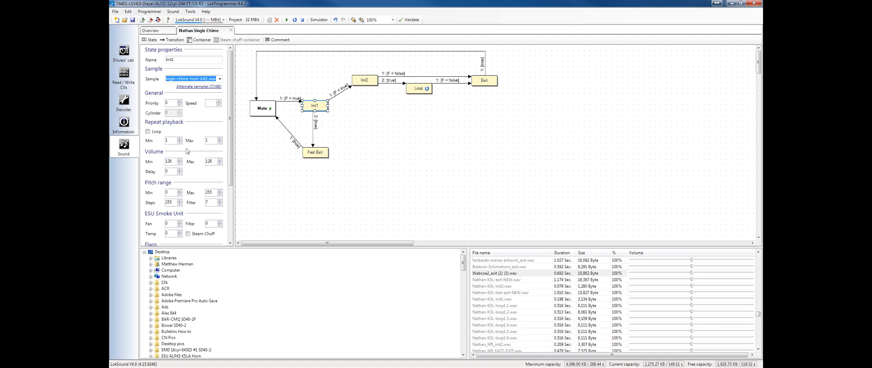
mouse_move(340, 102)
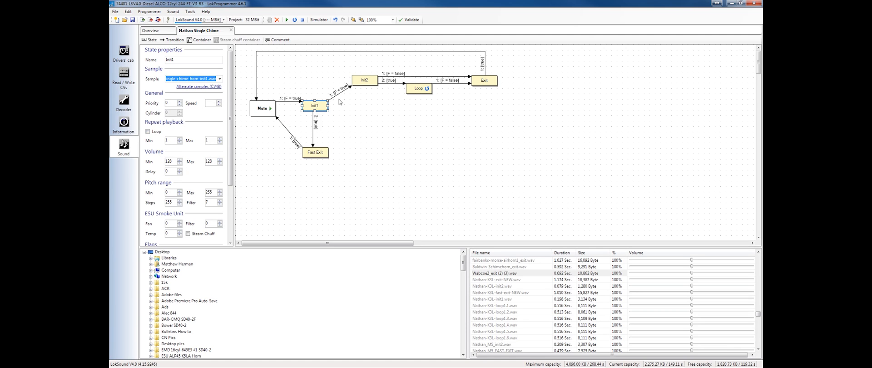
mouse_move(475, 89)
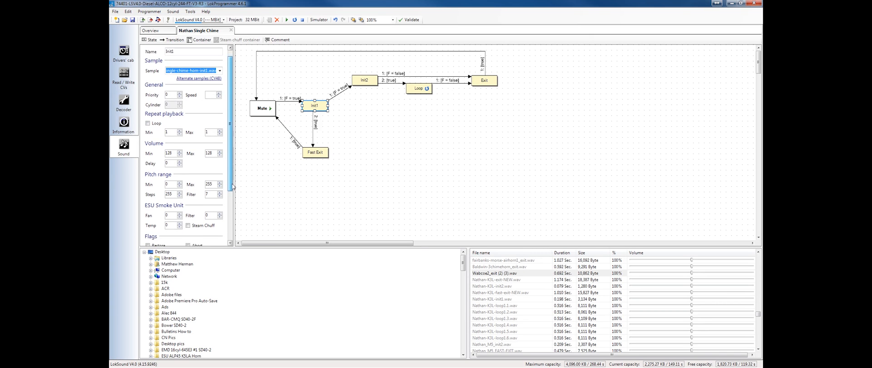
- Scroll through the Init1 state's flags and mapping settings, none assigned
scroll(down, 3)
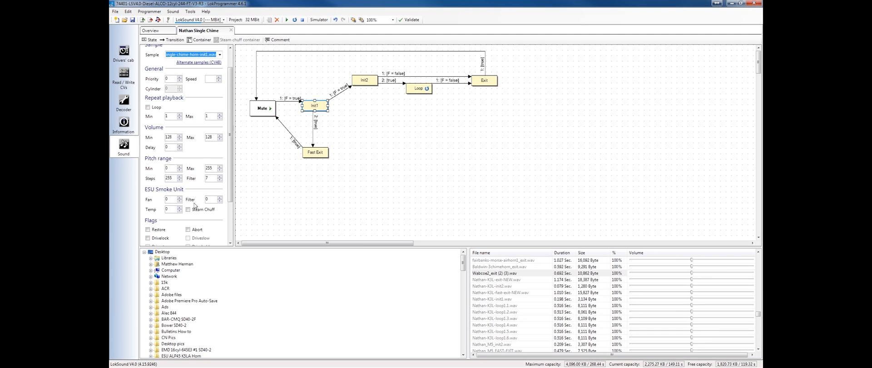
mouse_move(226, 209)
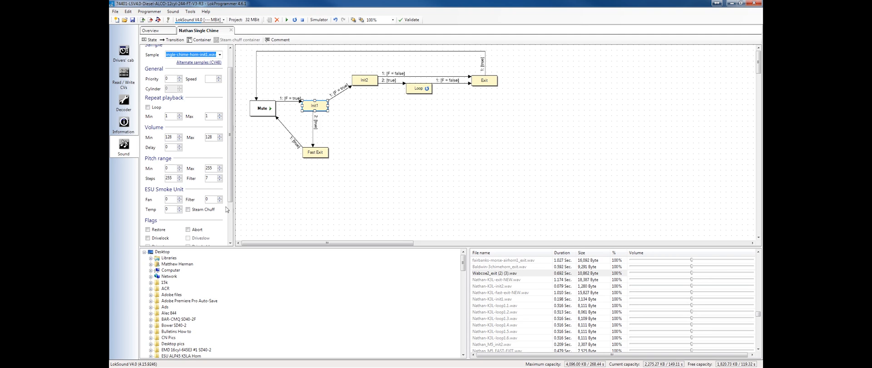
mouse_move(176, 222)
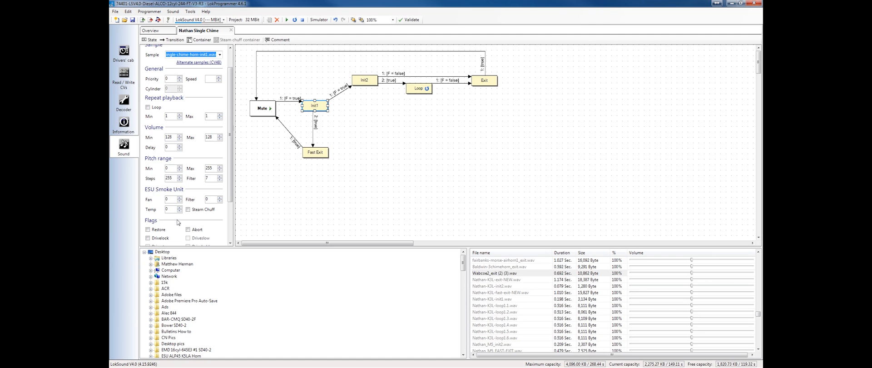
mouse_move(296, 113)
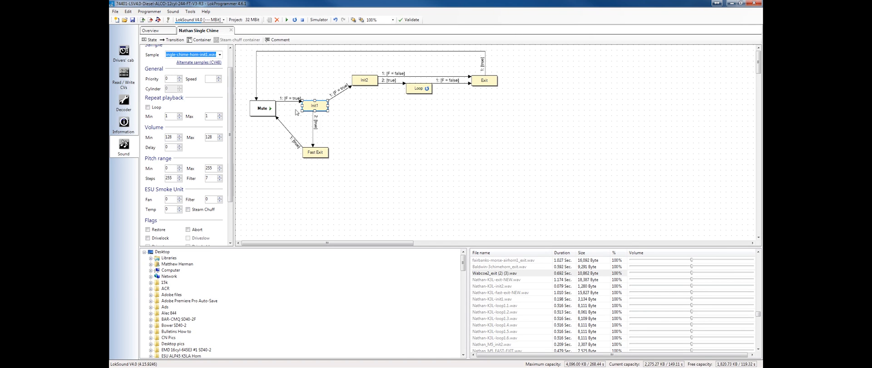
mouse_move(248, 186)
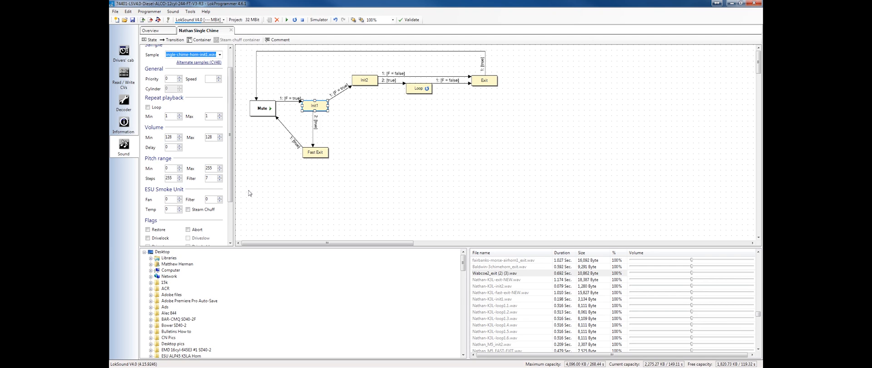
mouse_move(179, 197)
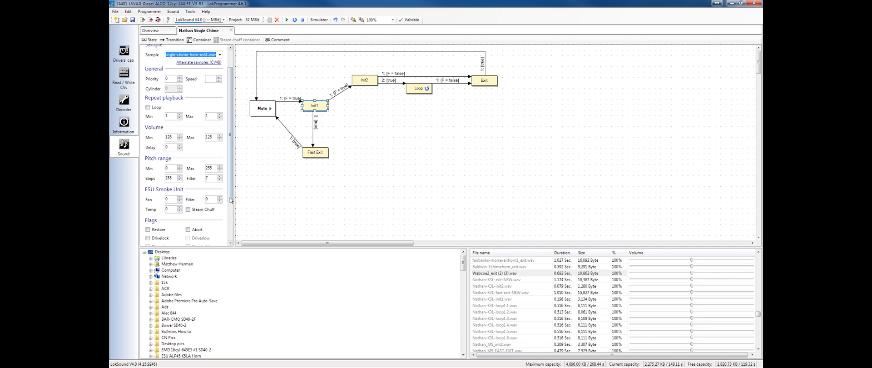
scroll(down, 3)
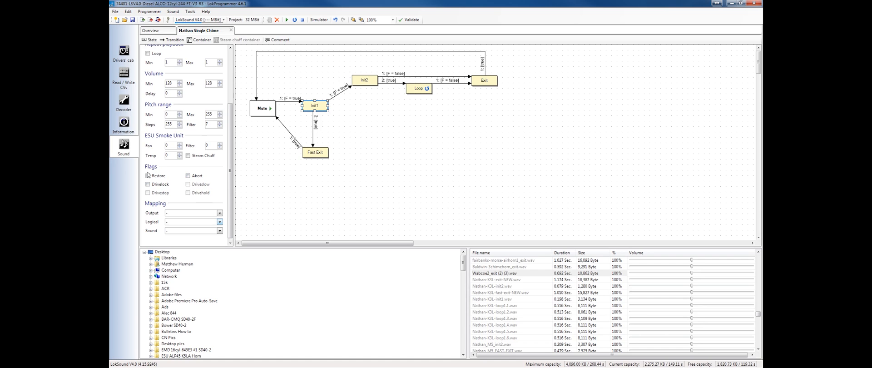
mouse_move(171, 184)
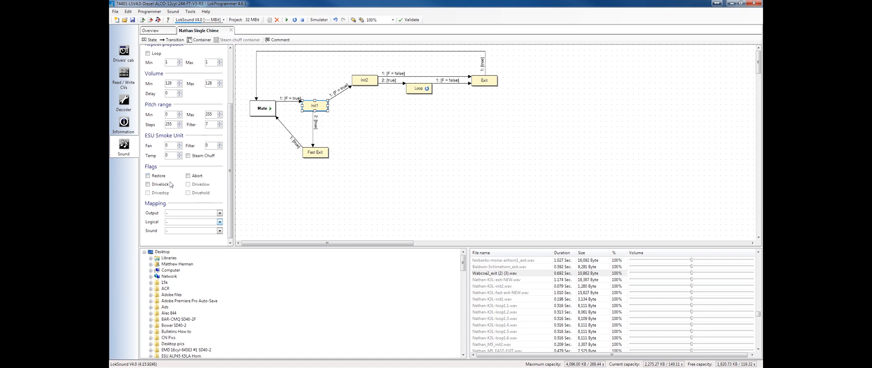
mouse_move(167, 193)
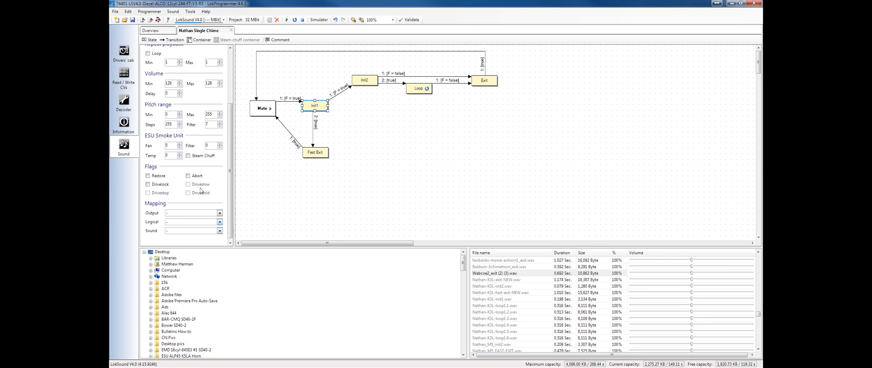
mouse_move(201, 191)
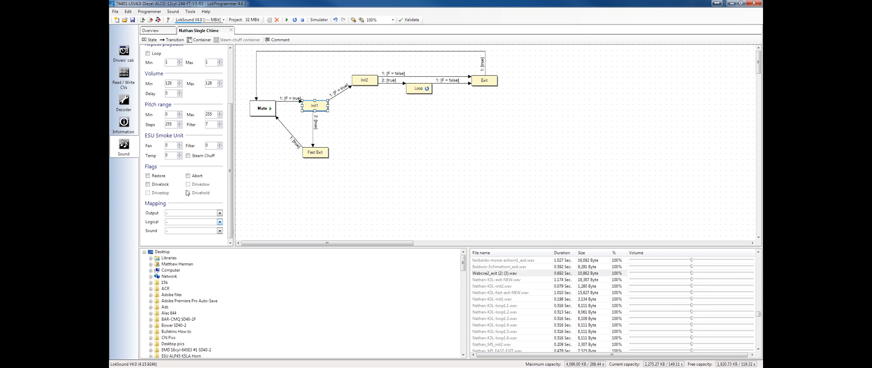
mouse_move(213, 197)
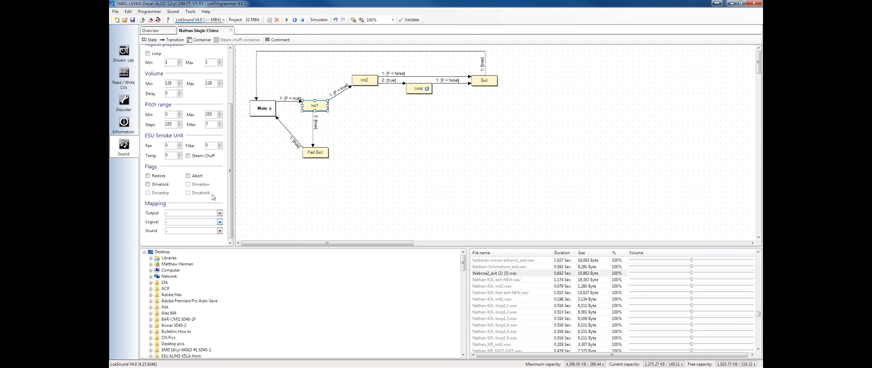
mouse_move(186, 195)
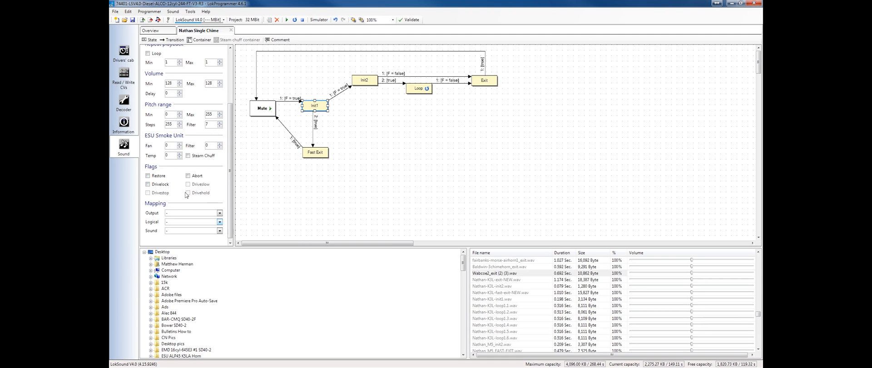
mouse_move(193, 194)
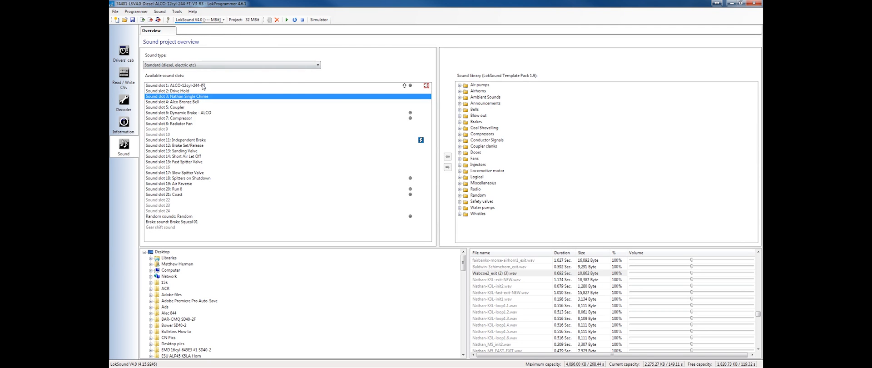
- View the ALCO-12cyl-244-FT schedule's S state mapped to Air Reverse, then return to overview
double_click(175, 85)
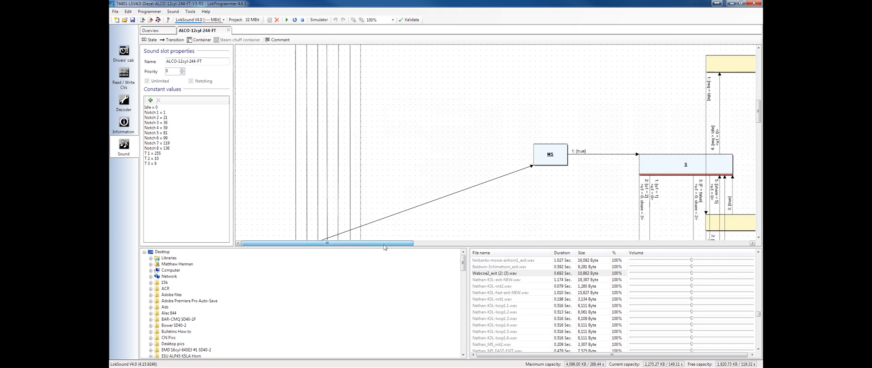
drag(384, 243, 325, 243)
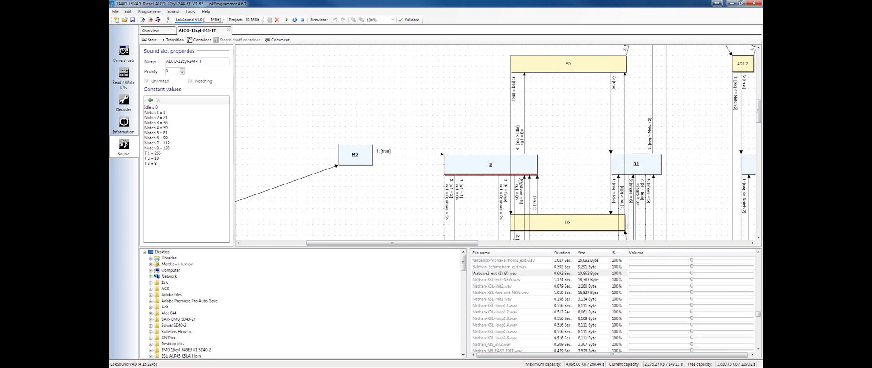
mouse_move(531, 182)
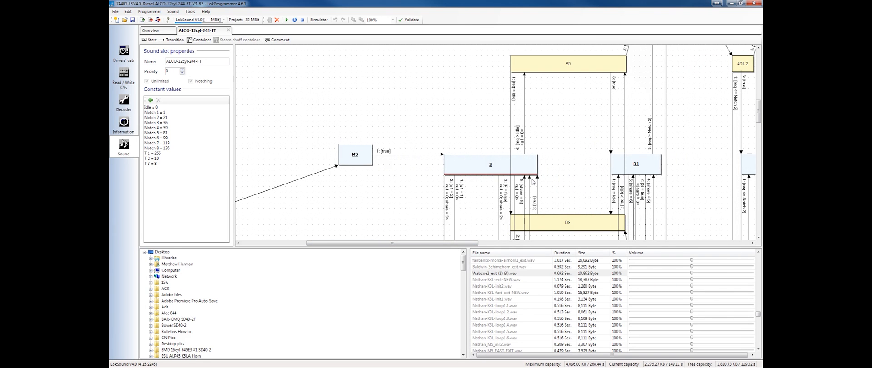
click(490, 164)
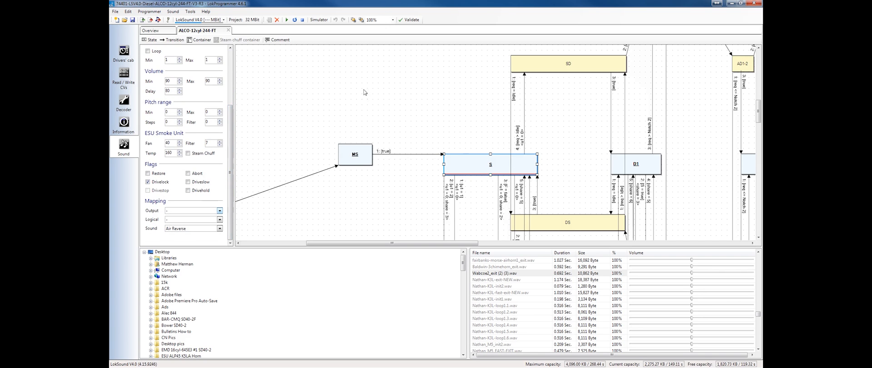
mouse_move(154, 234)
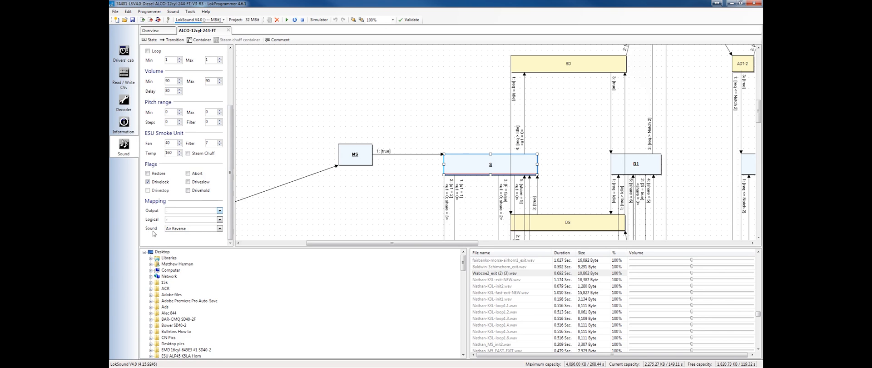
mouse_move(149, 216)
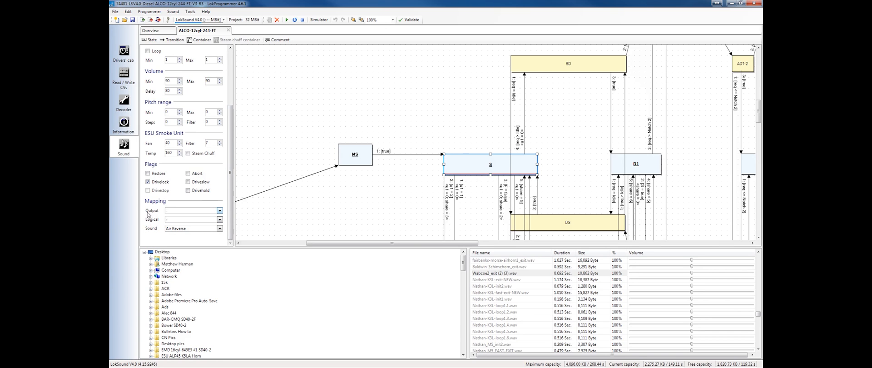
mouse_move(154, 217)
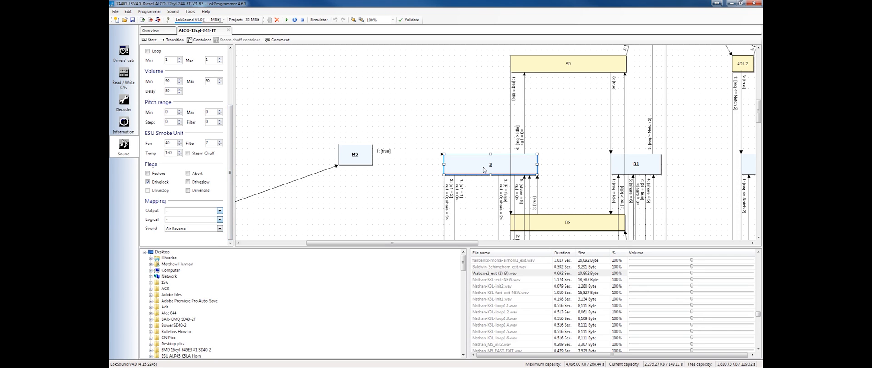
mouse_move(497, 150)
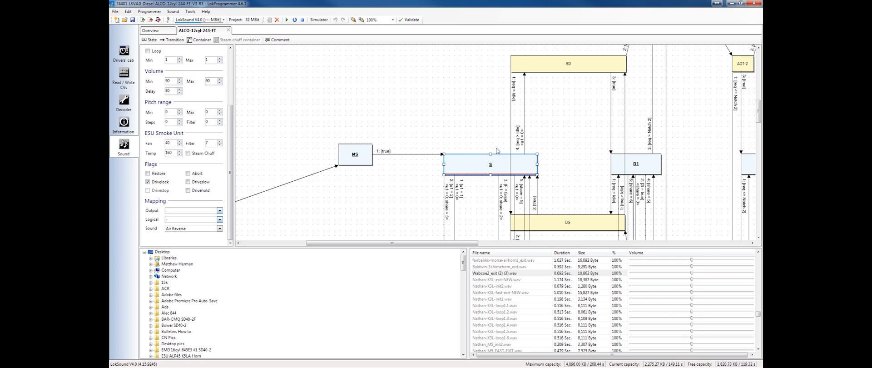
mouse_move(209, 230)
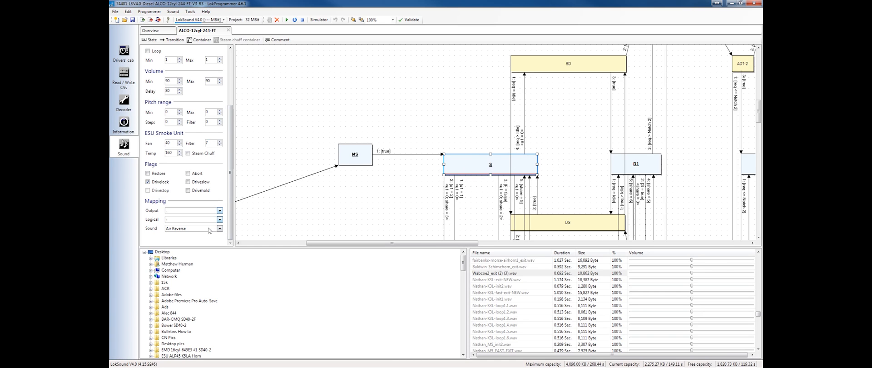
mouse_move(189, 234)
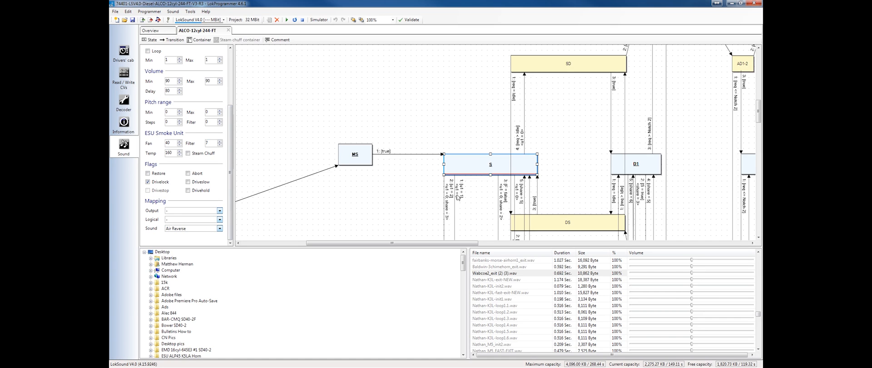
mouse_move(510, 167)
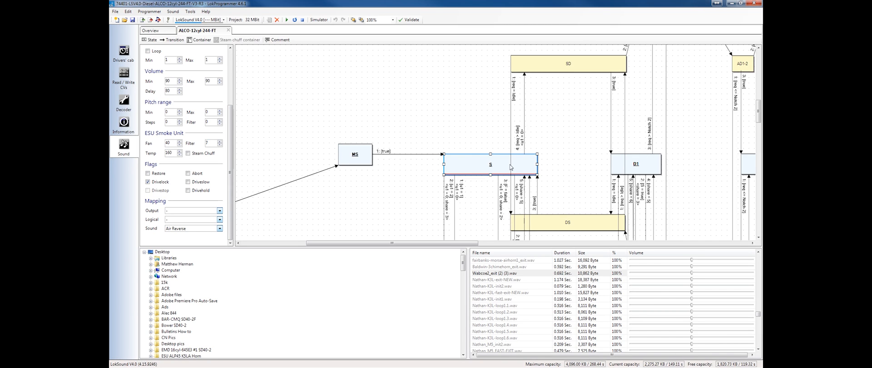
mouse_move(506, 171)
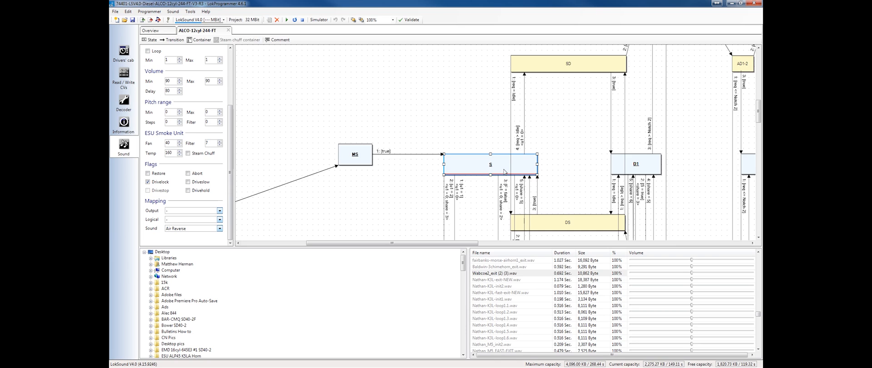
mouse_move(476, 167)
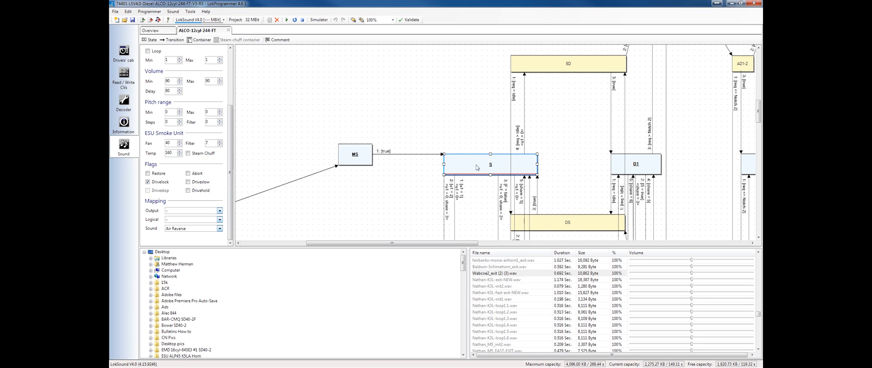
mouse_move(650, 165)
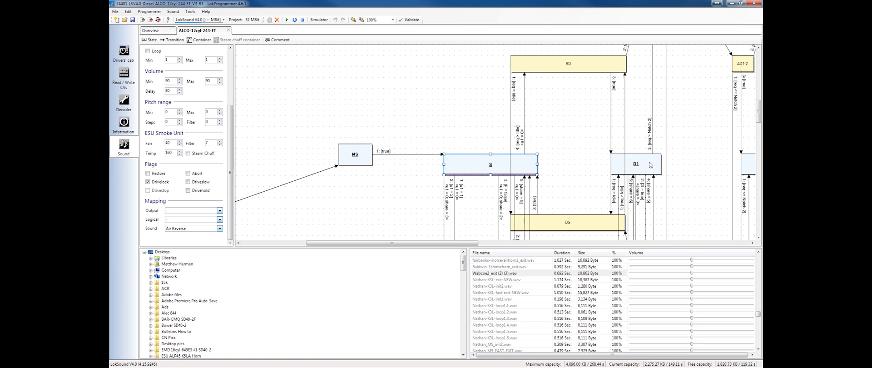
mouse_move(745, 168)
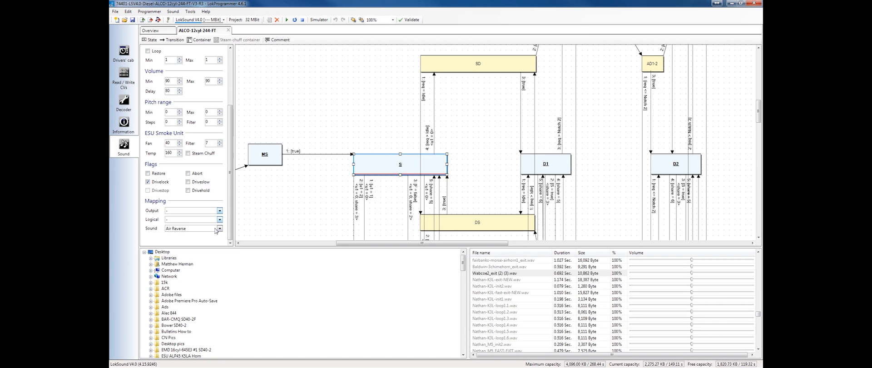
mouse_move(177, 234)
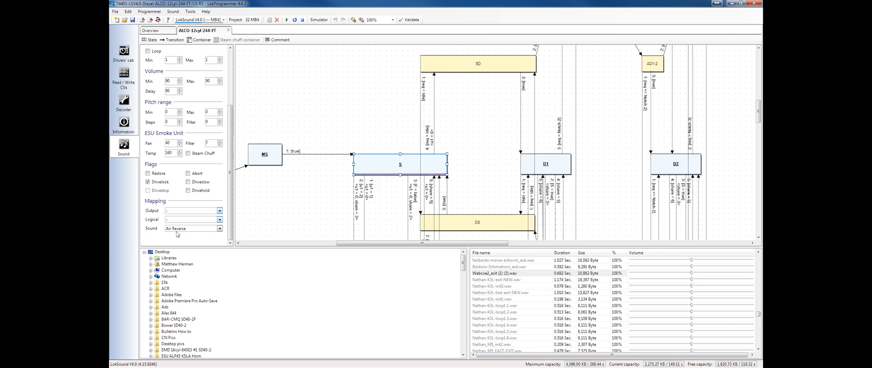
mouse_move(190, 234)
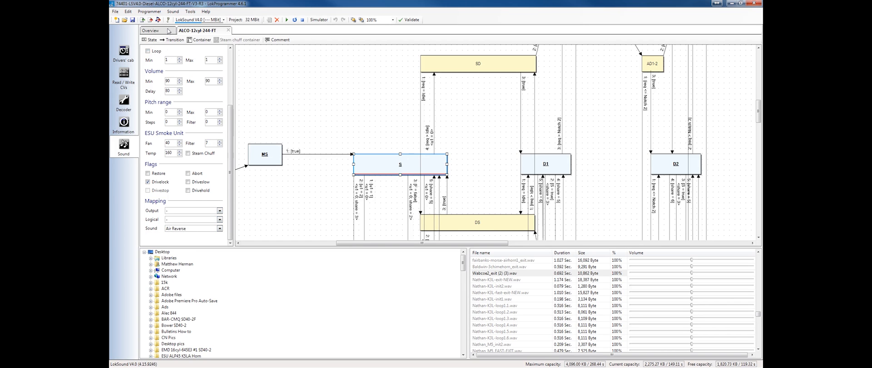
click(150, 30)
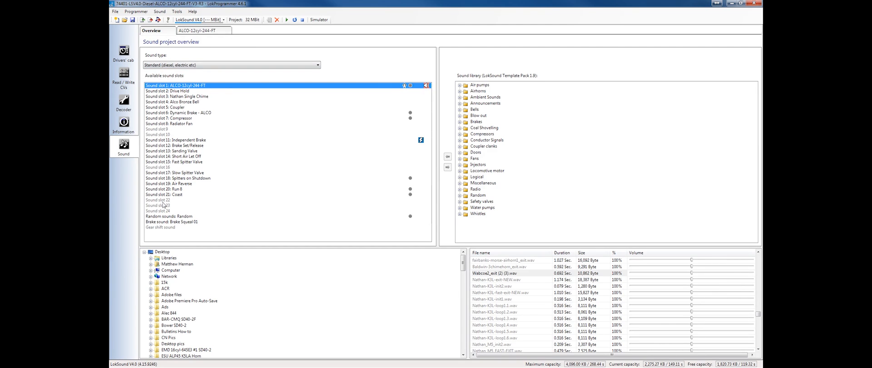
mouse_move(191, 139)
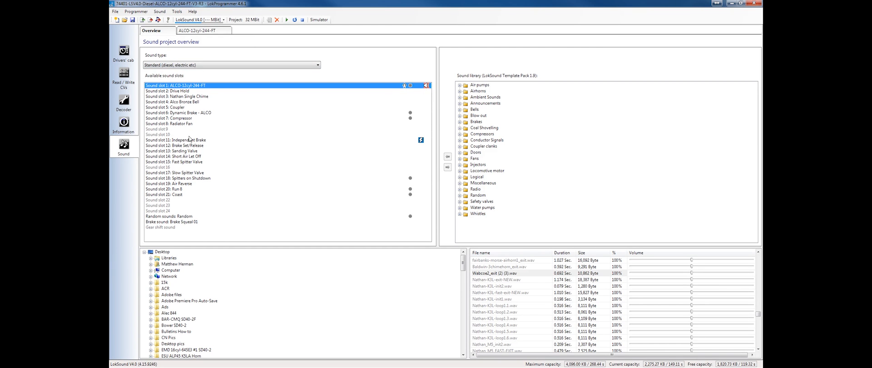
- Open the Air Reverse slot's schedule (Mute, Reverse, Forward) and compare it with the ALCO-12cyl-244-FT tab
double_click(168, 183)
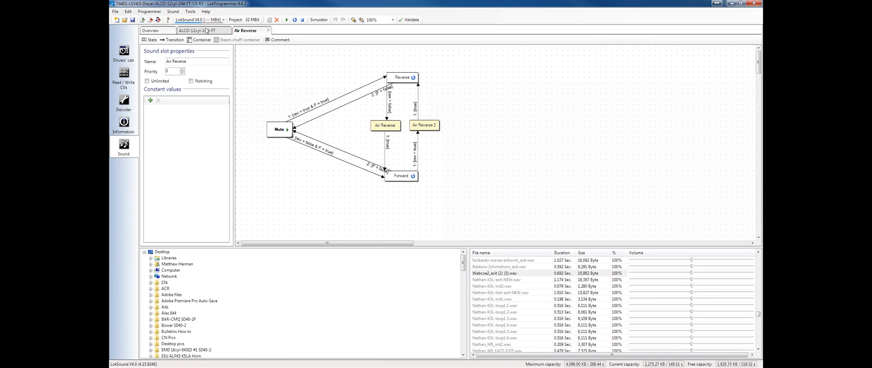
click(200, 30)
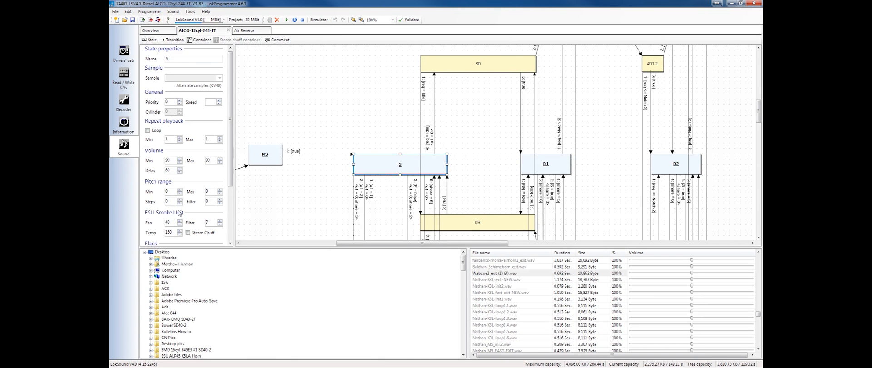
scroll(down, 3)
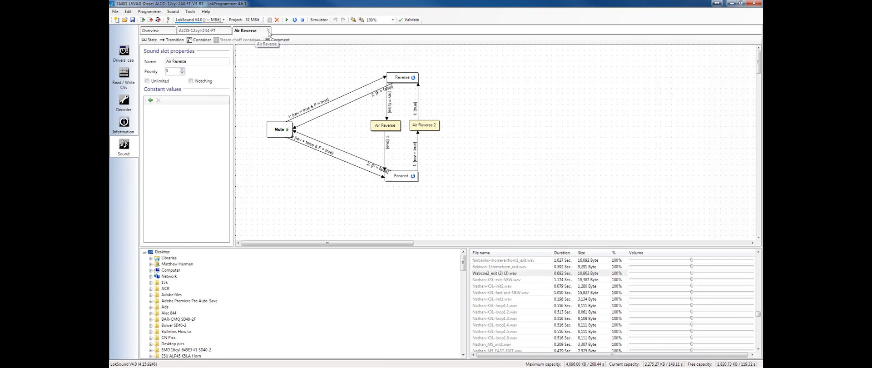
mouse_move(309, 102)
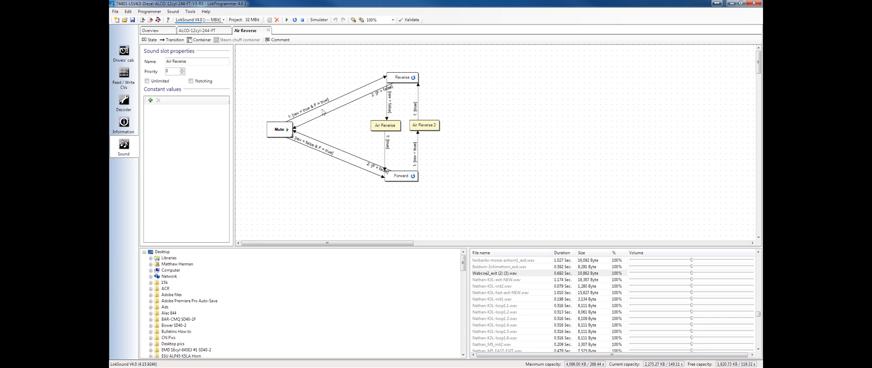
mouse_move(322, 112)
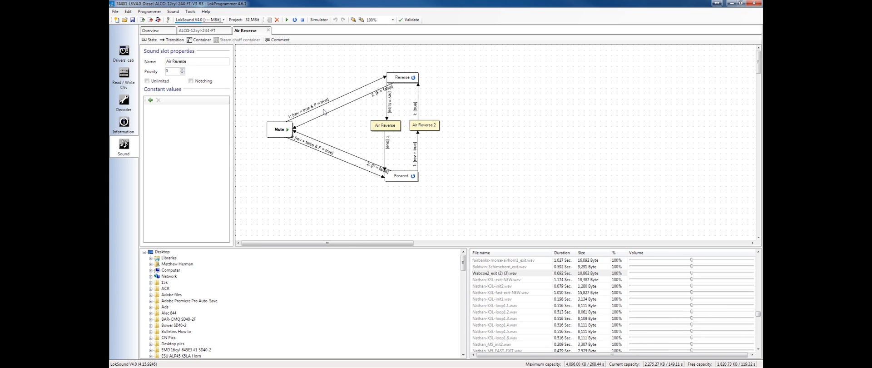
mouse_move(392, 102)
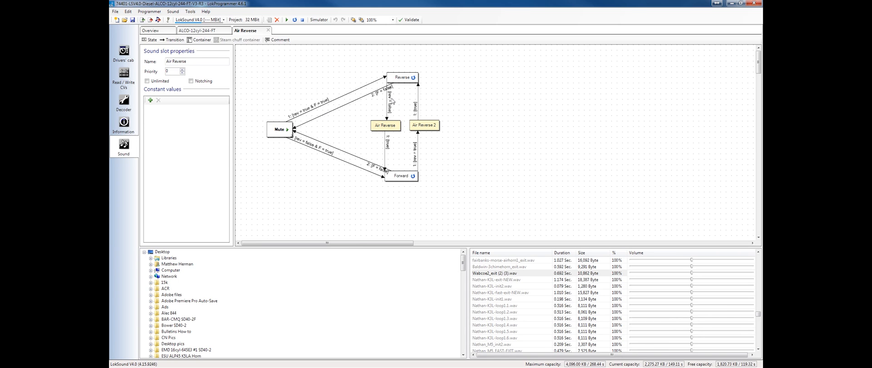
mouse_move(398, 101)
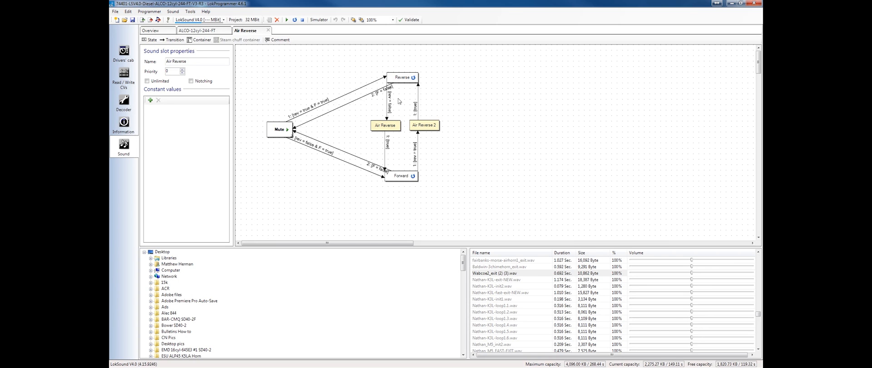
mouse_move(427, 113)
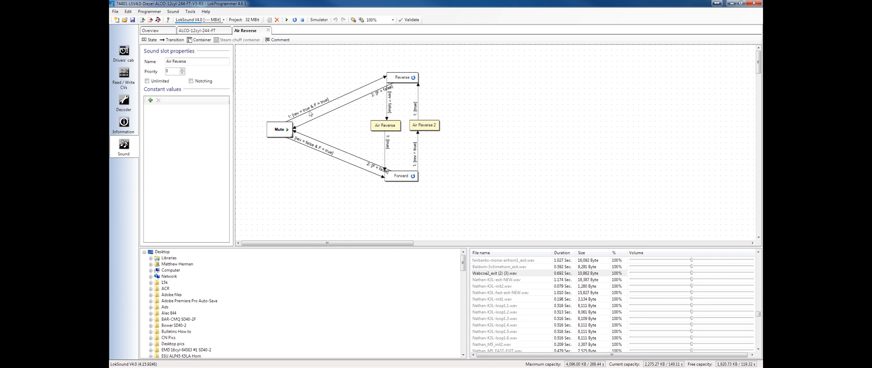
mouse_move(286, 134)
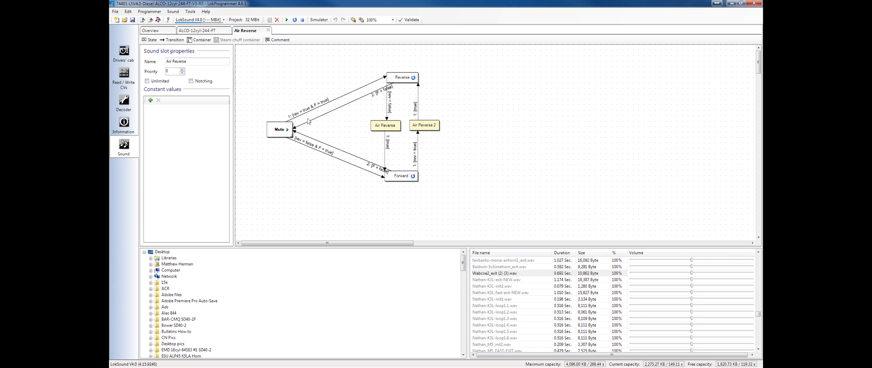
click(196, 30)
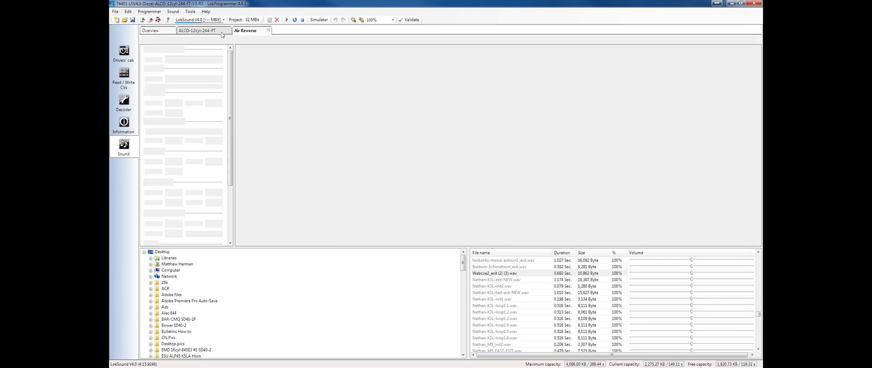
- Switch between the Air Reverse and ALCO-12cyl-244-FT schedule tabs to check the S state's Air Reverse mapping
click(195, 30)
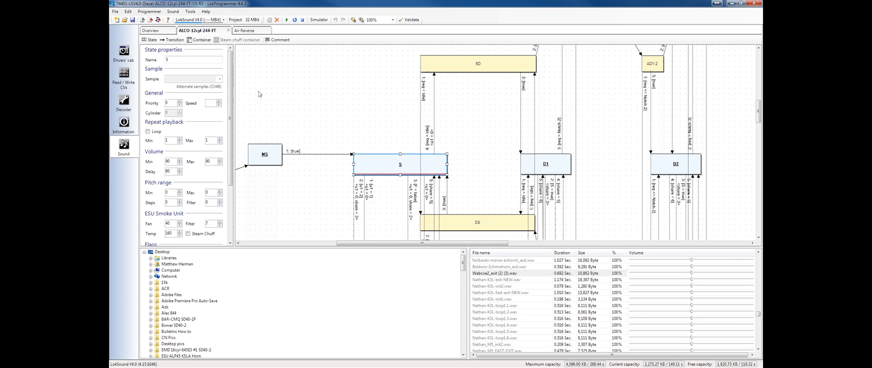
click(245, 30)
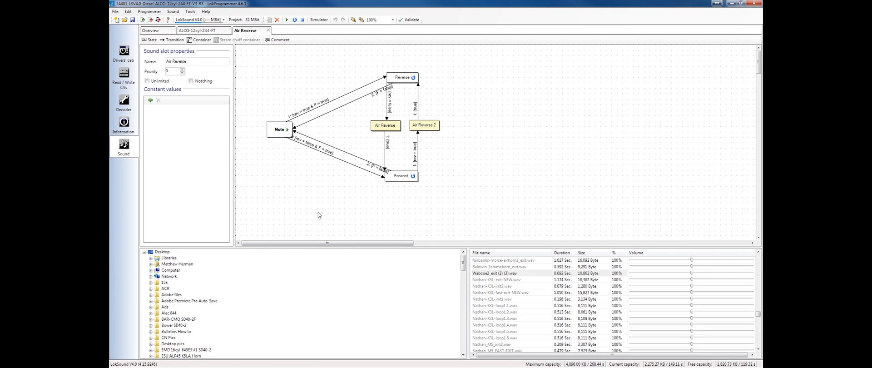
mouse_move(334, 179)
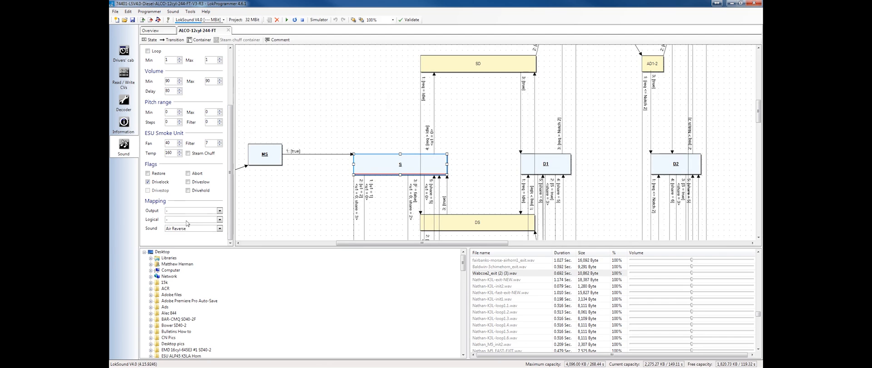
mouse_move(301, 189)
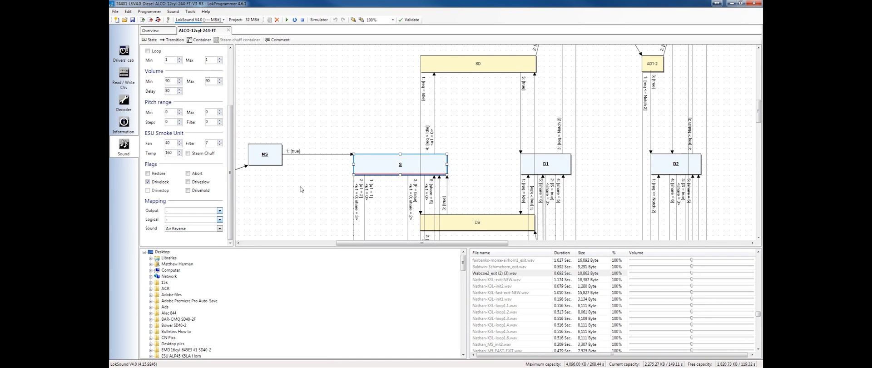
mouse_move(302, 174)
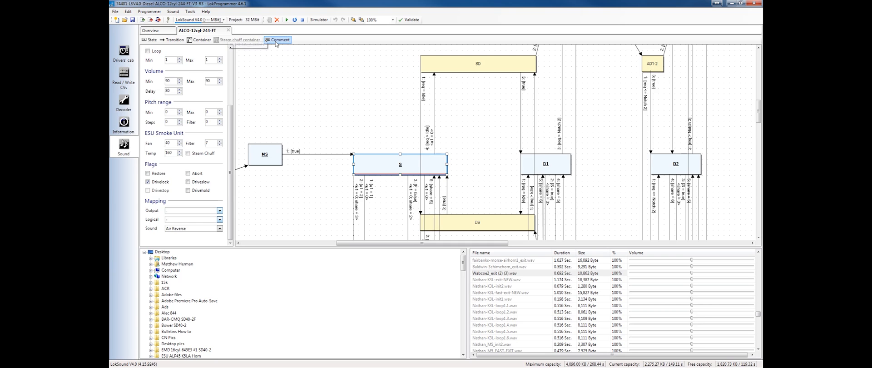
- Place a comment near the schedule's top-left and enter test text 'ffdfsdfa', trimming it with Backspace
click(280, 40)
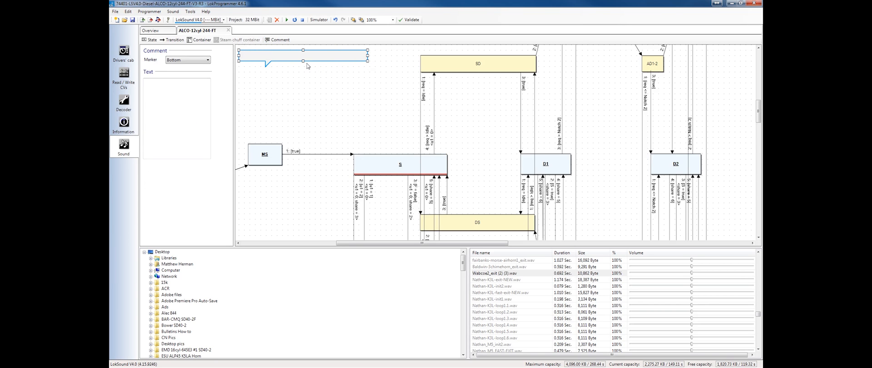
mouse_move(423, 104)
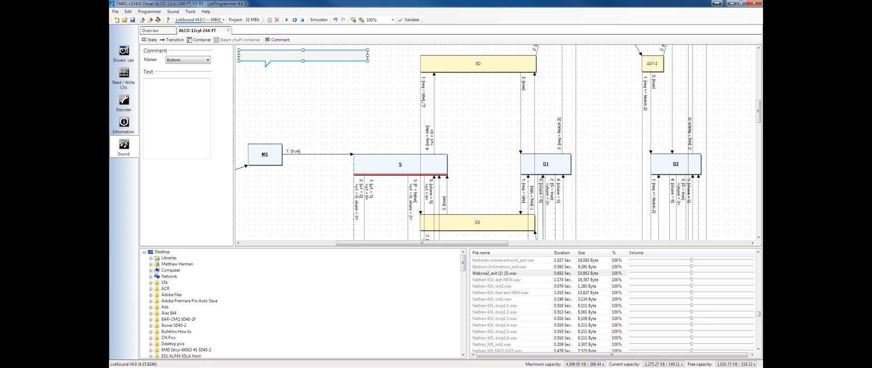
click(176, 88)
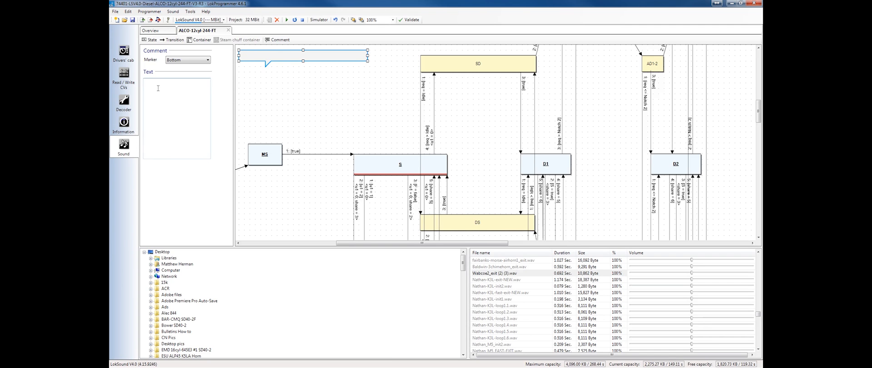
text(ffdfsdfa)
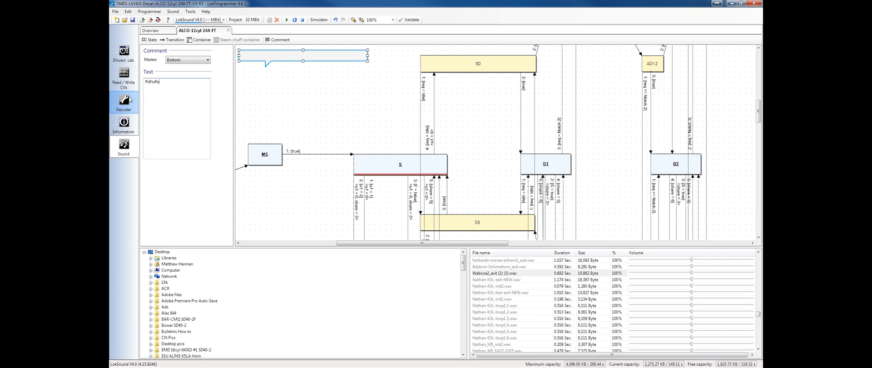
key(BackSpace)
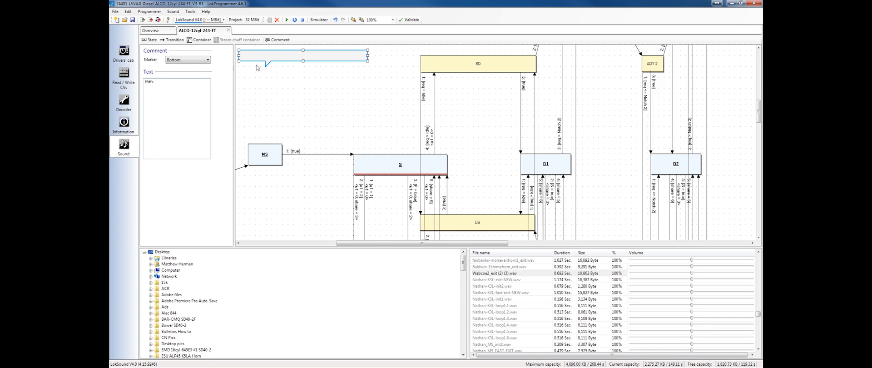
- Deselect the comment to show Sound slot properties and select constant value T3 = 8
click(303, 52)
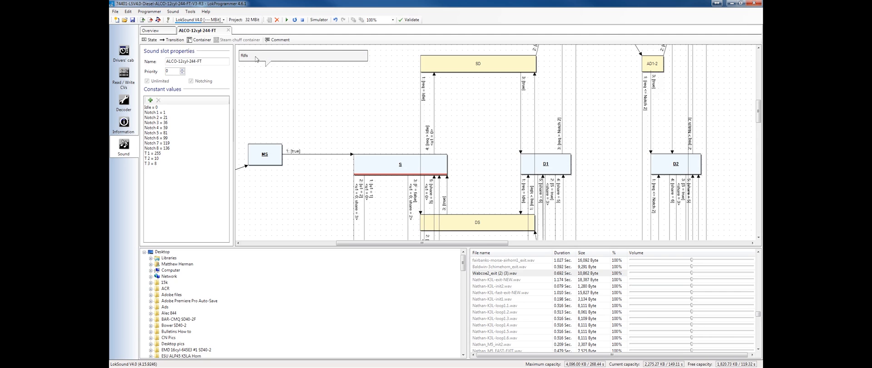
mouse_move(278, 61)
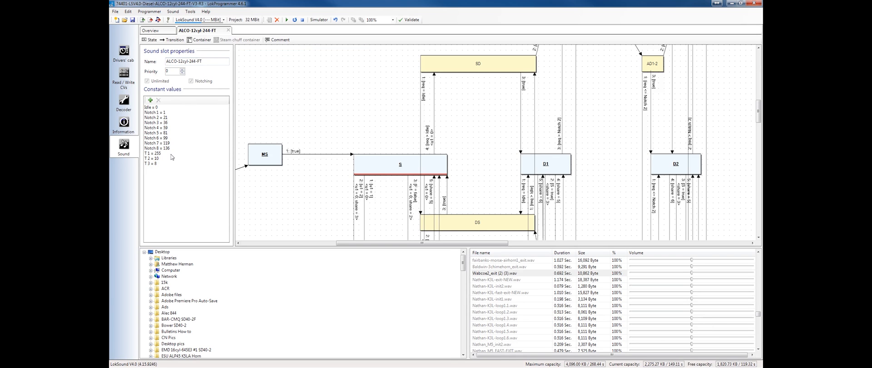
click(156, 164)
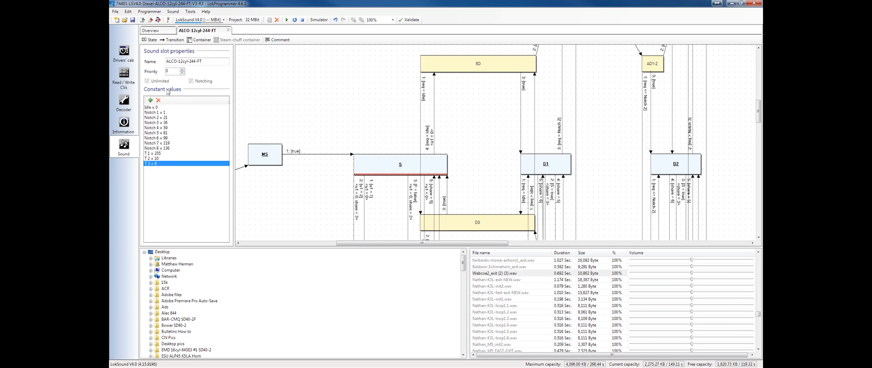
mouse_move(316, 184)
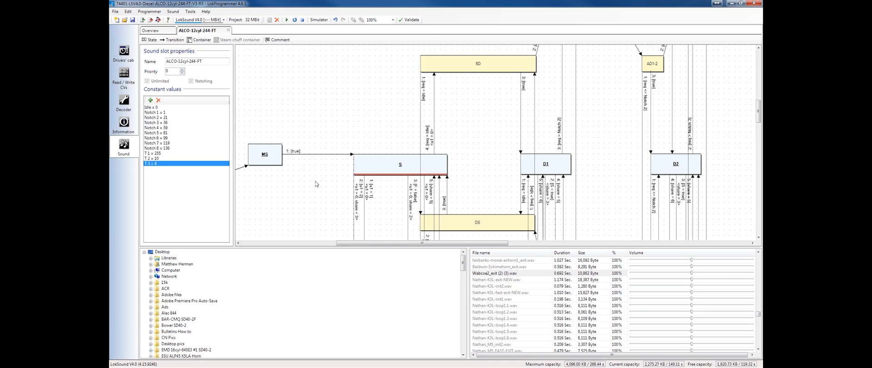
mouse_move(322, 161)
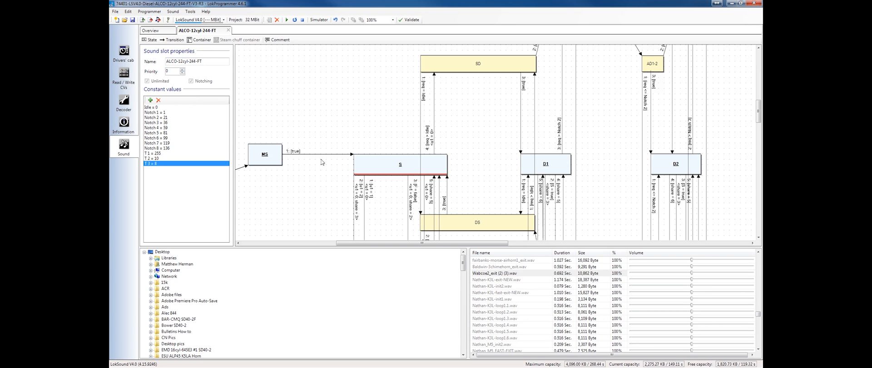
mouse_move(287, 107)
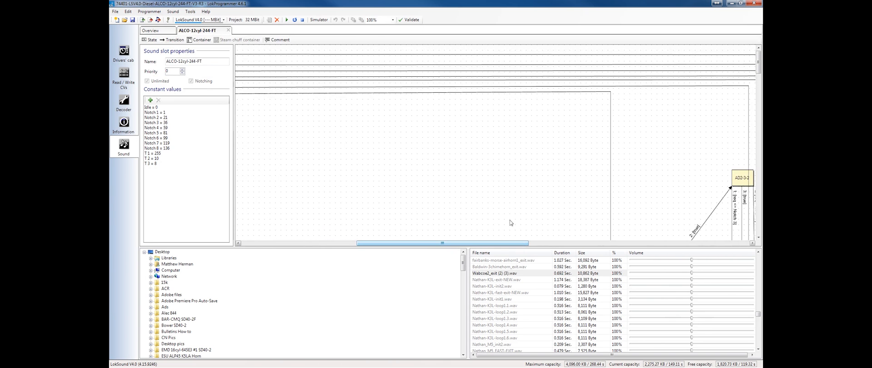
- Select state A1-2-2, then play and stop its assigned sample
click(549, 196)
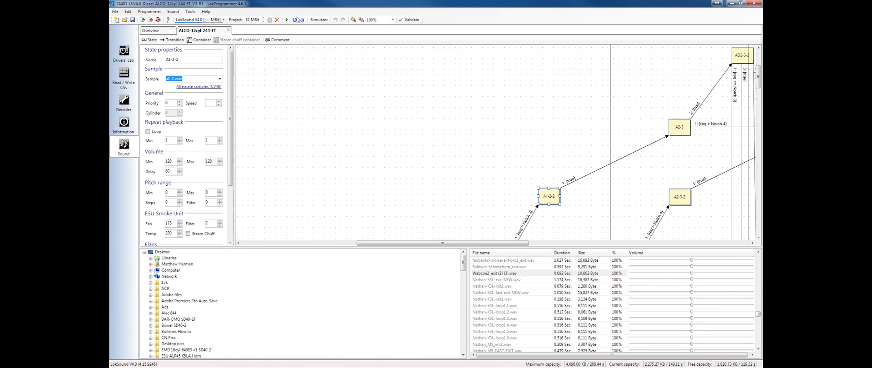
mouse_move(522, 179)
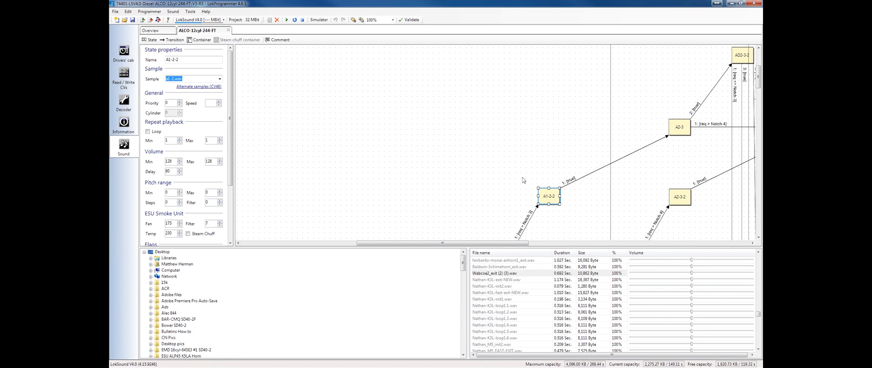
click(294, 19)
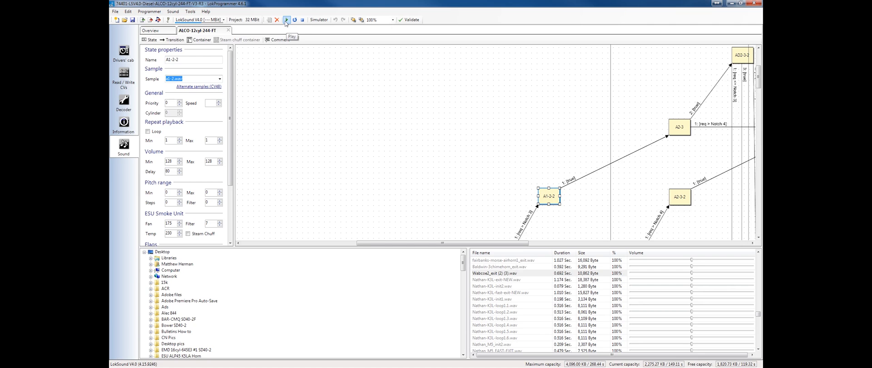
click(286, 20)
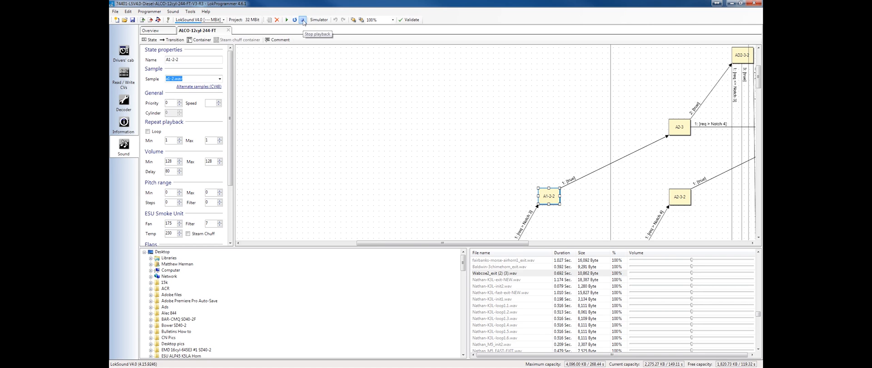
mouse_move(295, 19)
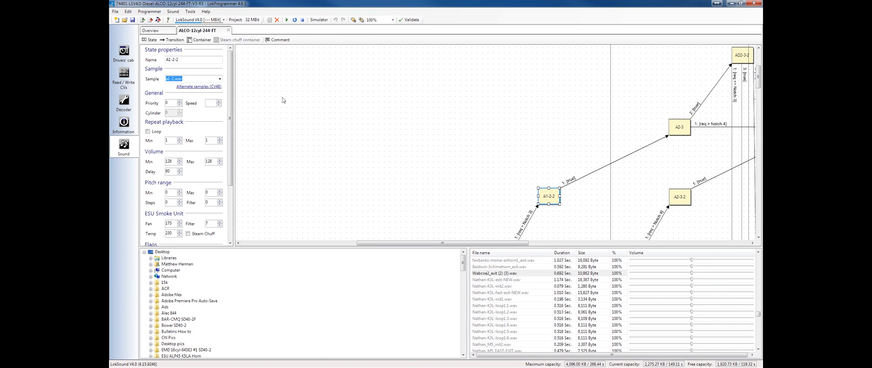
mouse_move(305, 263)
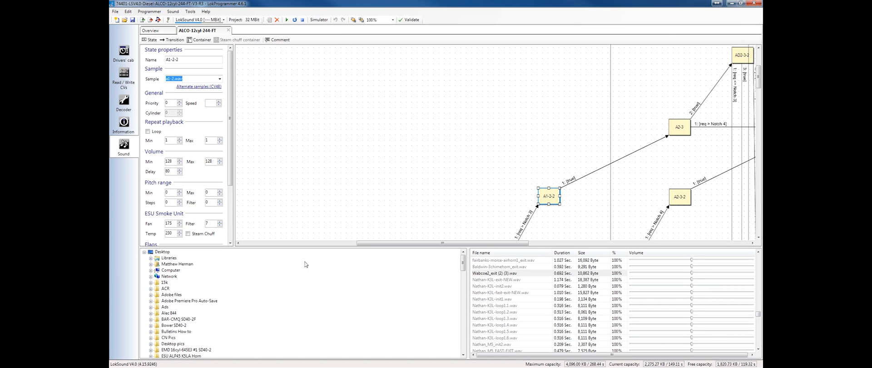
mouse_move(426, 84)
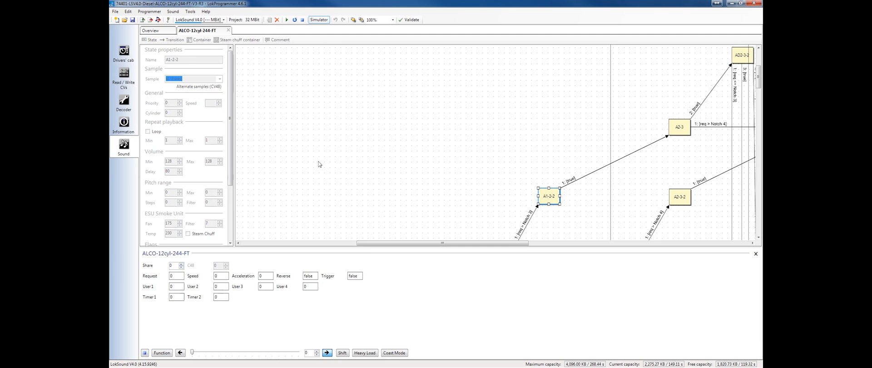
mouse_move(362, 266)
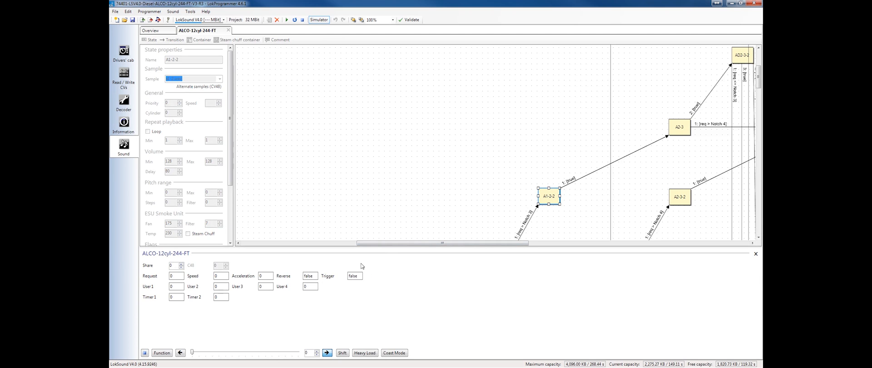
mouse_move(247, 351)
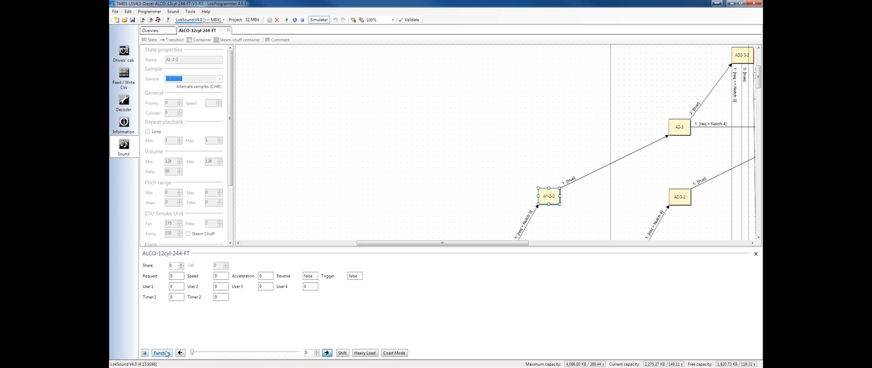
- Switch on the simulator function so the active state advances from MS to S
click(175, 265)
text(1)
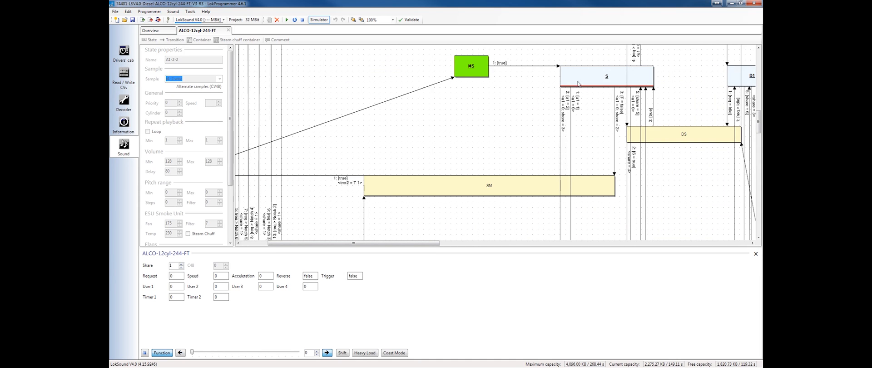
mouse_move(527, 74)
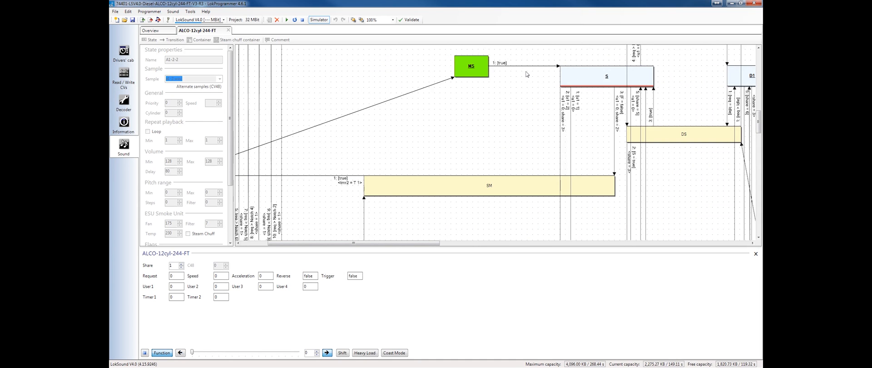
mouse_move(483, 72)
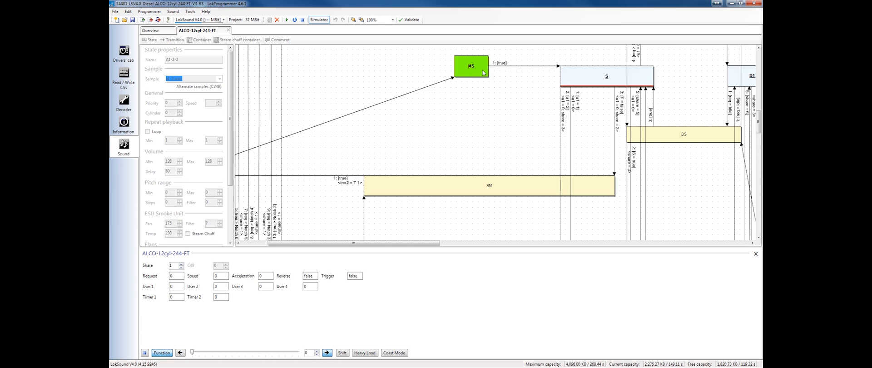
mouse_move(479, 52)
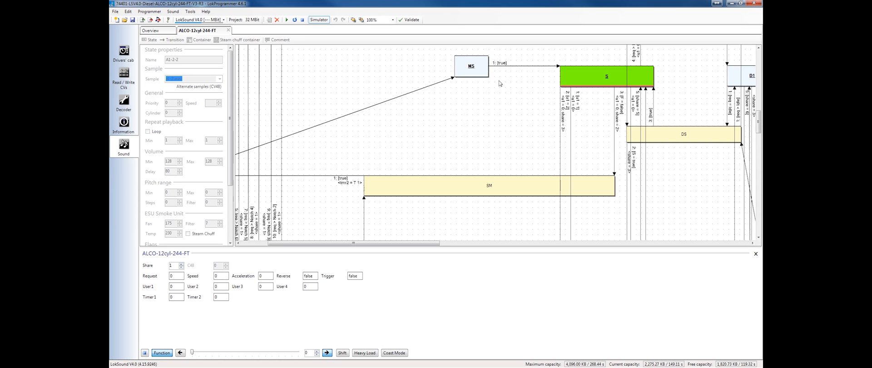
mouse_move(550, 81)
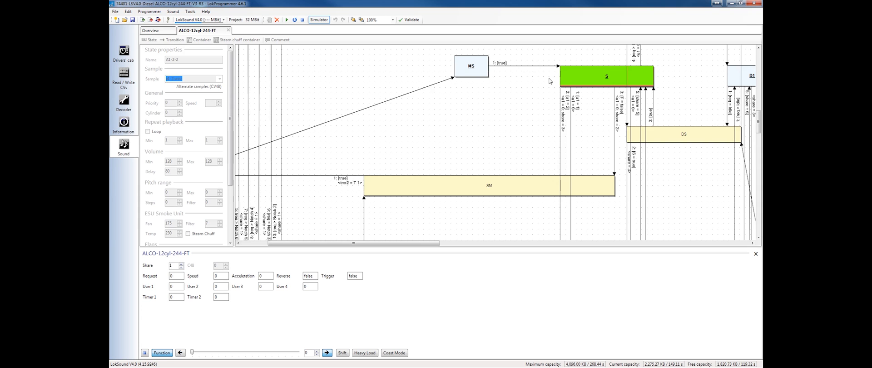
scroll(right, 3)
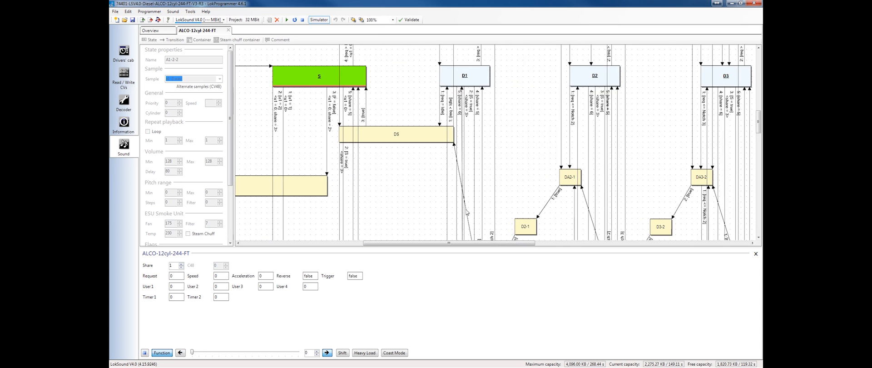
- Zoom the schedule out to 40% and raise the simulated speed to 48, activating D3
click(391, 20)
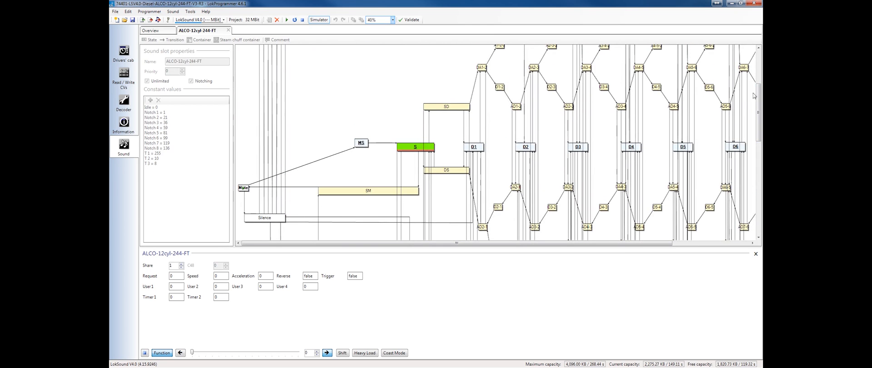
mouse_move(541, 150)
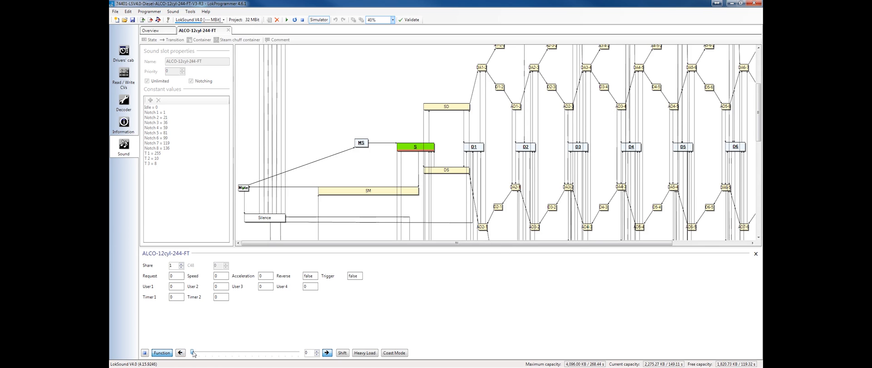
click(473, 146)
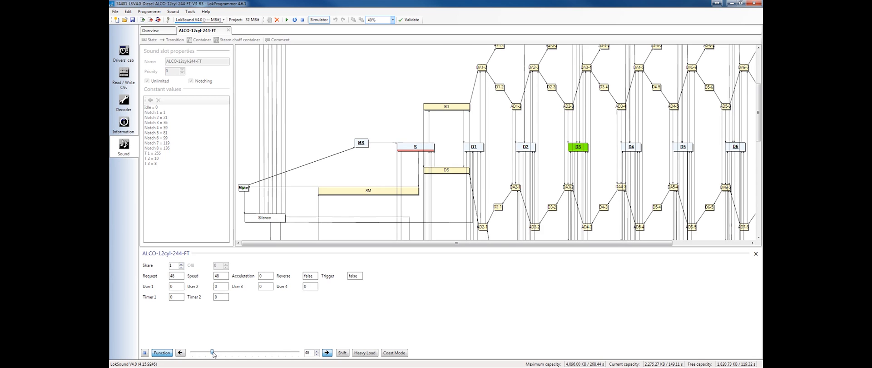
mouse_move(556, 176)
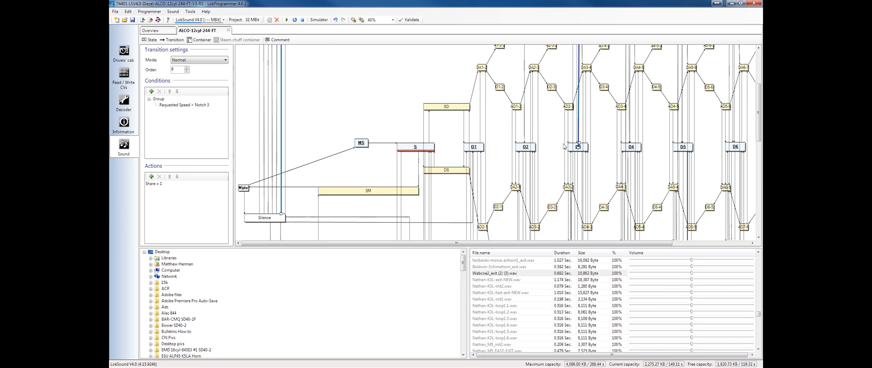
- Set the diagram zoom back to 100% from the zoom dropdown
click(392, 20)
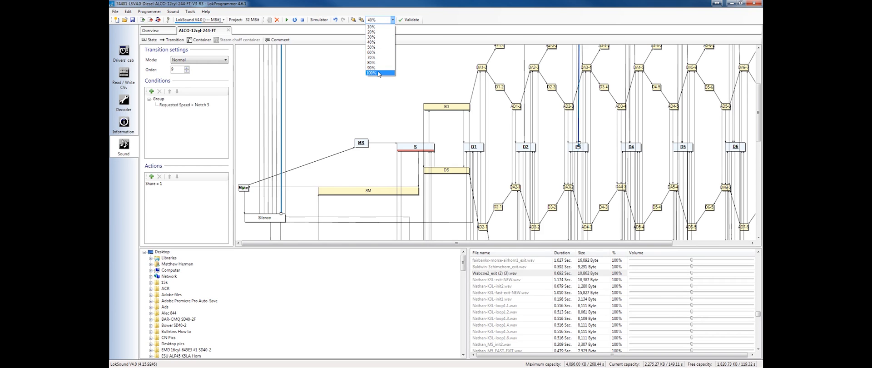
click(371, 73)
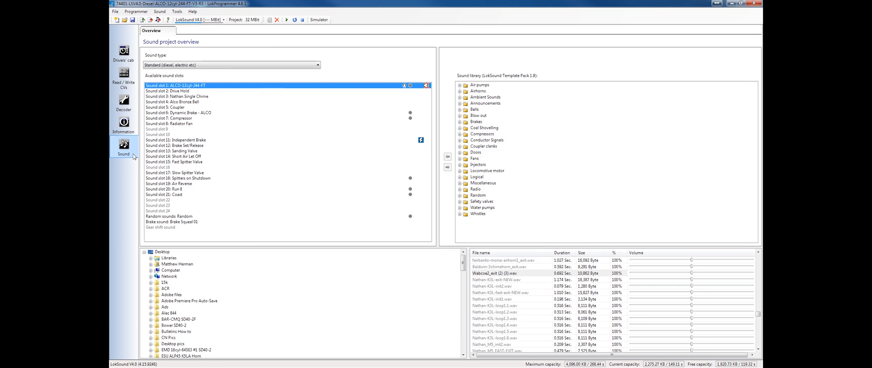
mouse_move(112, 174)
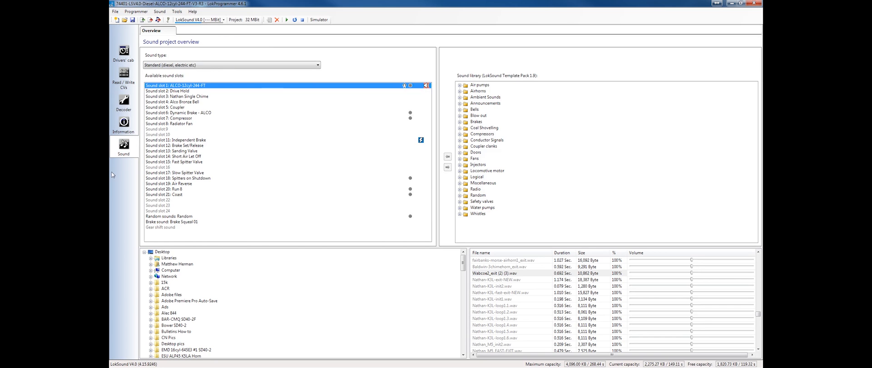
mouse_move(224, 95)
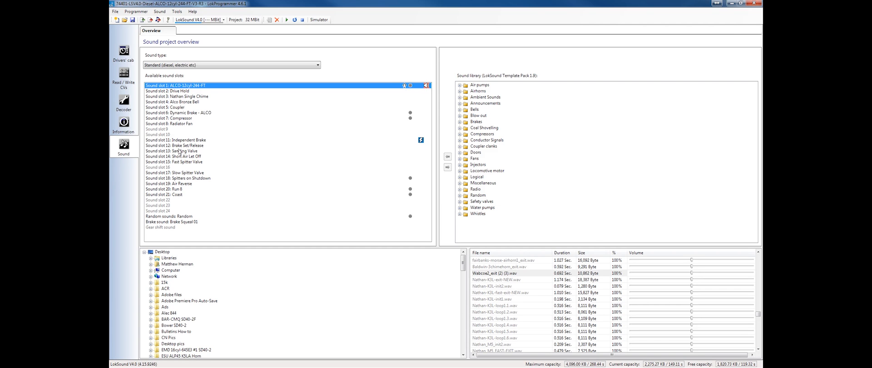
double_click(172, 90)
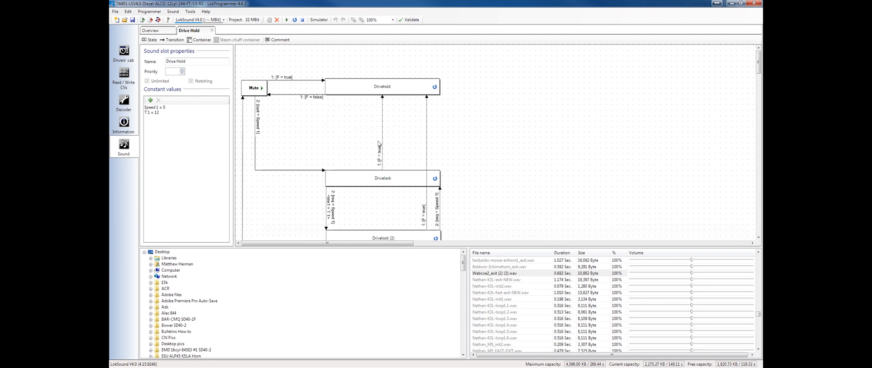
mouse_move(324, 125)
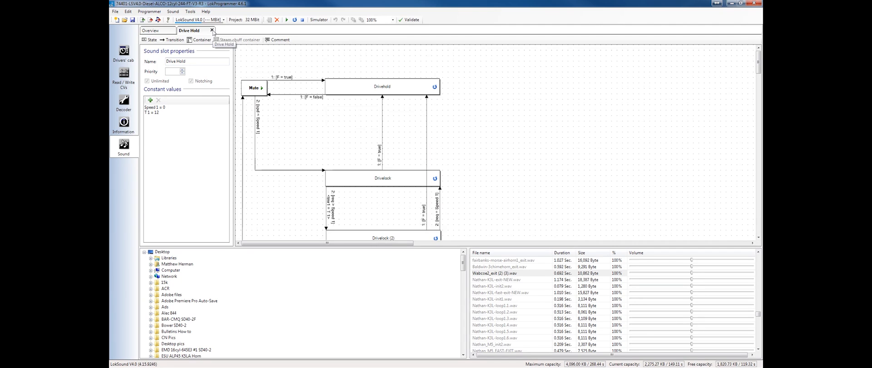
click(212, 30)
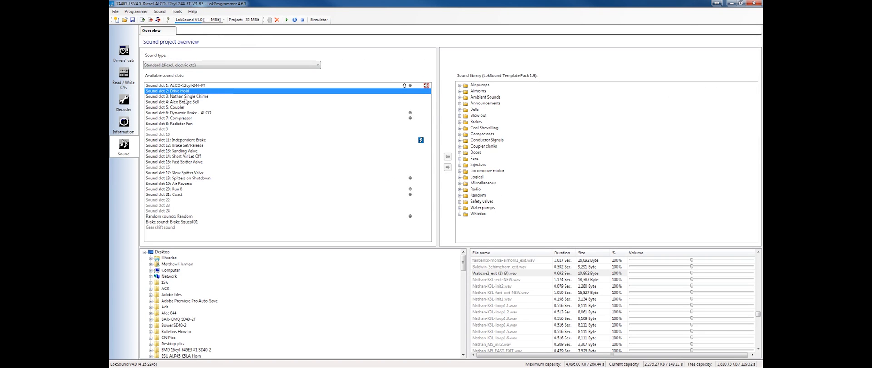
mouse_move(188, 147)
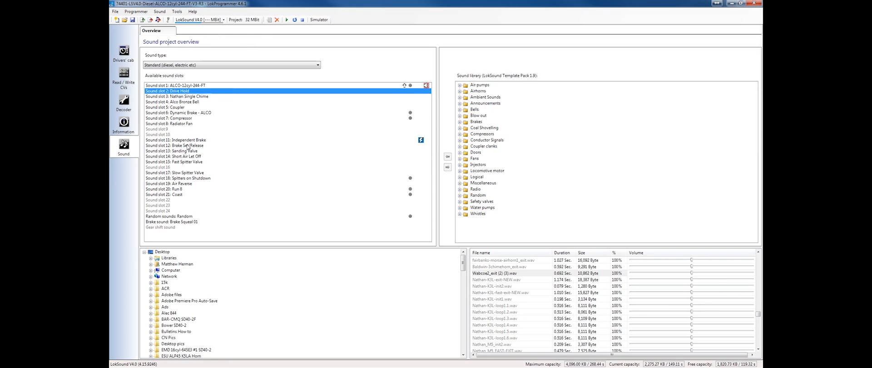
mouse_move(191, 95)
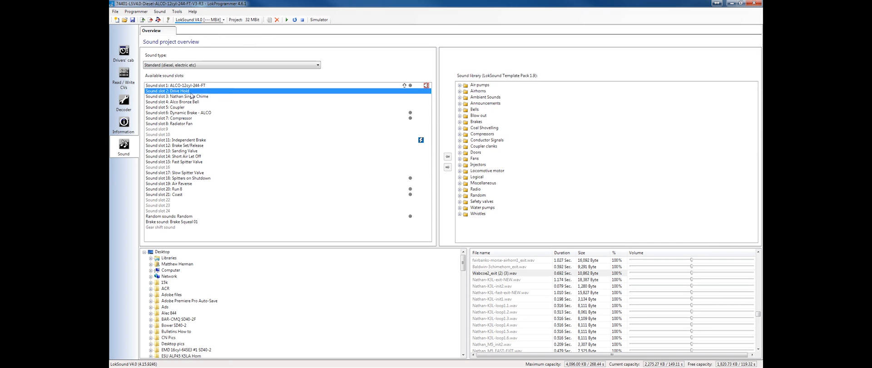